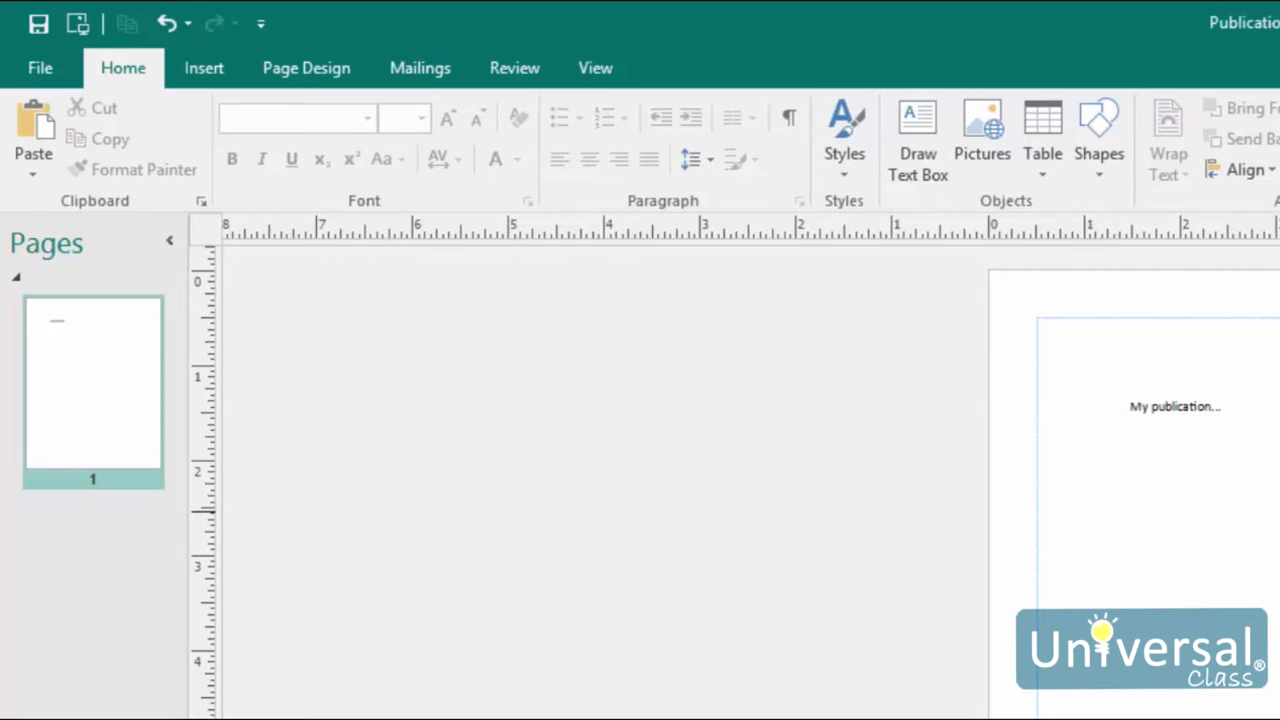
pyautogui.moveTo(135, 100)
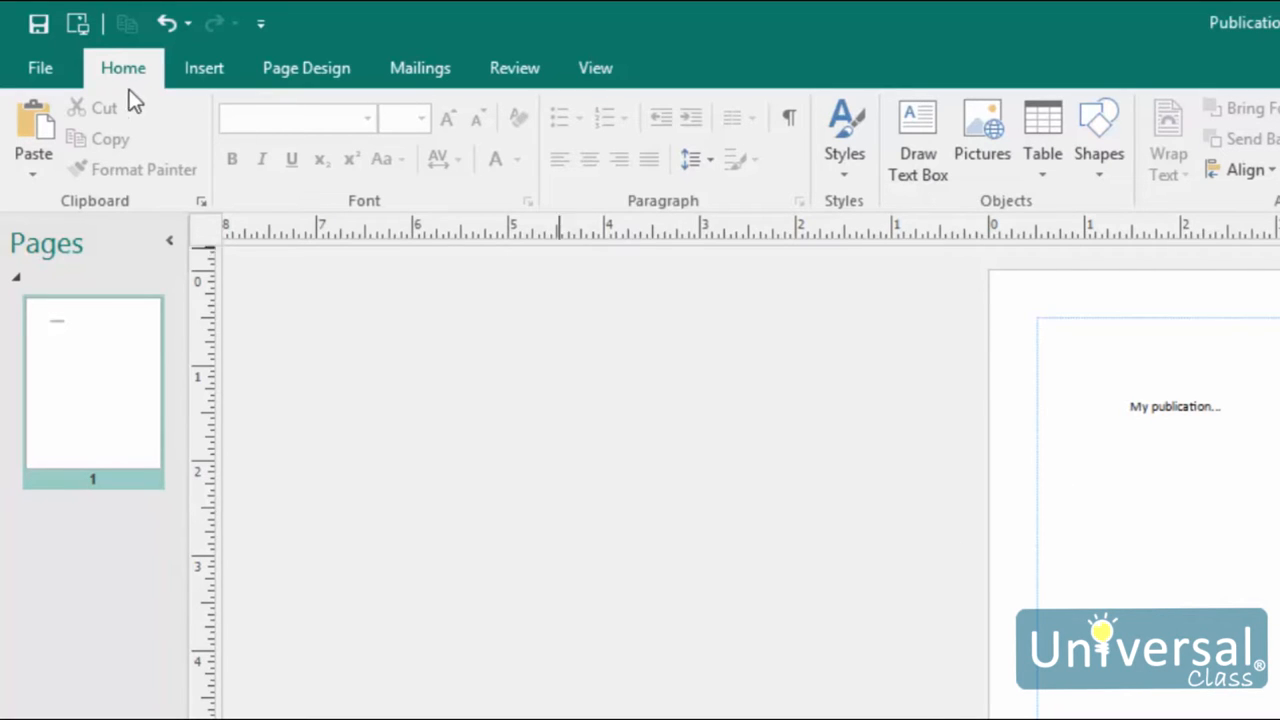
# Display the Share page's email options, including Send Current Page and Send as PDF
pyautogui.click(40, 67)
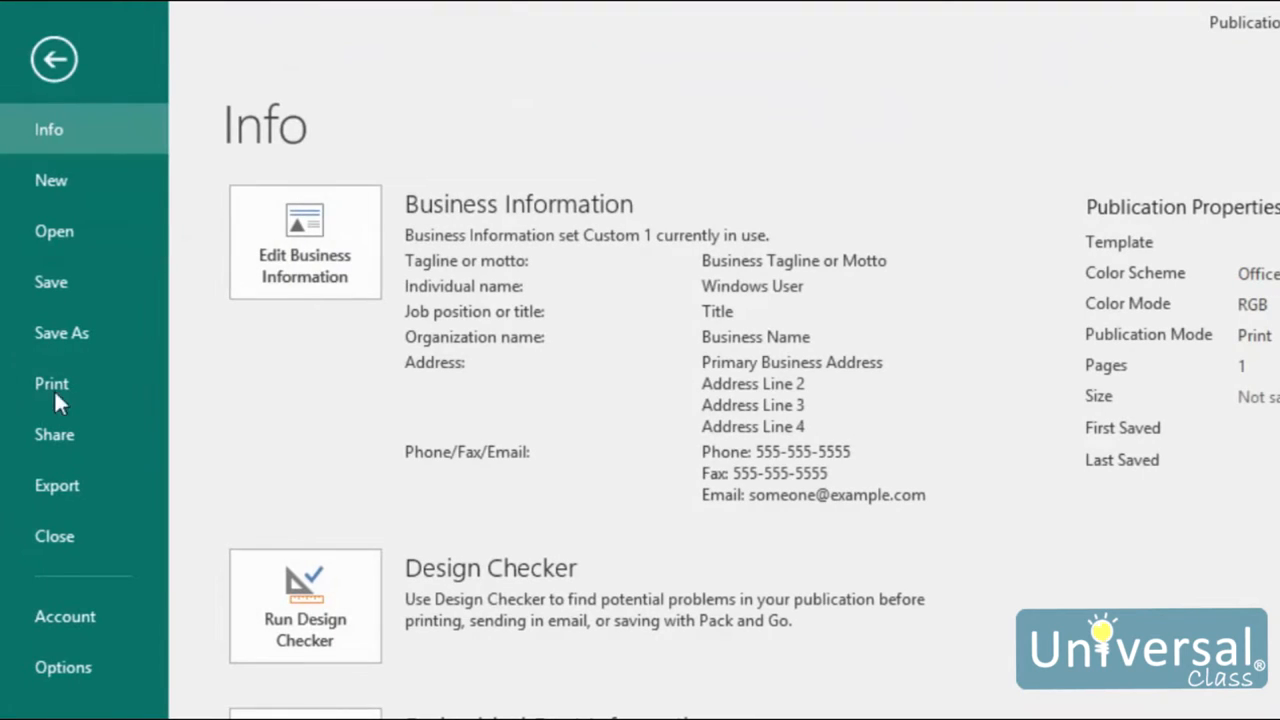
pyautogui.click(54, 434)
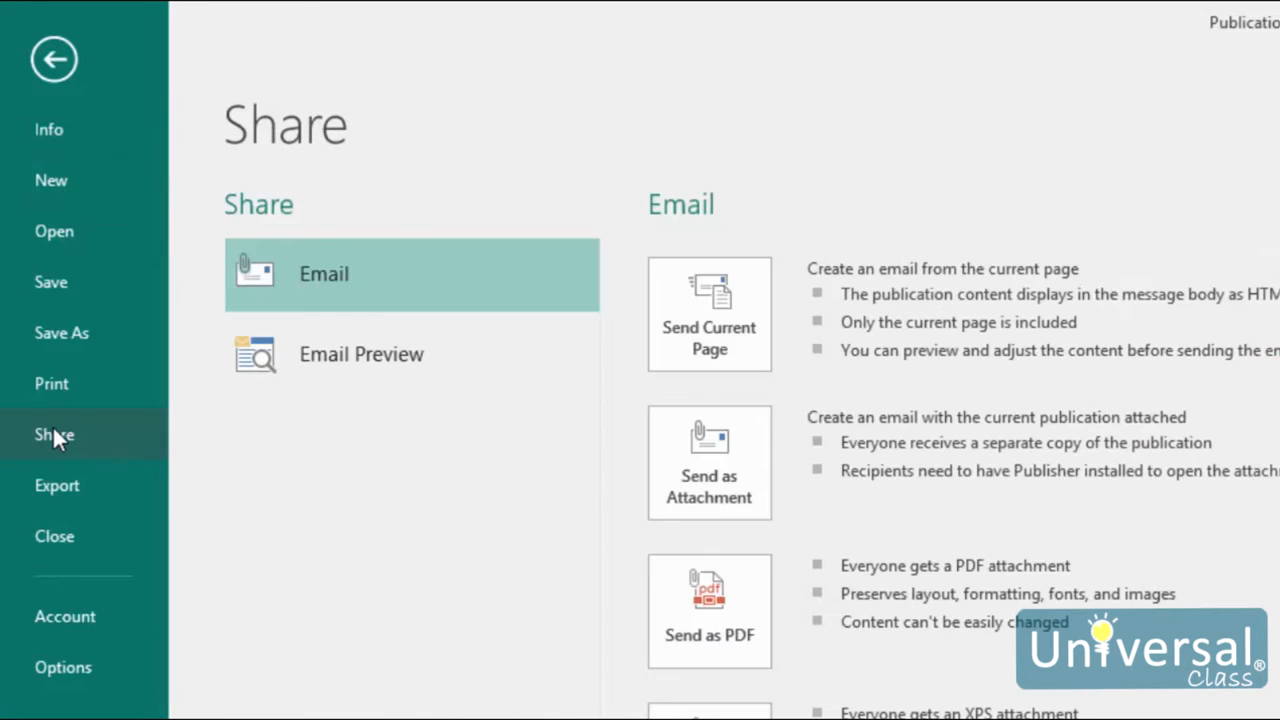
pyautogui.moveTo(50, 420)
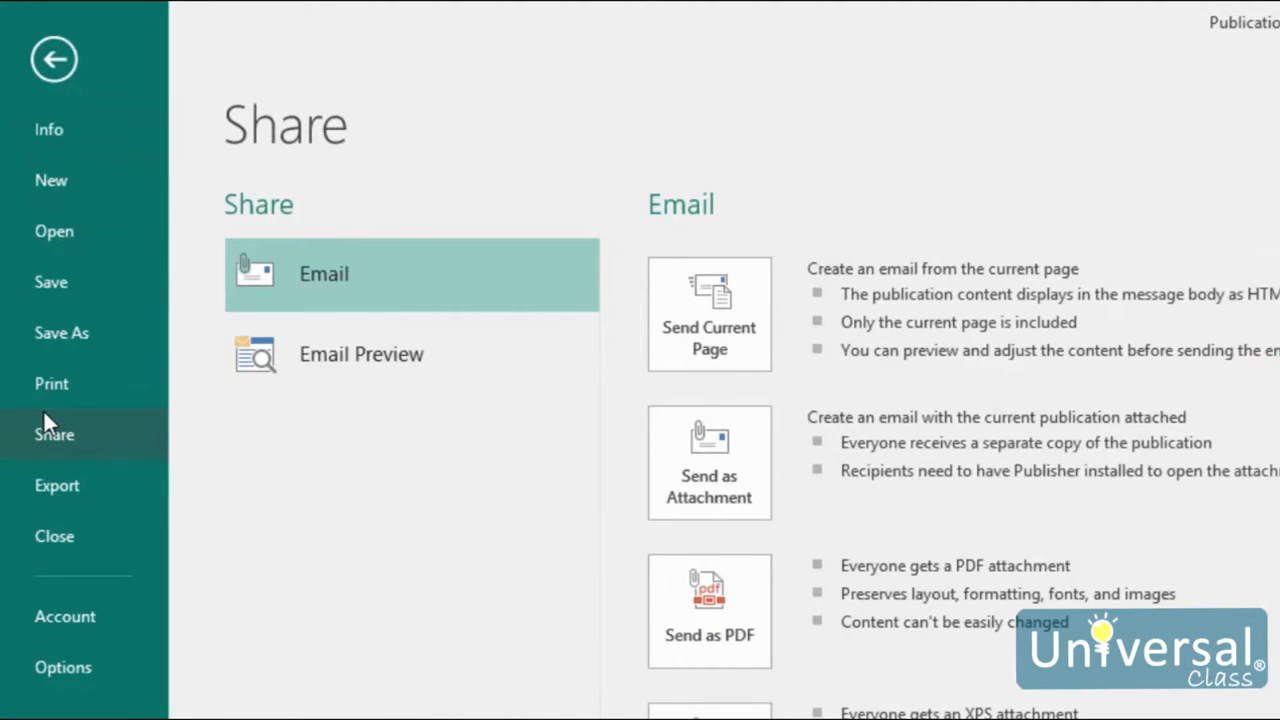
pyautogui.moveTo(300, 260)
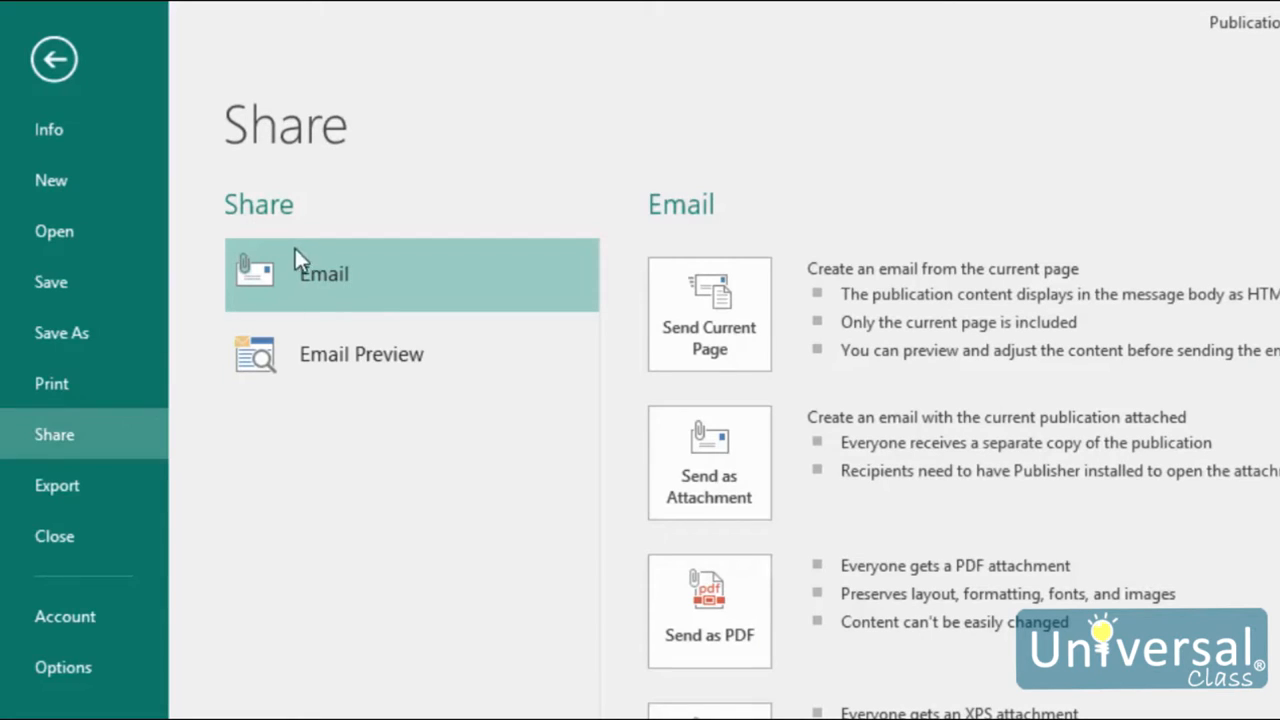
pyautogui.moveTo(350, 278)
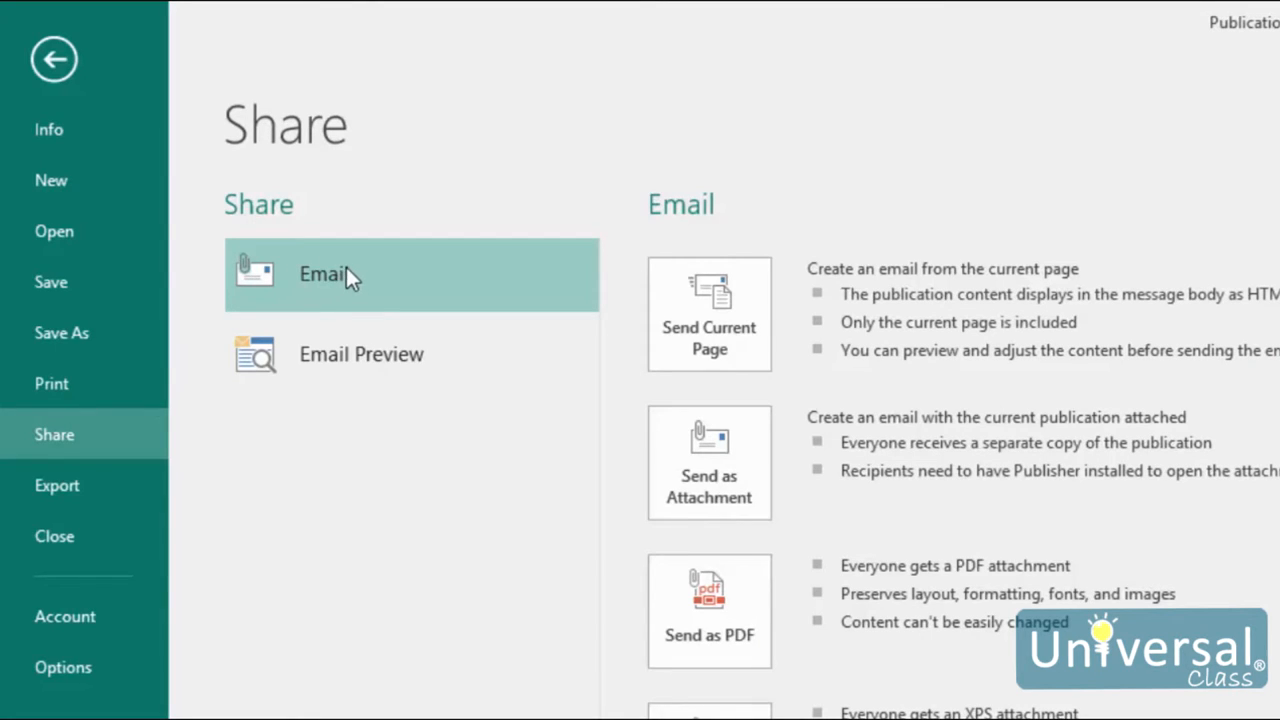
pyautogui.moveTo(385, 322)
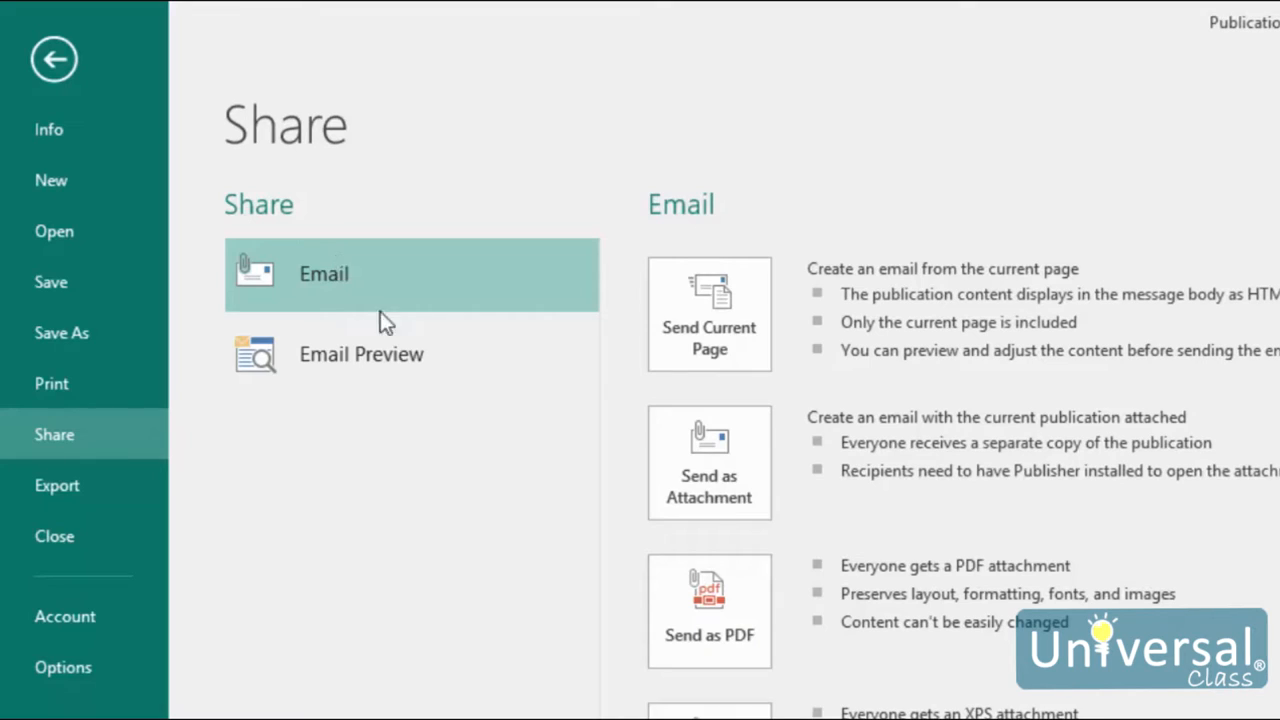
pyautogui.moveTo(447, 363)
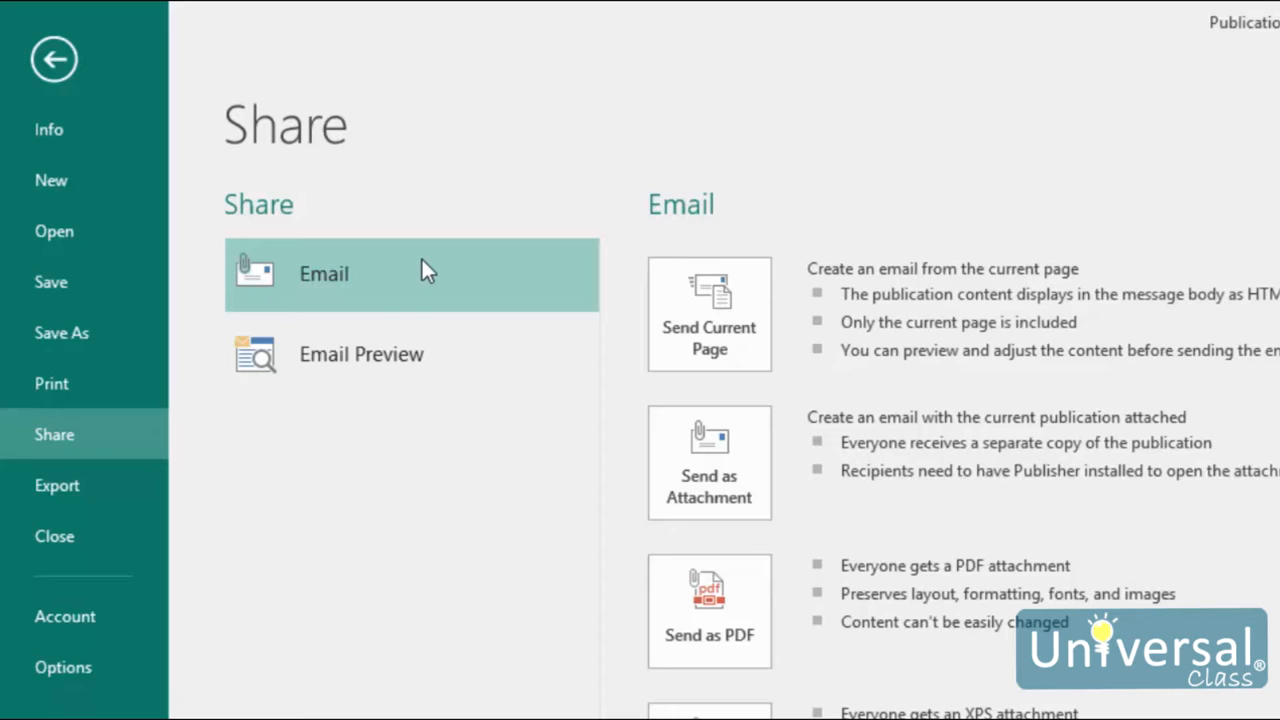
pyautogui.moveTo(518, 354)
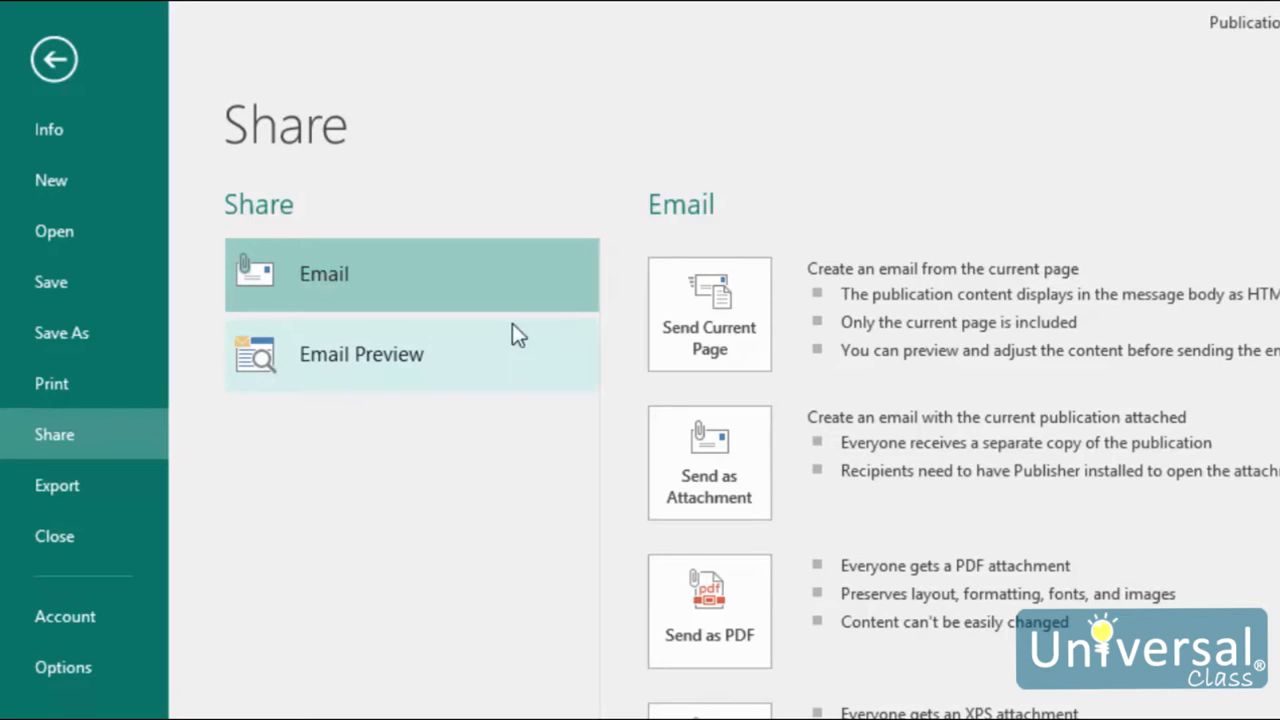
pyautogui.moveTo(867, 250)
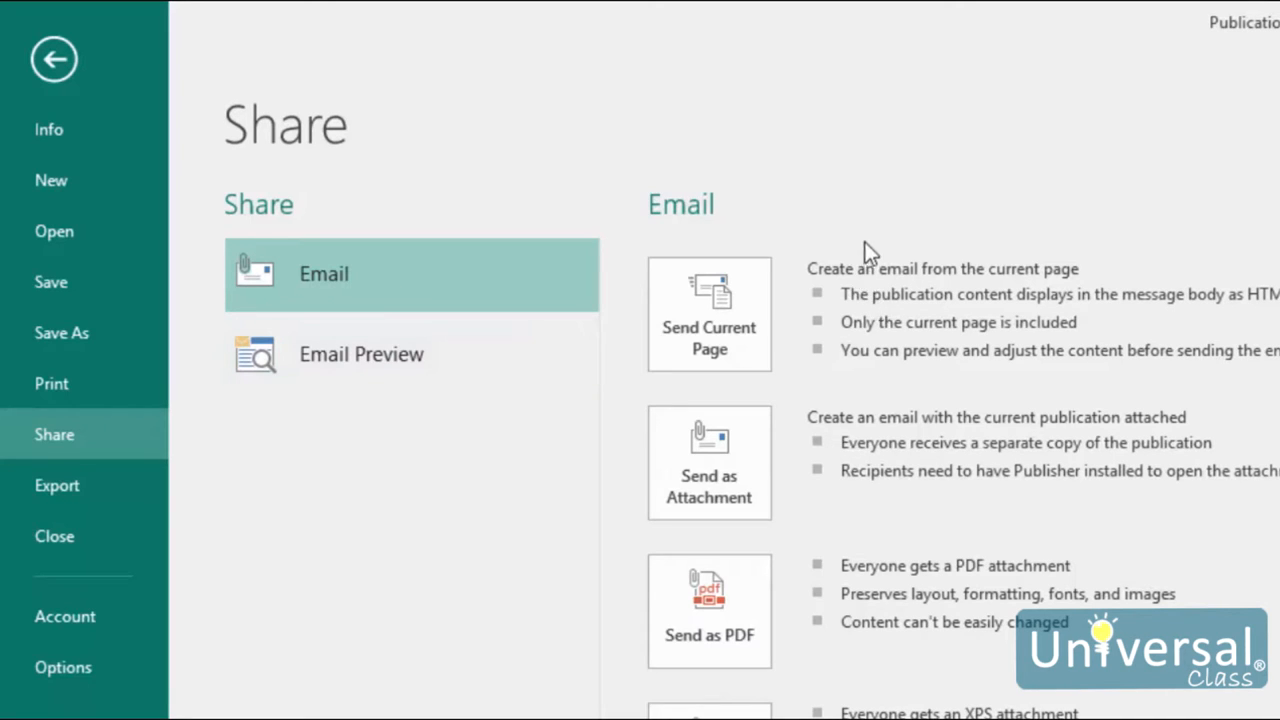
pyautogui.moveTo(813, 228)
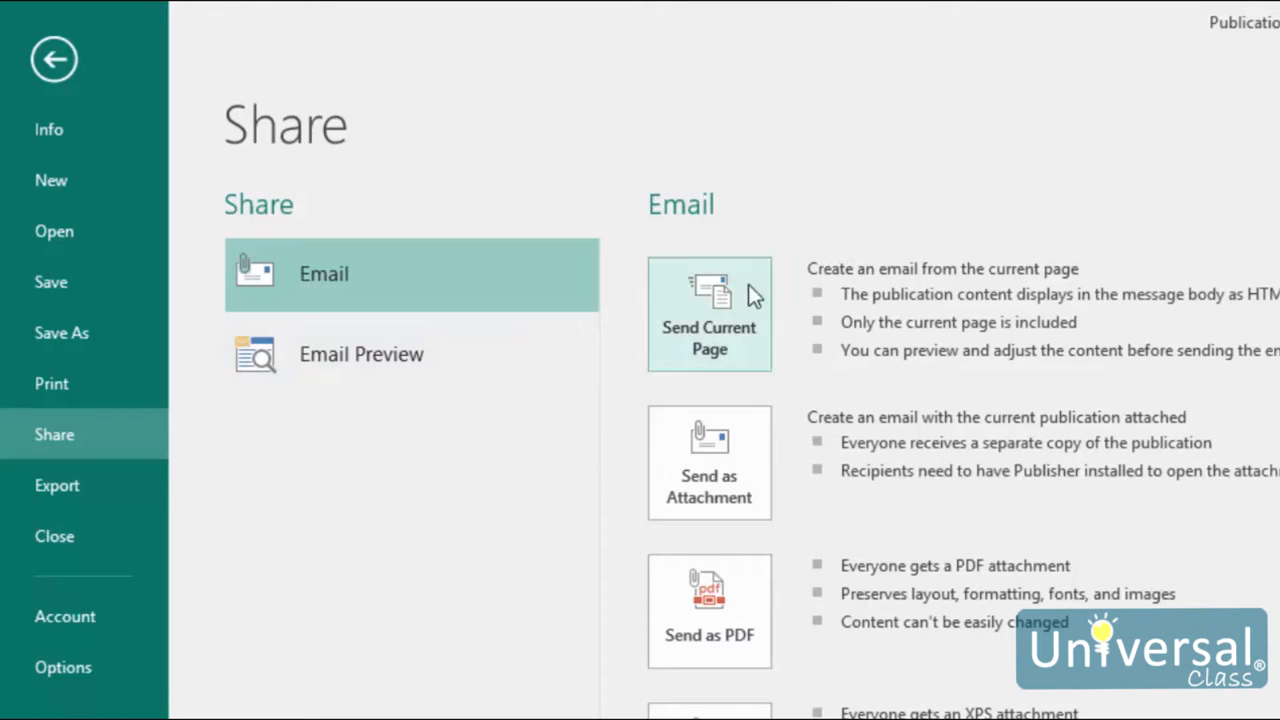
pyautogui.moveTo(709, 460)
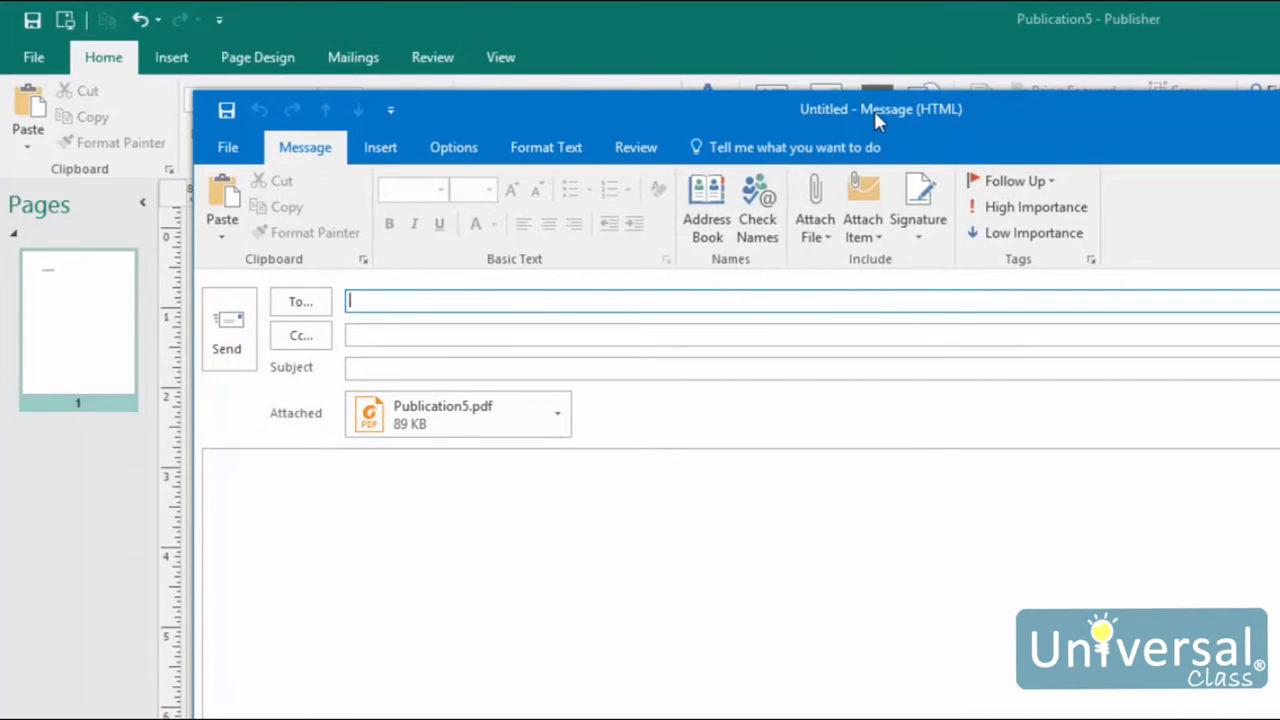
# Discard the Outlook message carrying Publication5.pdf without sending it
pyautogui.click(700, 367)
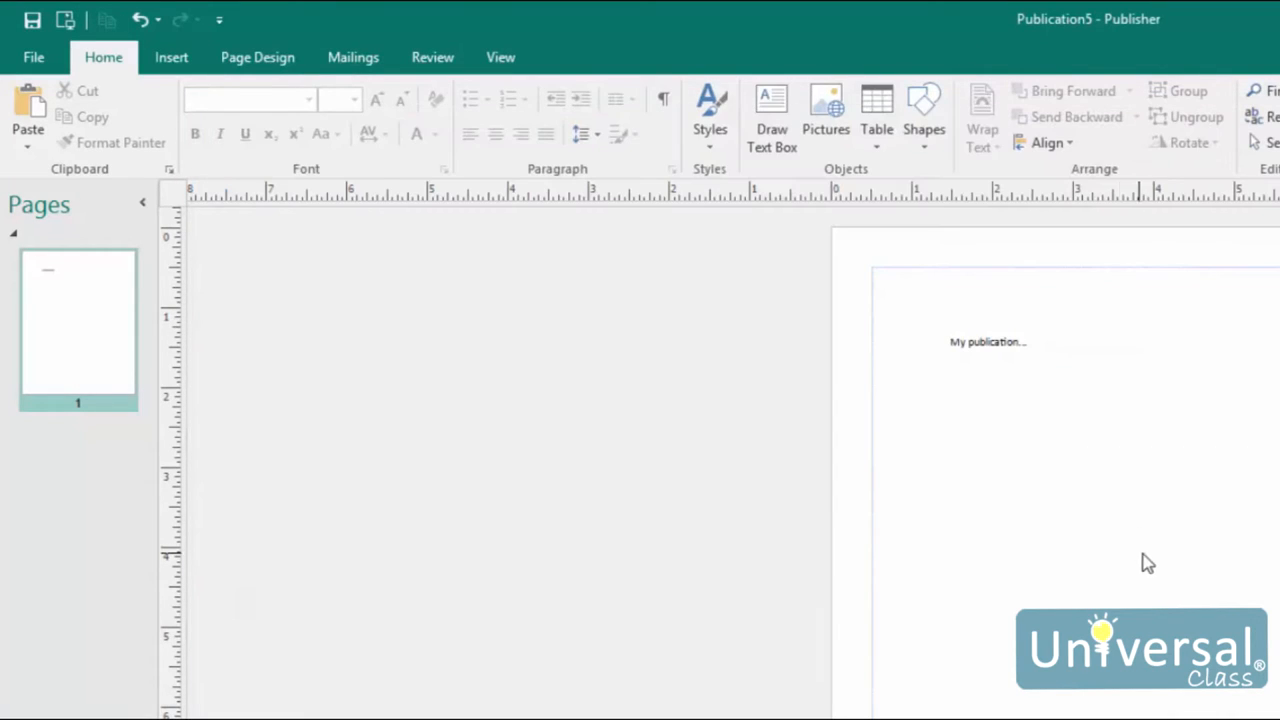
pyautogui.moveTo(1173, 549)
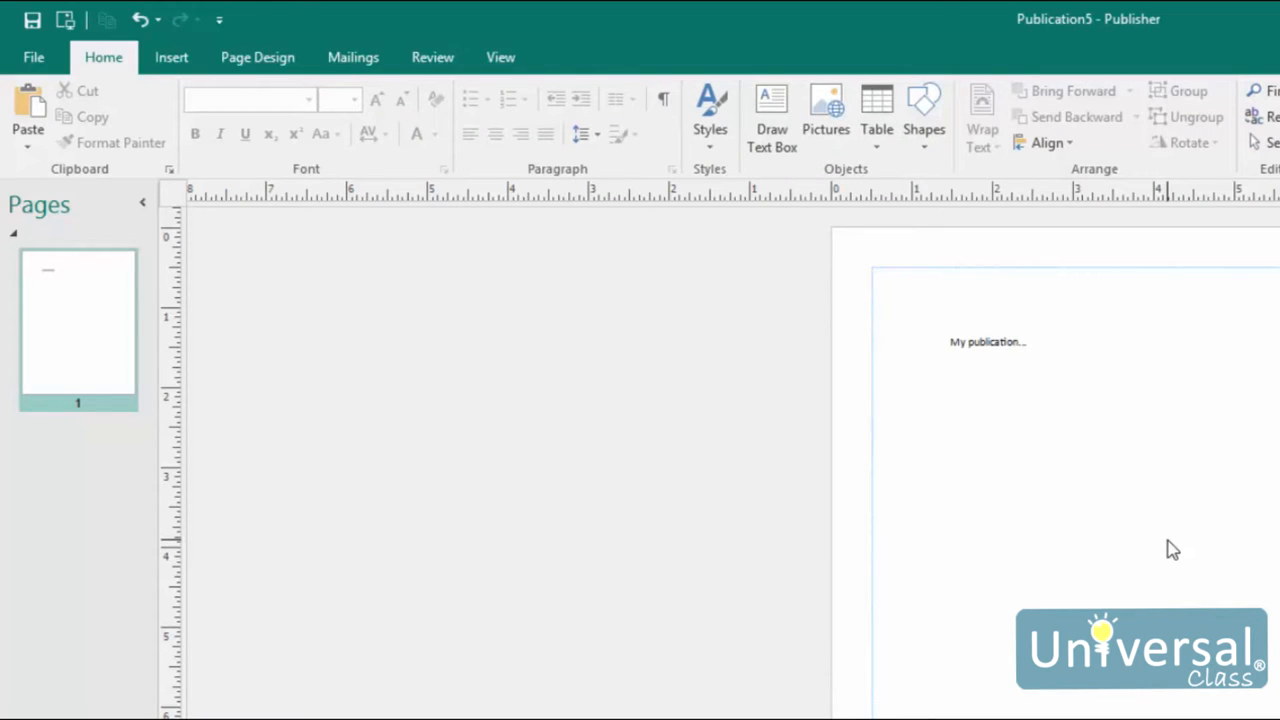
pyautogui.moveTo(1176, 548)
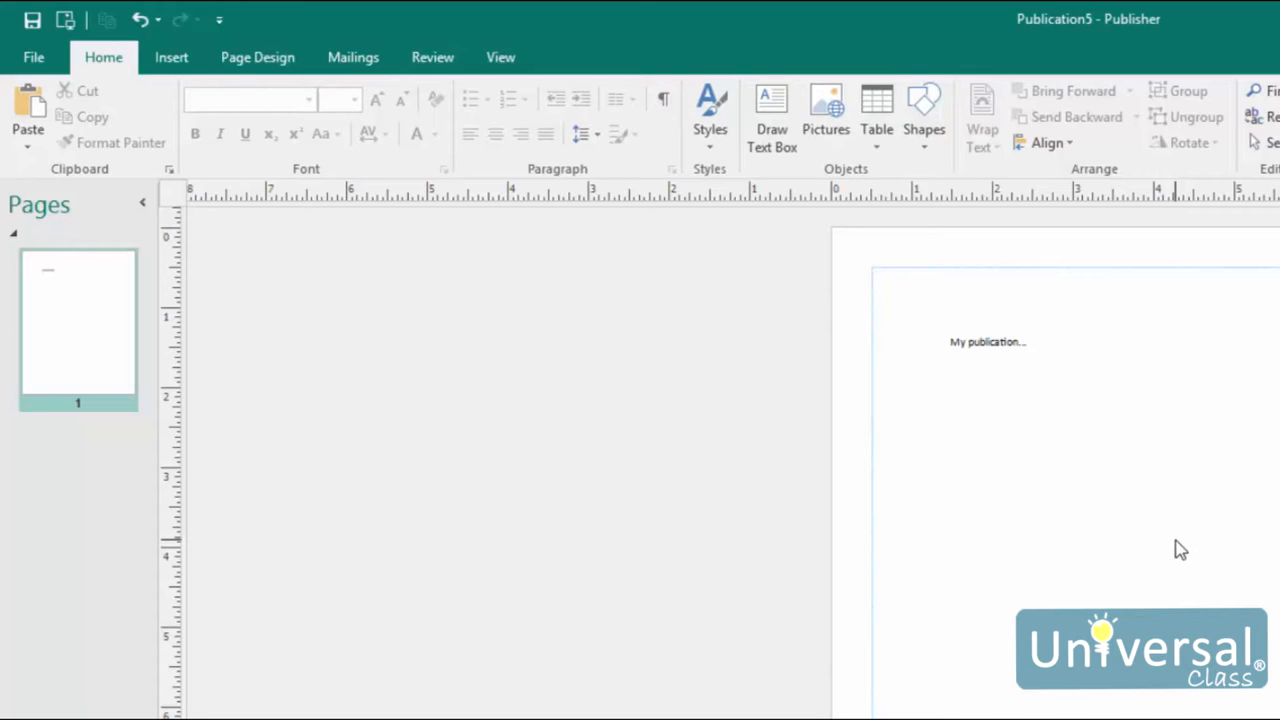
pyautogui.moveTo(1237, 595)
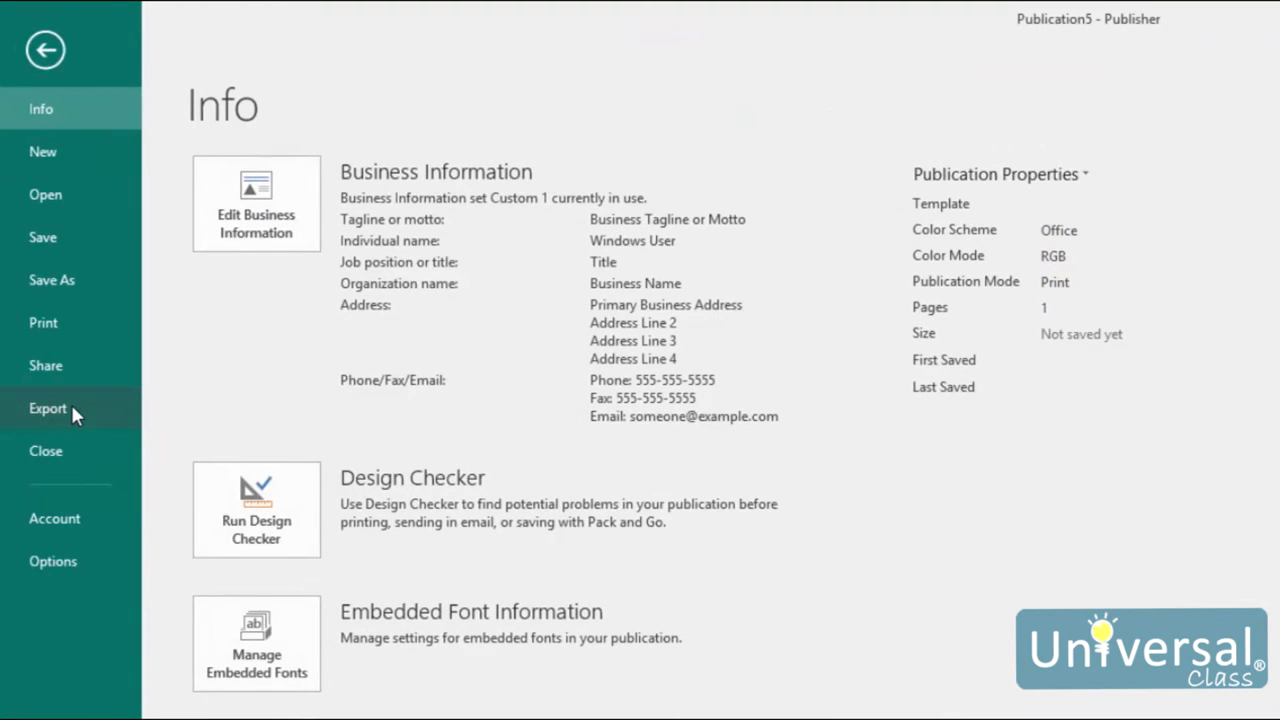
# Export via Publish HTML, keeping the Web Page (HTML) format, to reach the save prompt
pyautogui.click(48, 408)
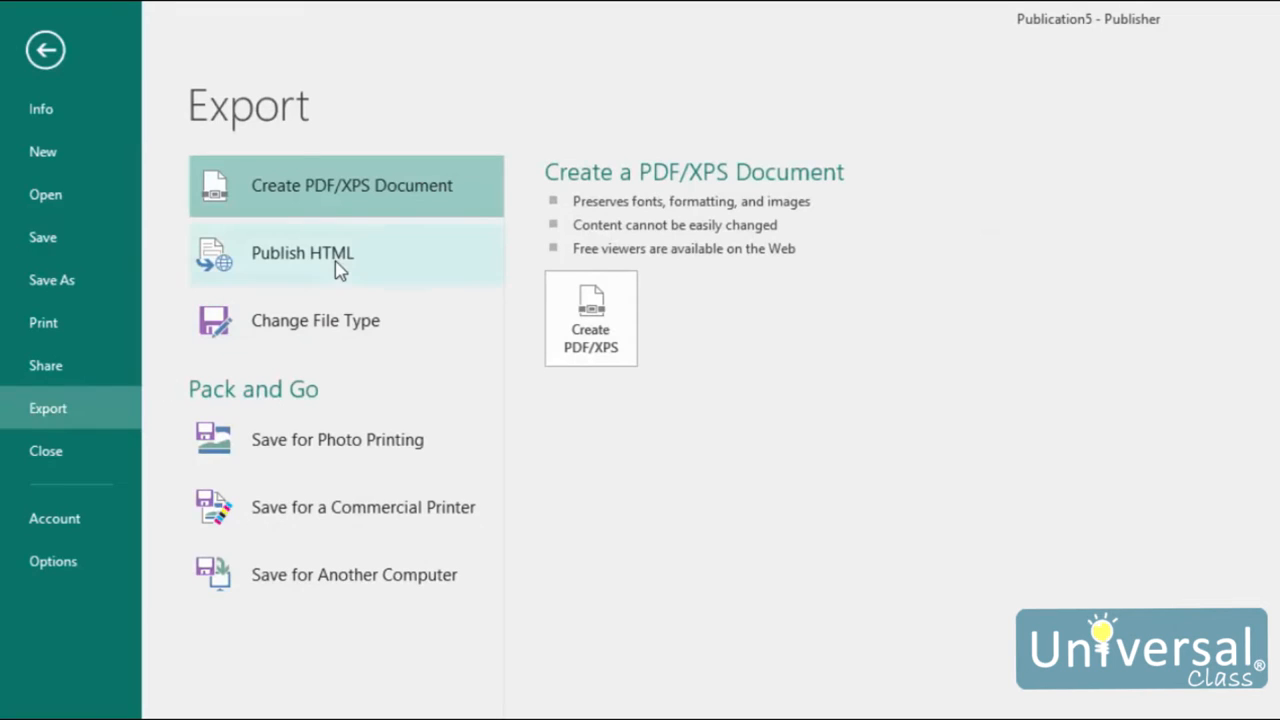
pyautogui.moveTo(340, 258)
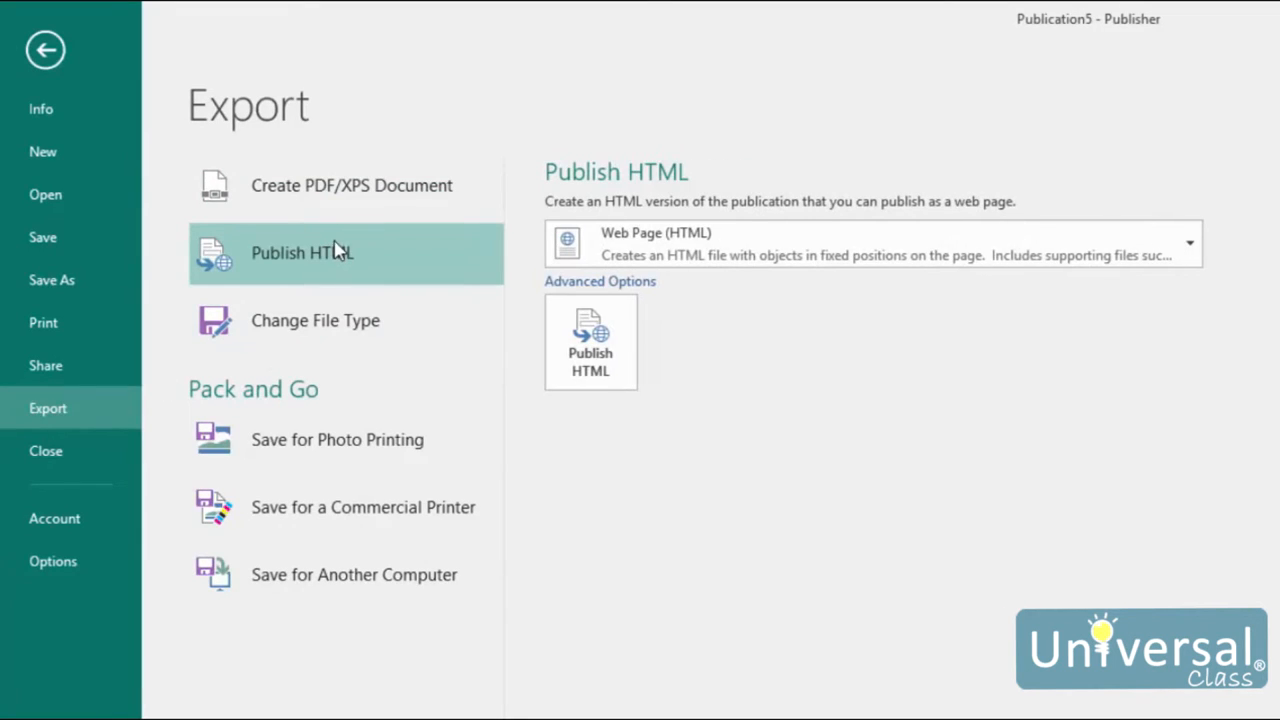
pyautogui.moveTo(333, 258)
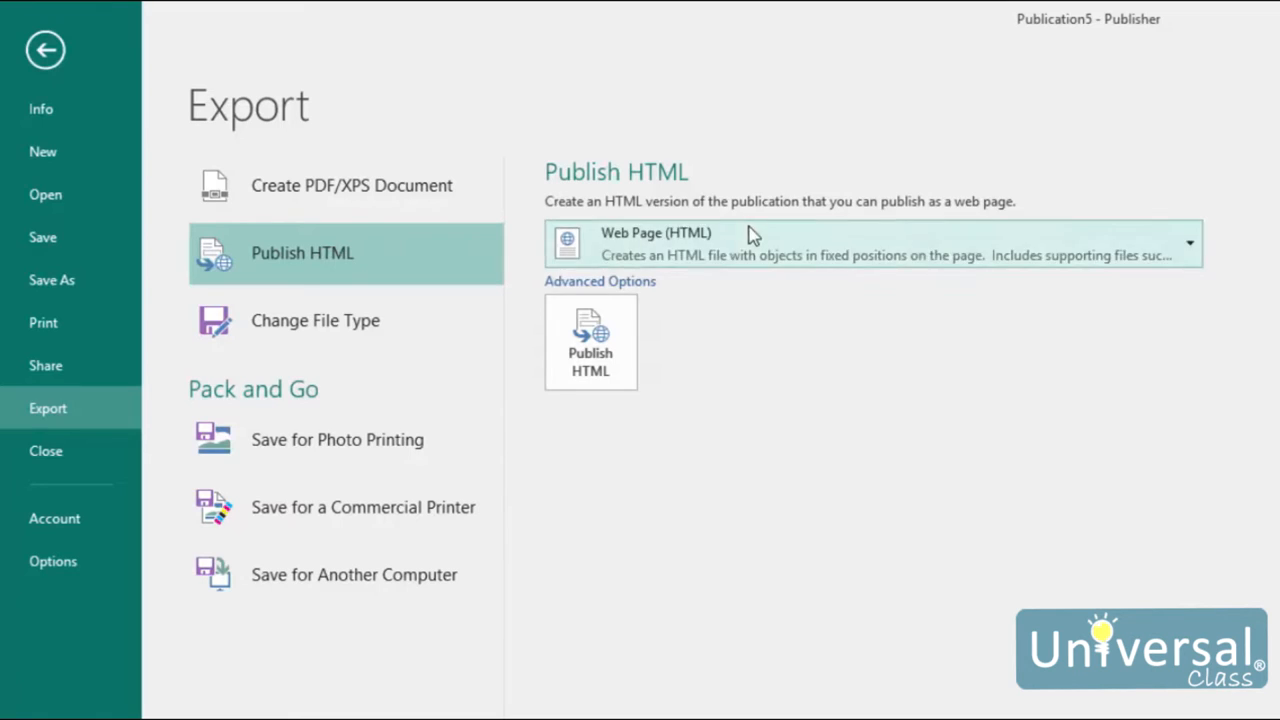
pyautogui.click(1188, 242)
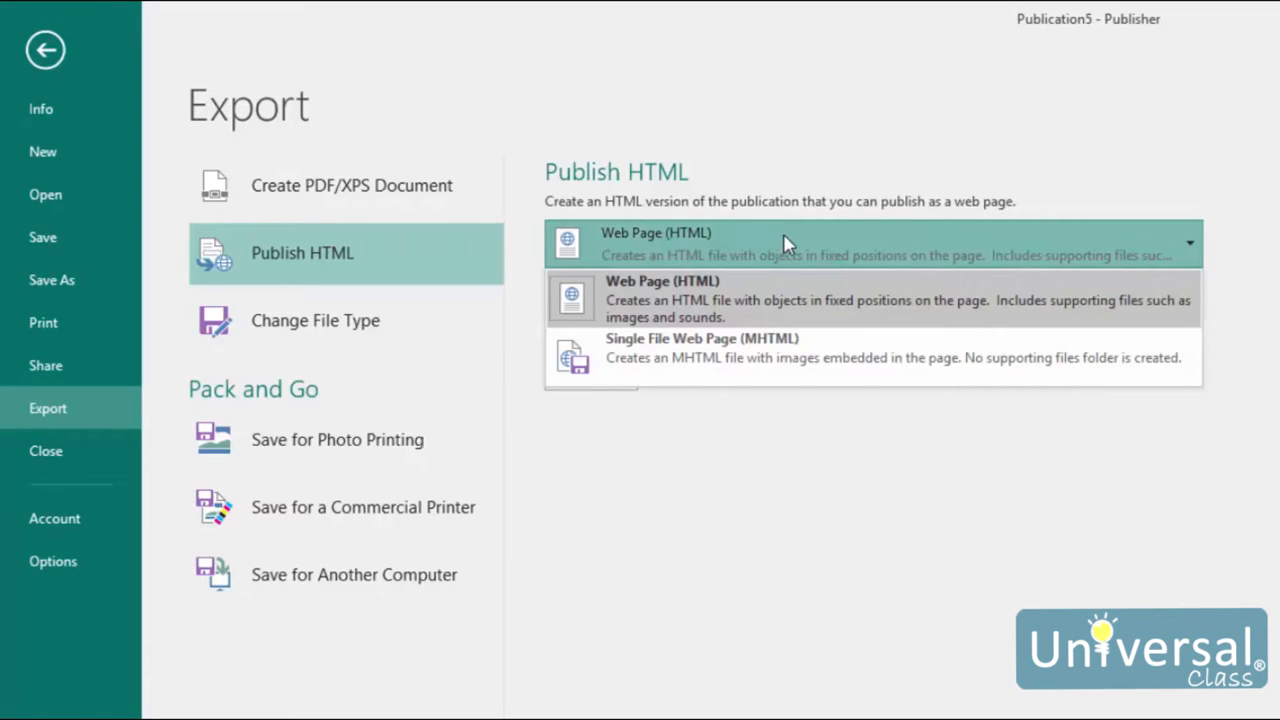
pyautogui.moveTo(770, 248)
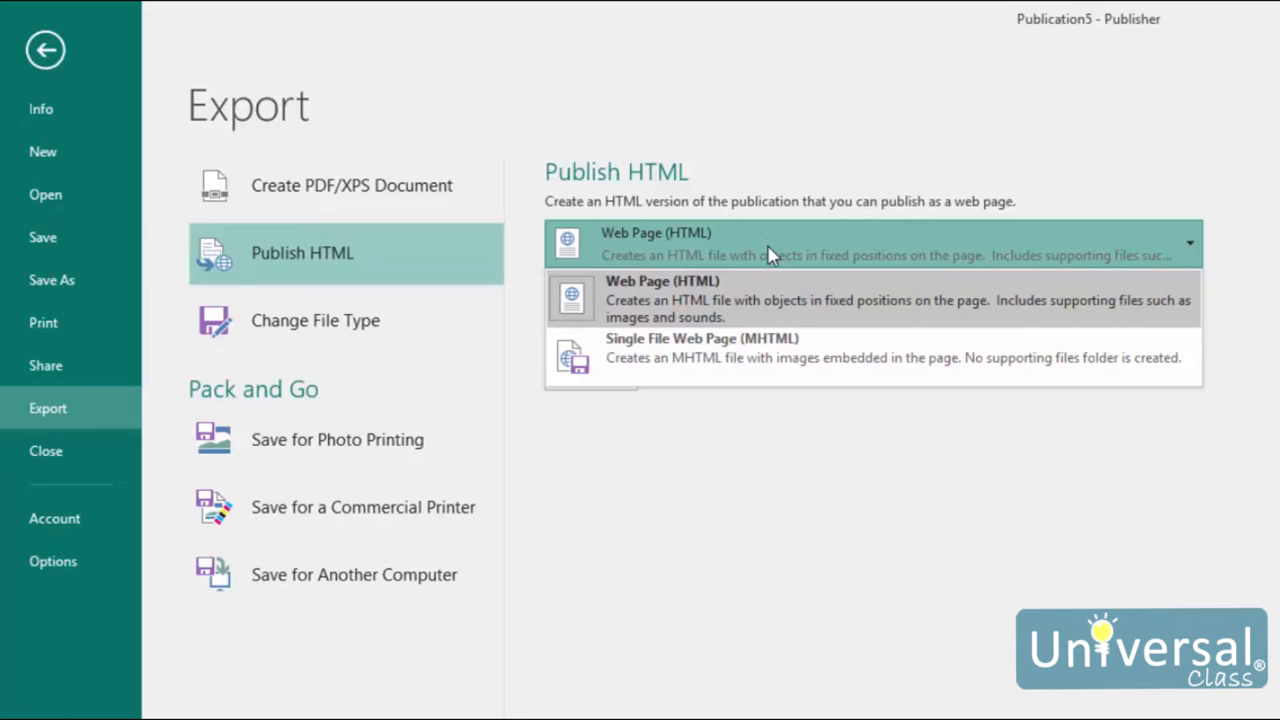
pyautogui.moveTo(753, 253)
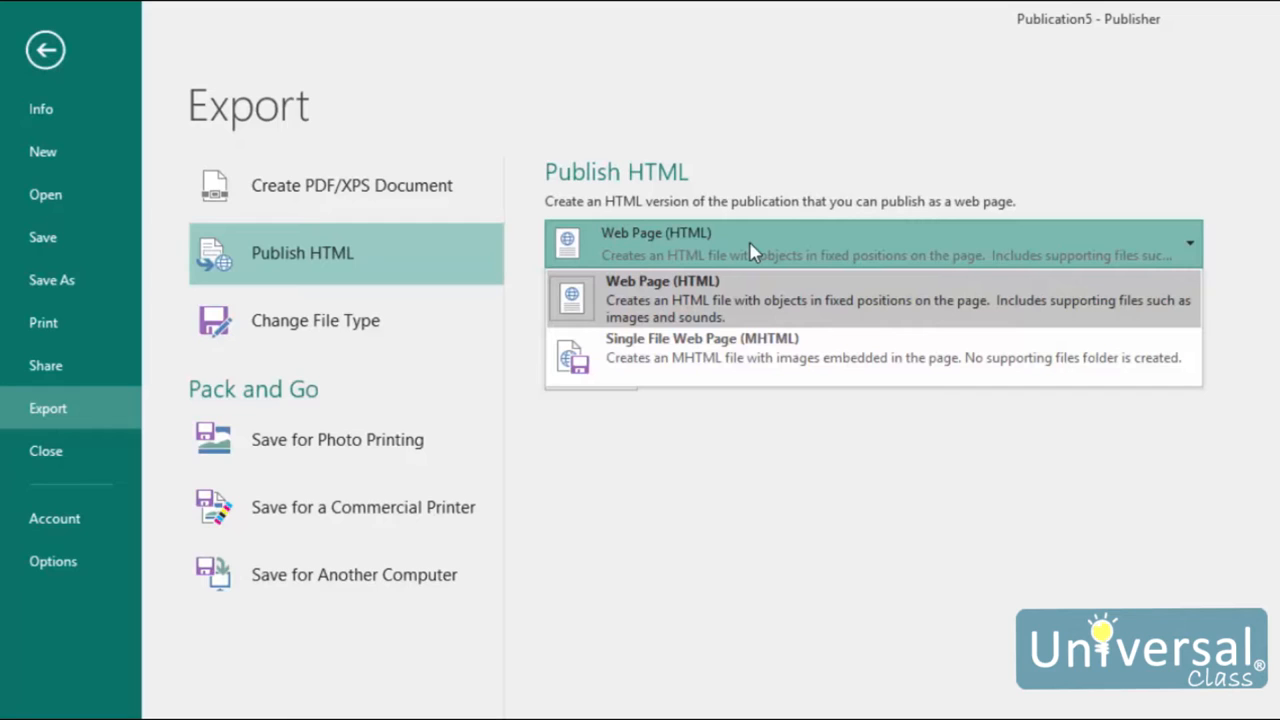
pyautogui.moveTo(758, 262)
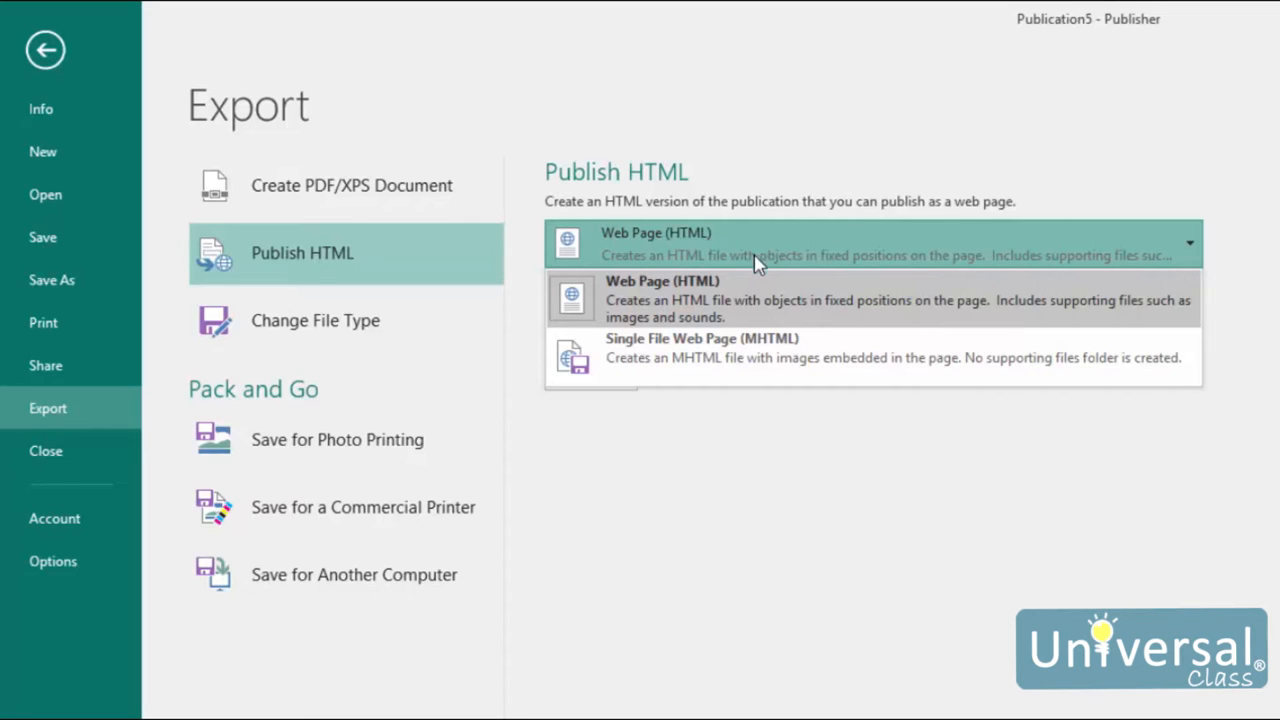
pyautogui.moveTo(790, 357)
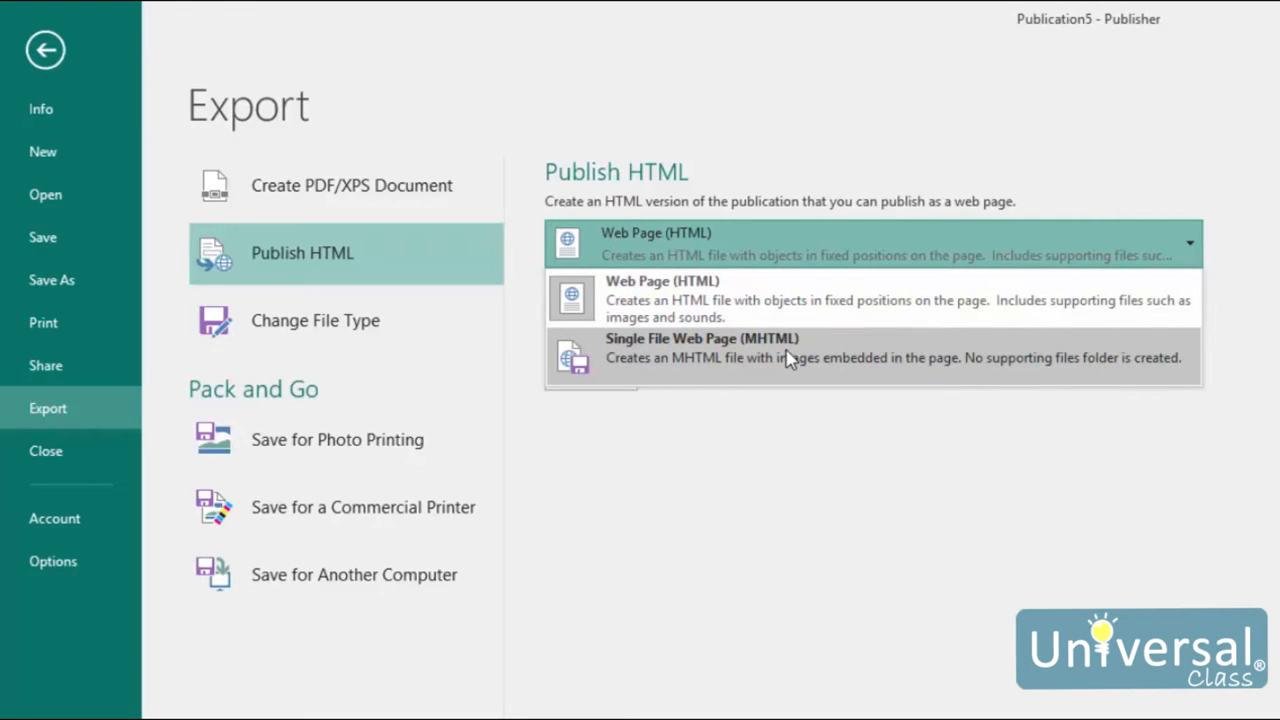
pyautogui.moveTo(823, 500)
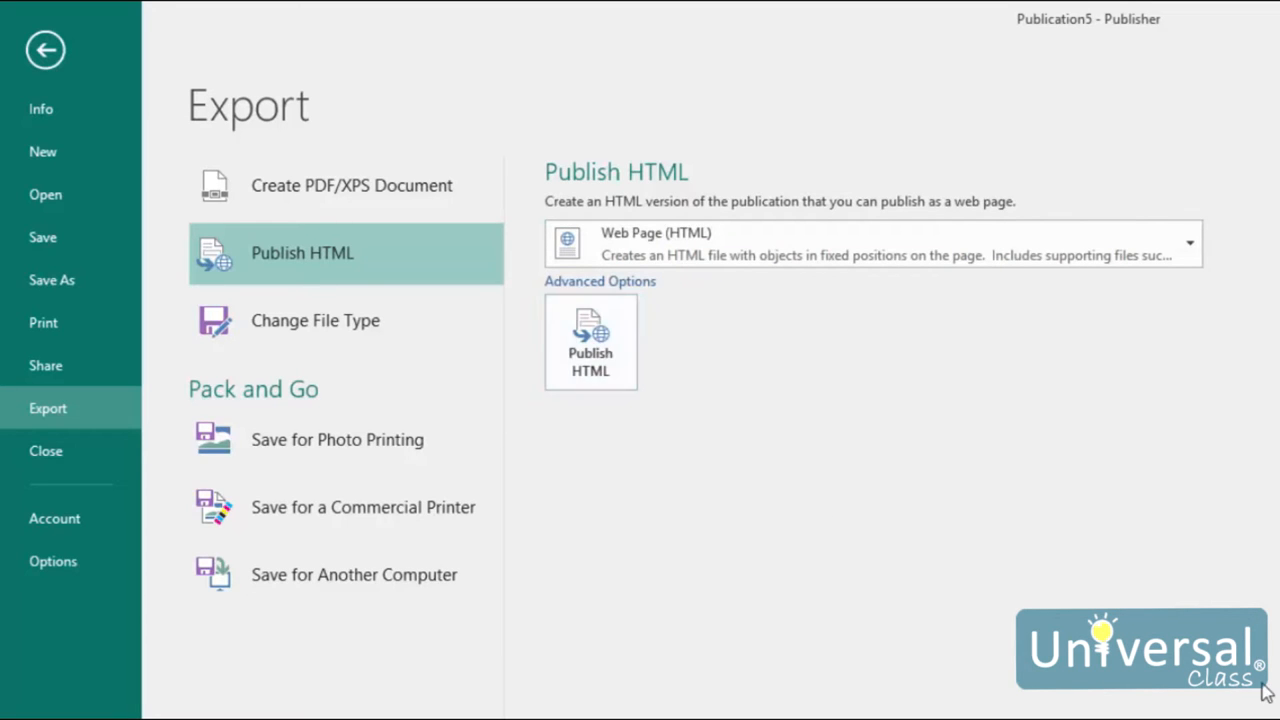
pyautogui.click(590, 341)
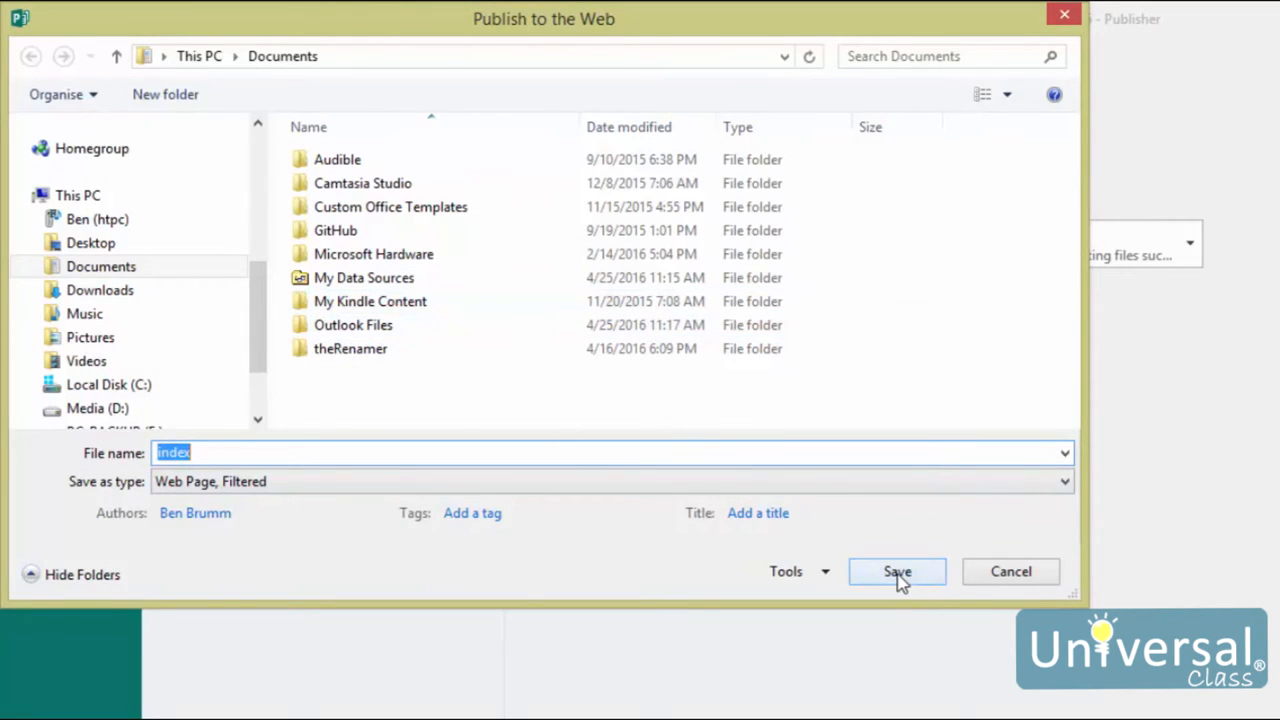
# Save the web page as index in Documents and return to the File Info page
pyautogui.click(896, 571)
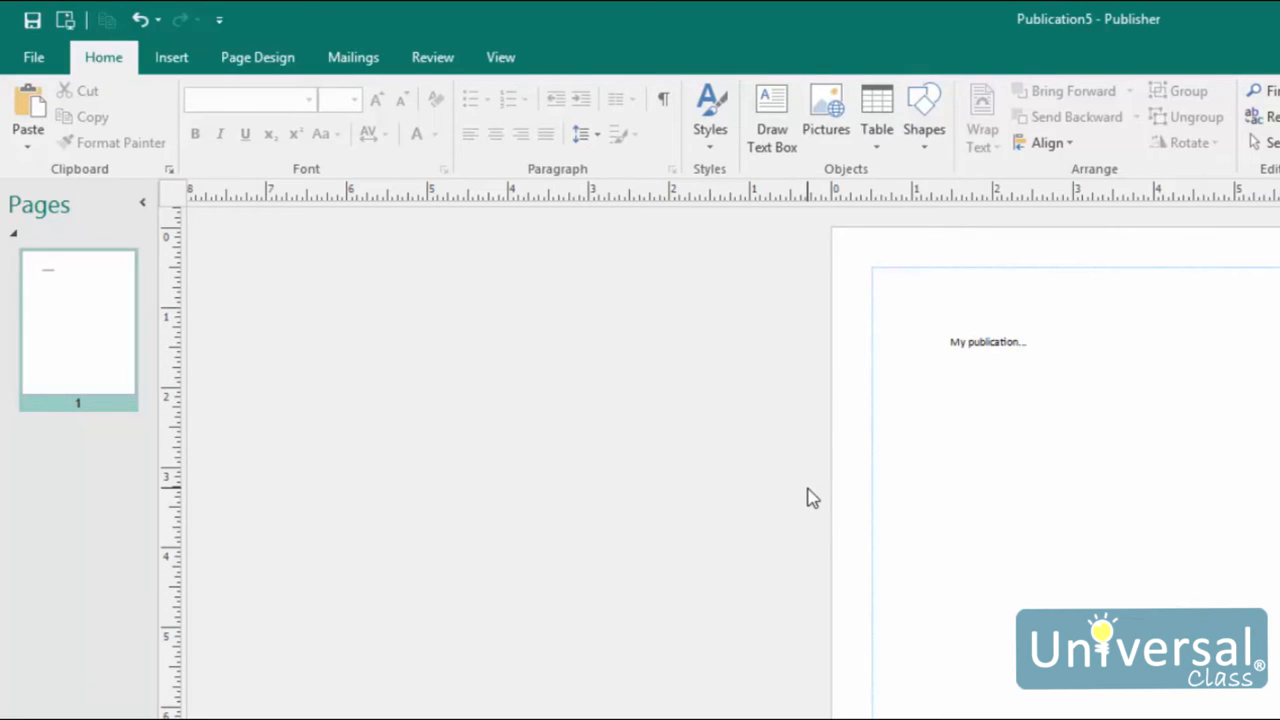
pyautogui.moveTo(793, 501)
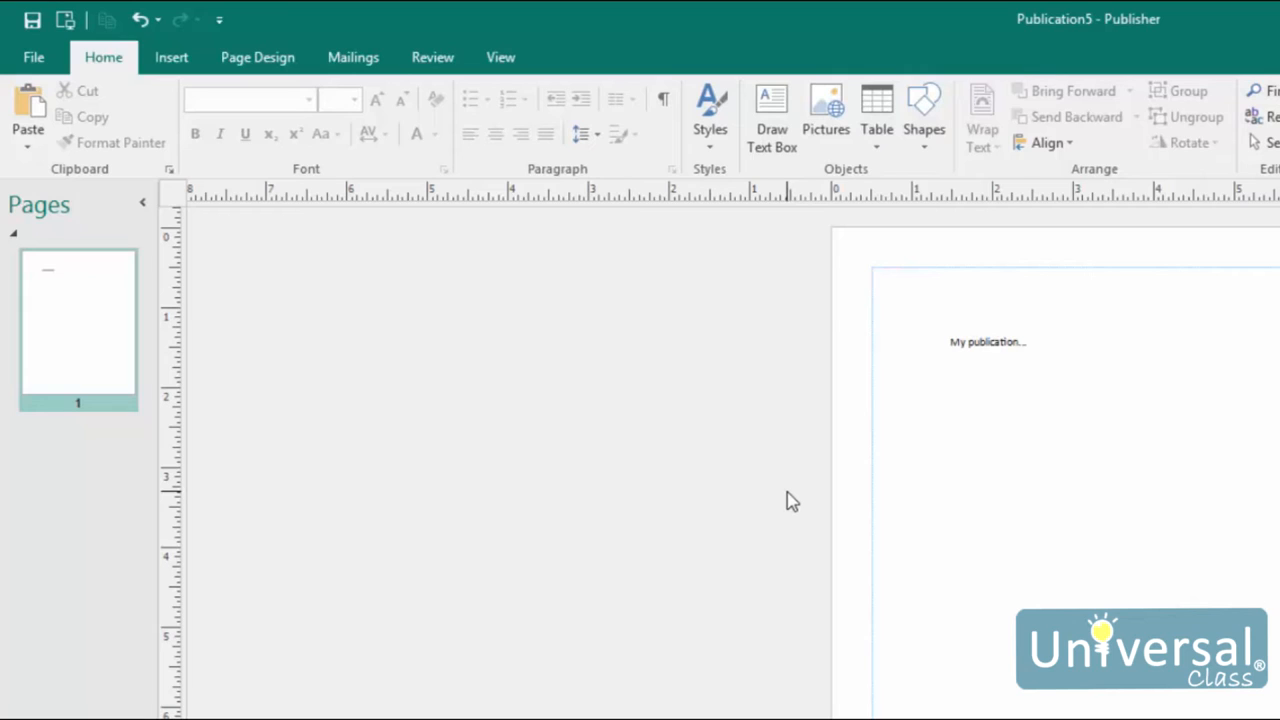
pyautogui.moveTo(795, 502)
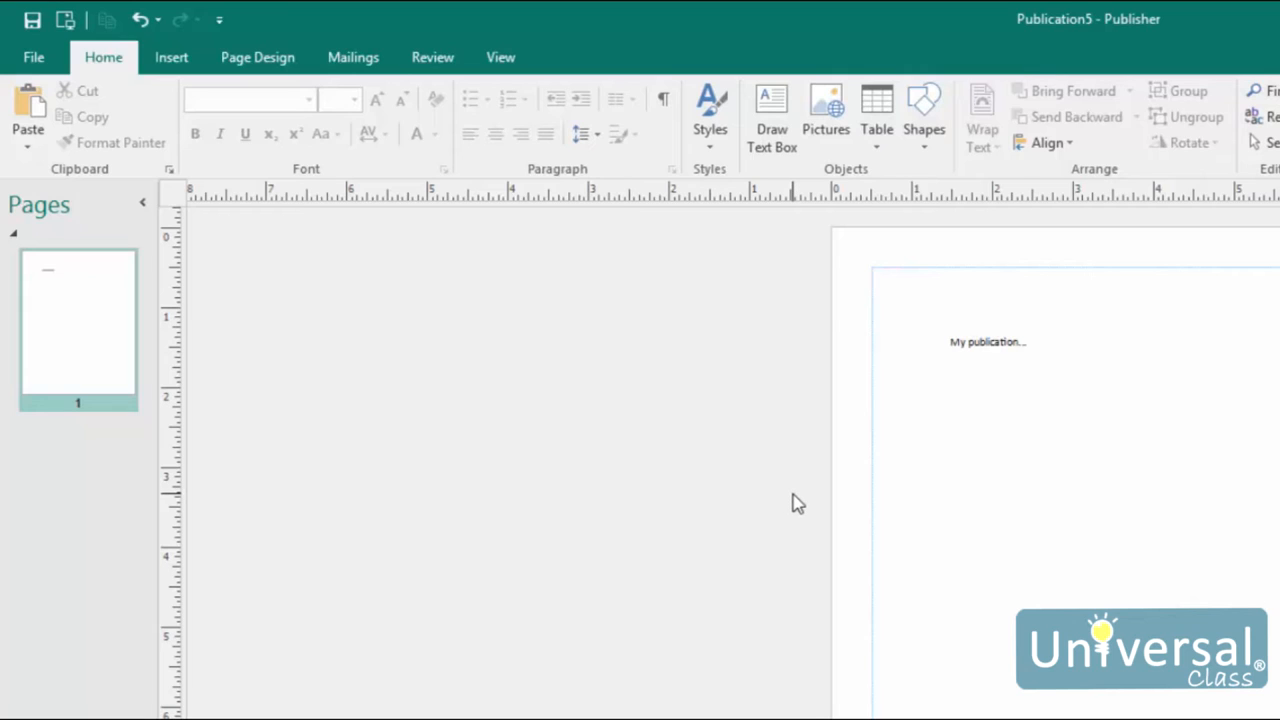
pyautogui.moveTo(673, 401)
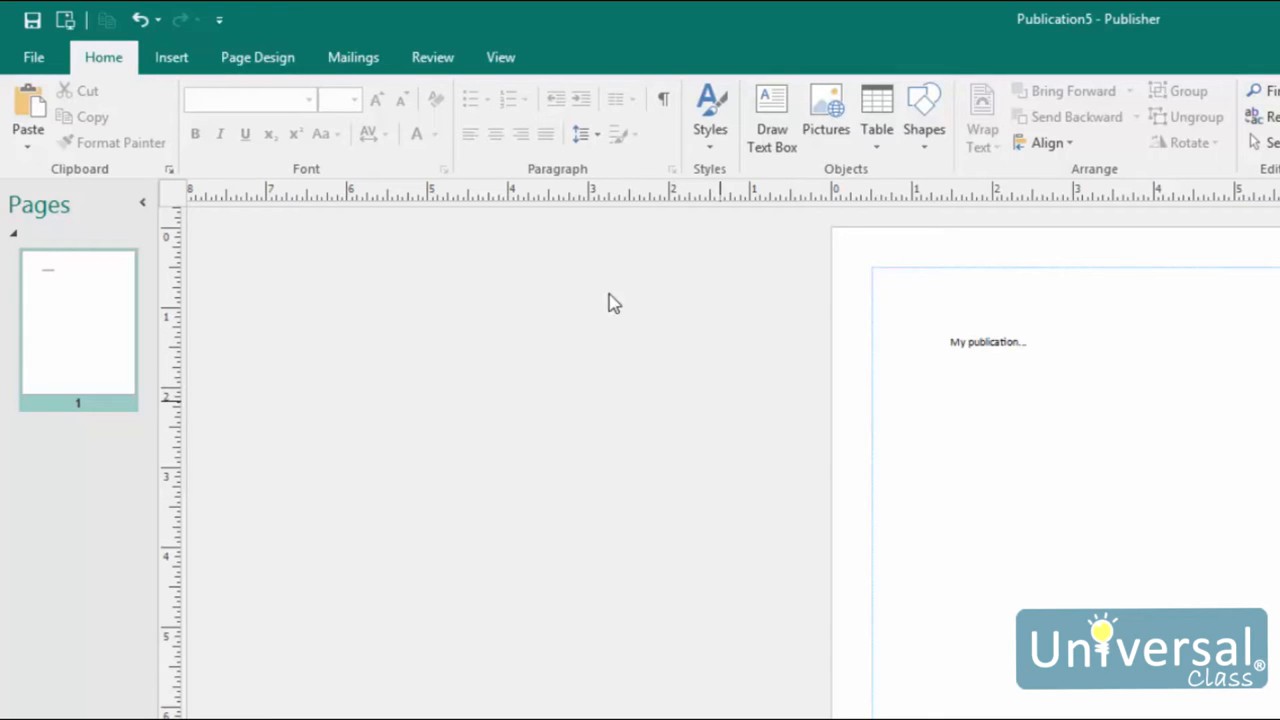
pyautogui.click(33, 57)
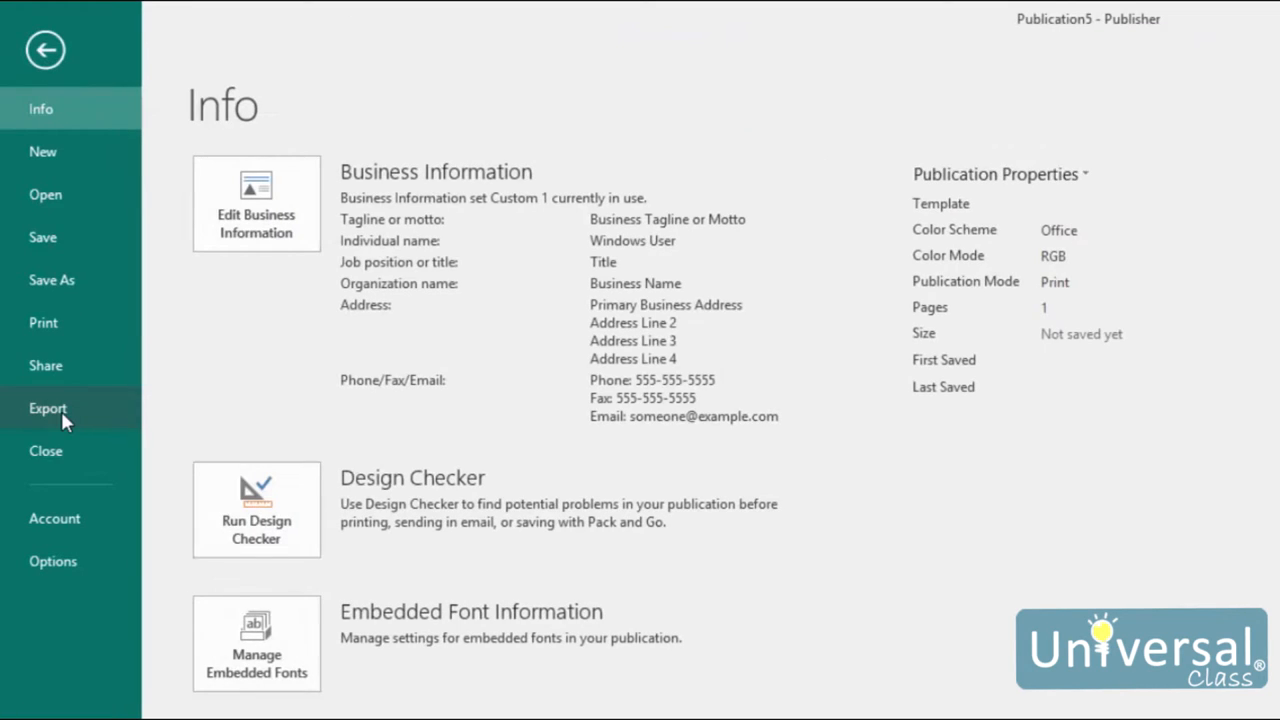
# Set commercial printer packing to Commercial Press with both PDF and .pub files
pyautogui.click(48, 408)
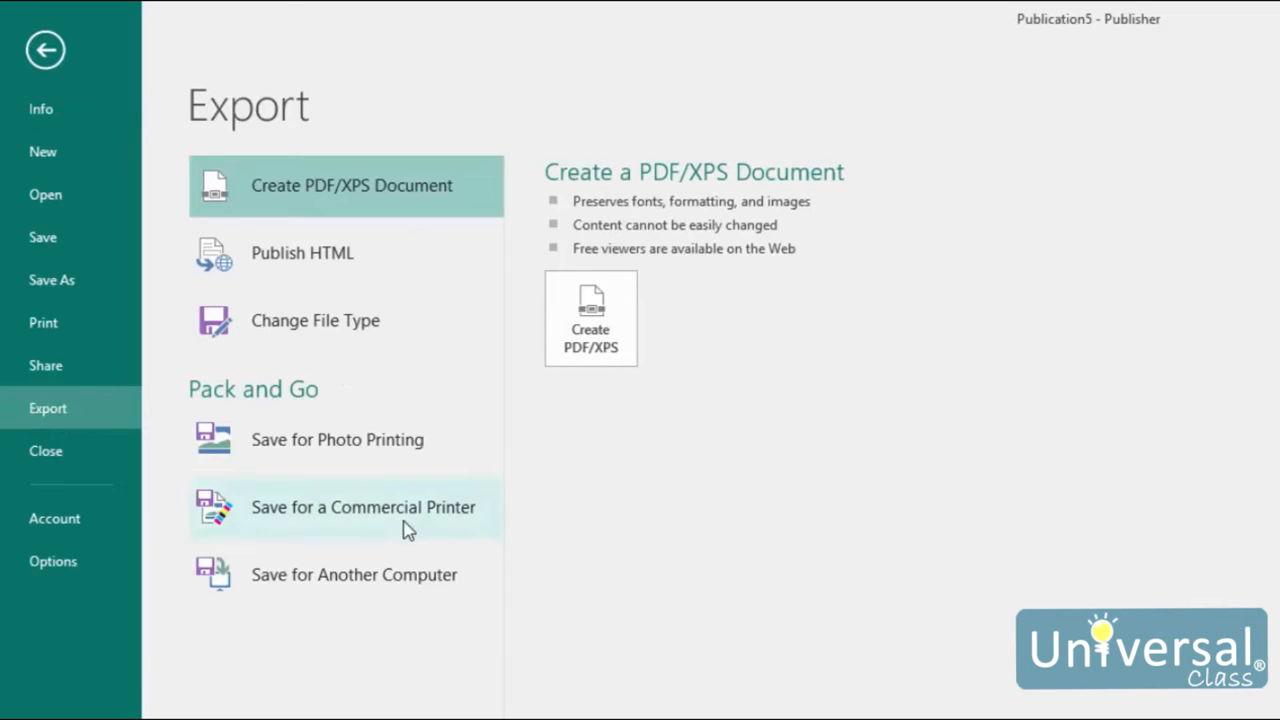
pyautogui.click(362, 507)
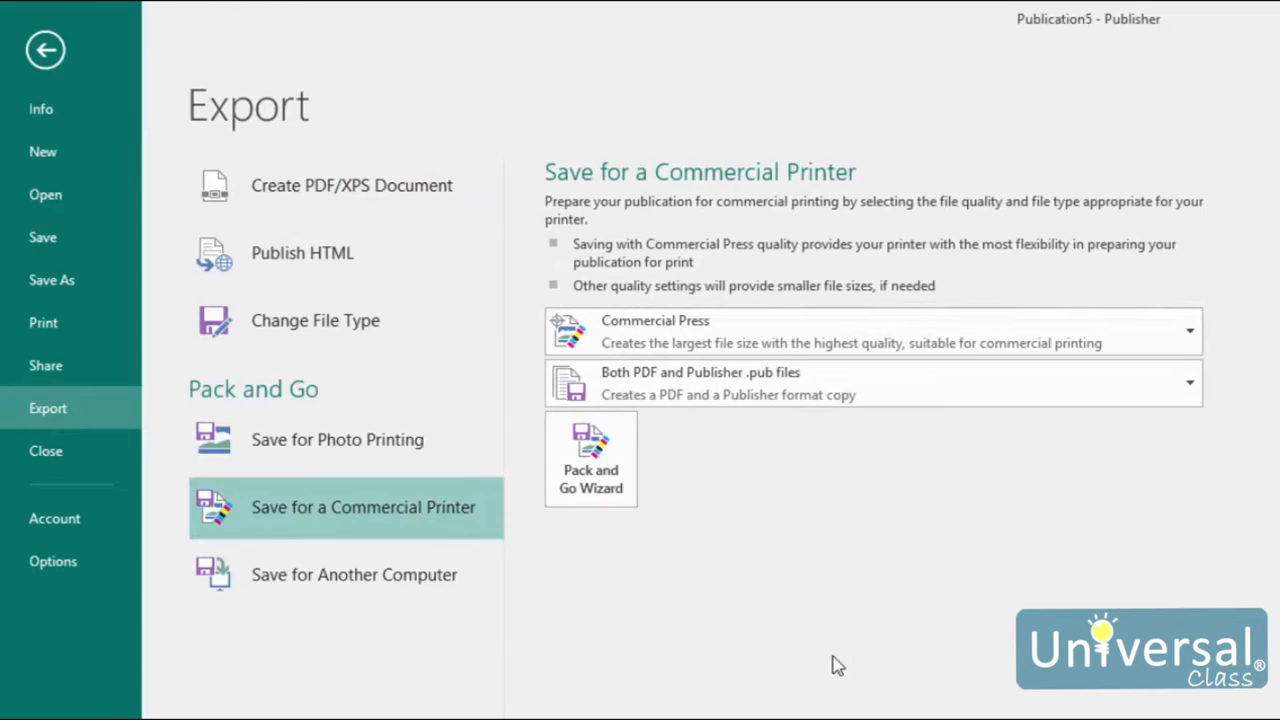
pyautogui.moveTo(913, 655)
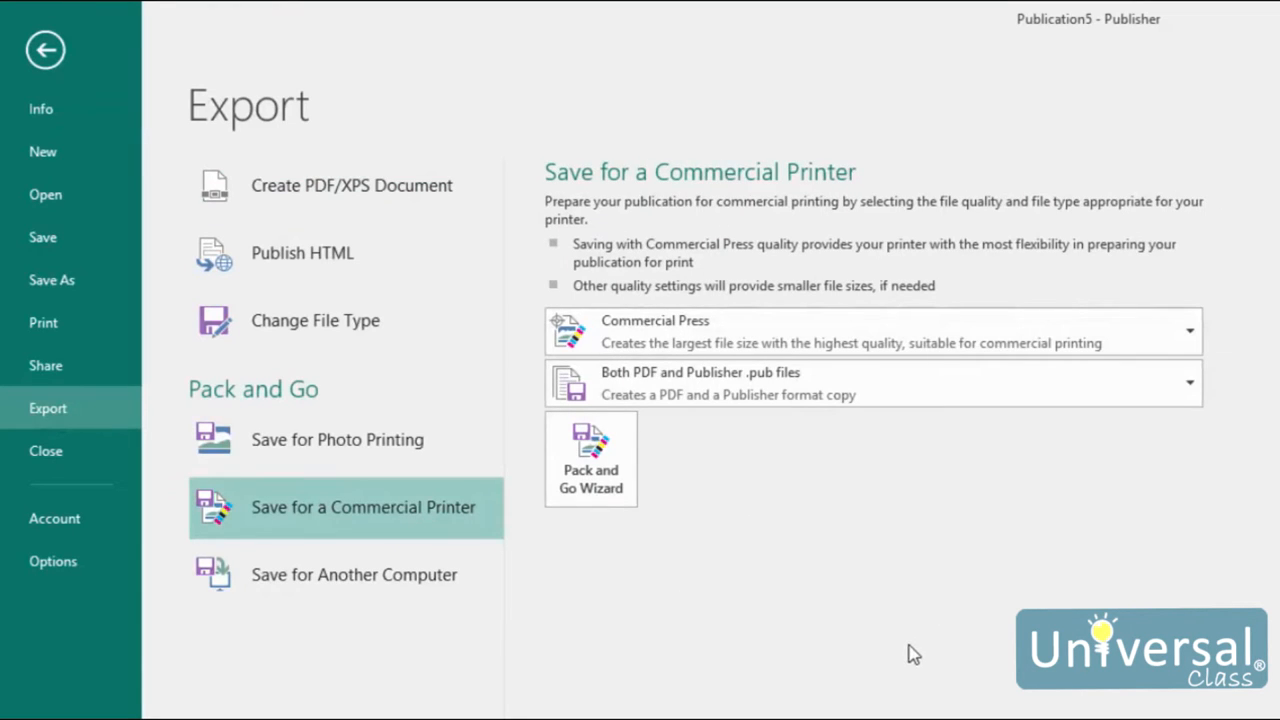
pyautogui.moveTo(910, 640)
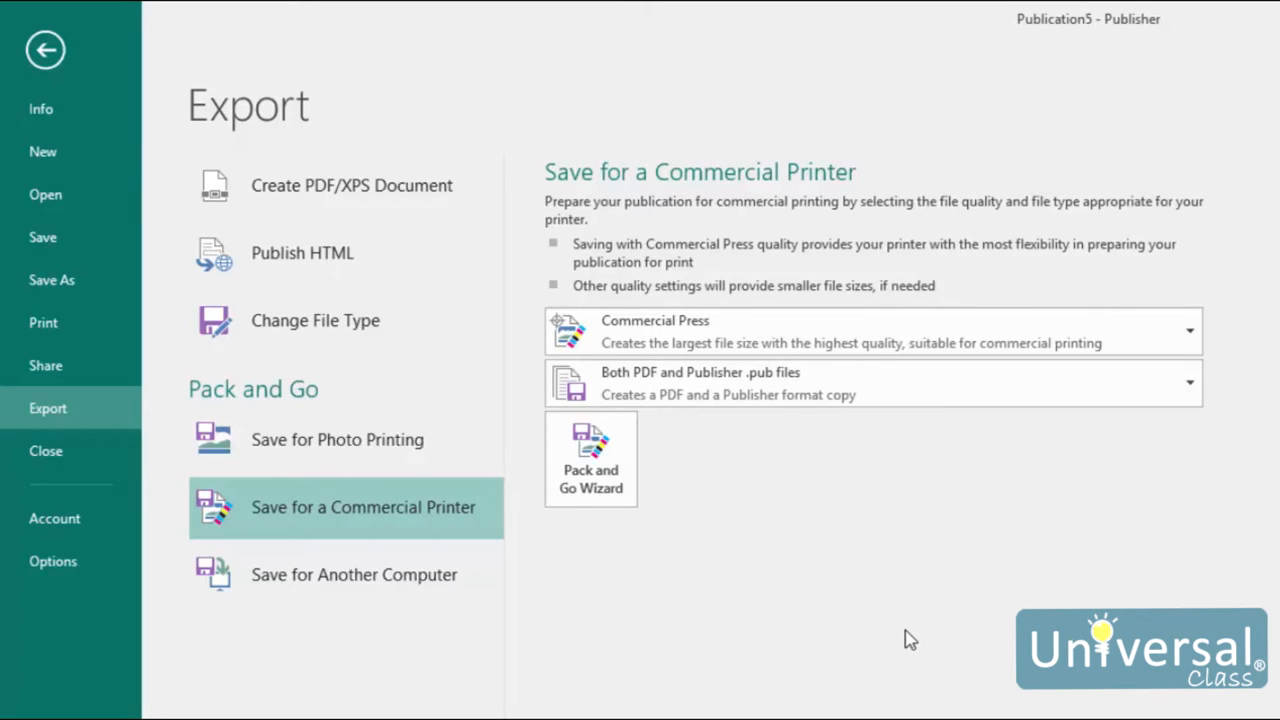
pyautogui.moveTo(983, 455)
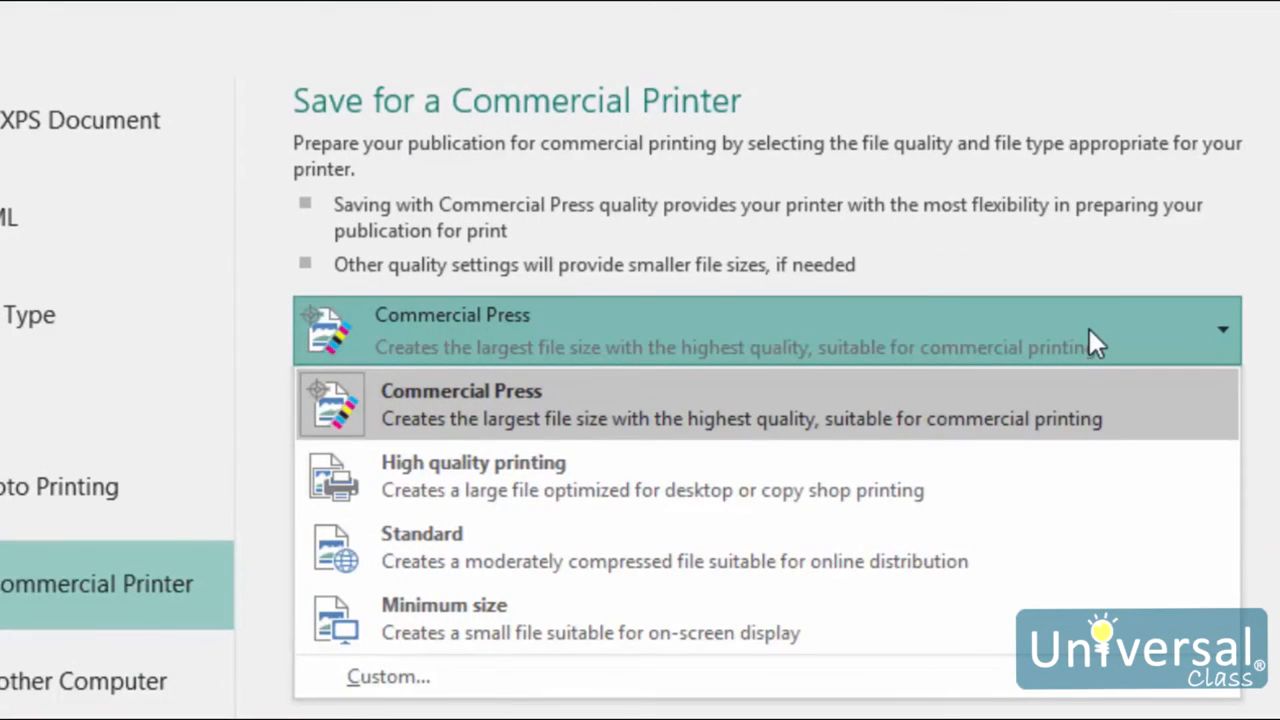
pyautogui.moveTo(1130, 390)
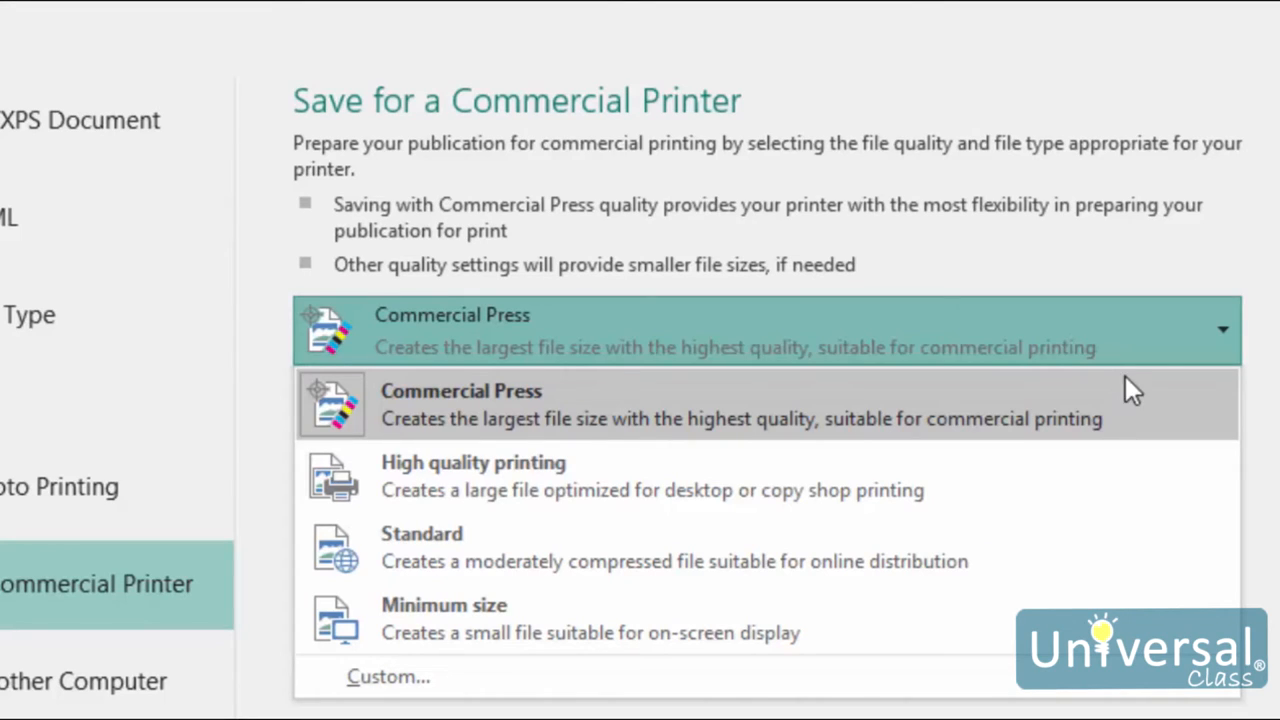
pyautogui.moveTo(1188, 415)
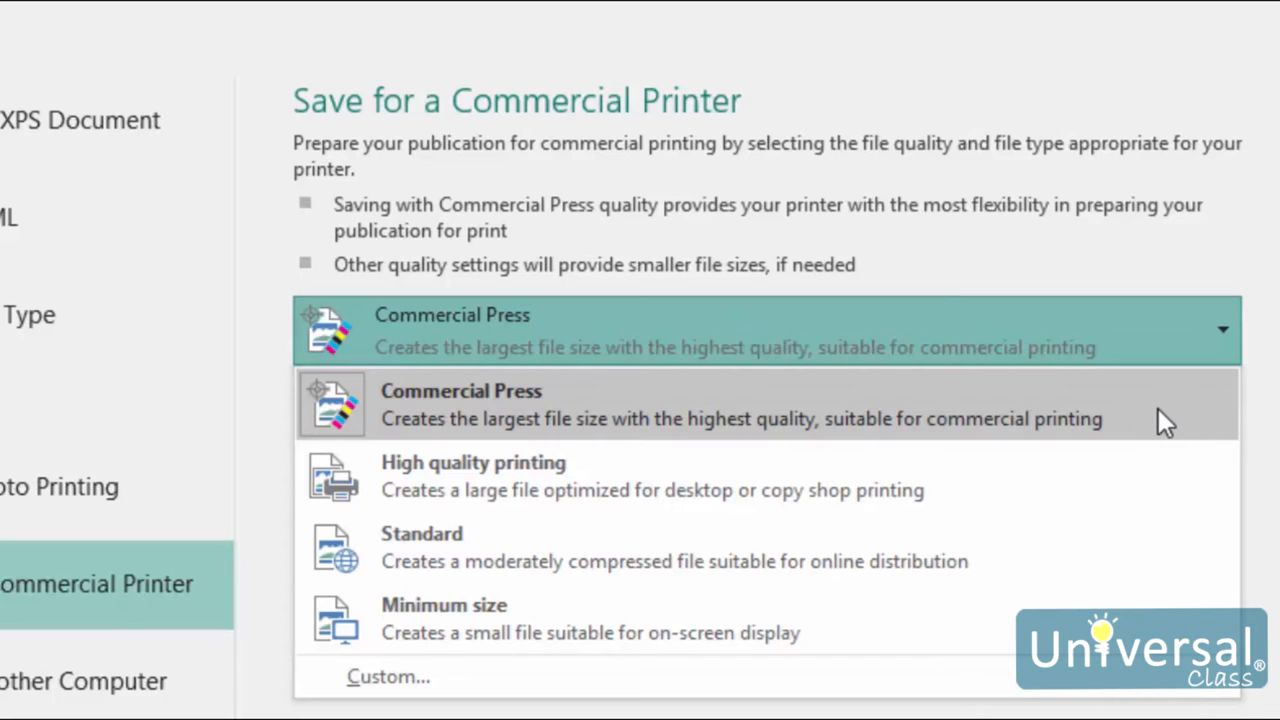
pyautogui.moveTo(1165, 415)
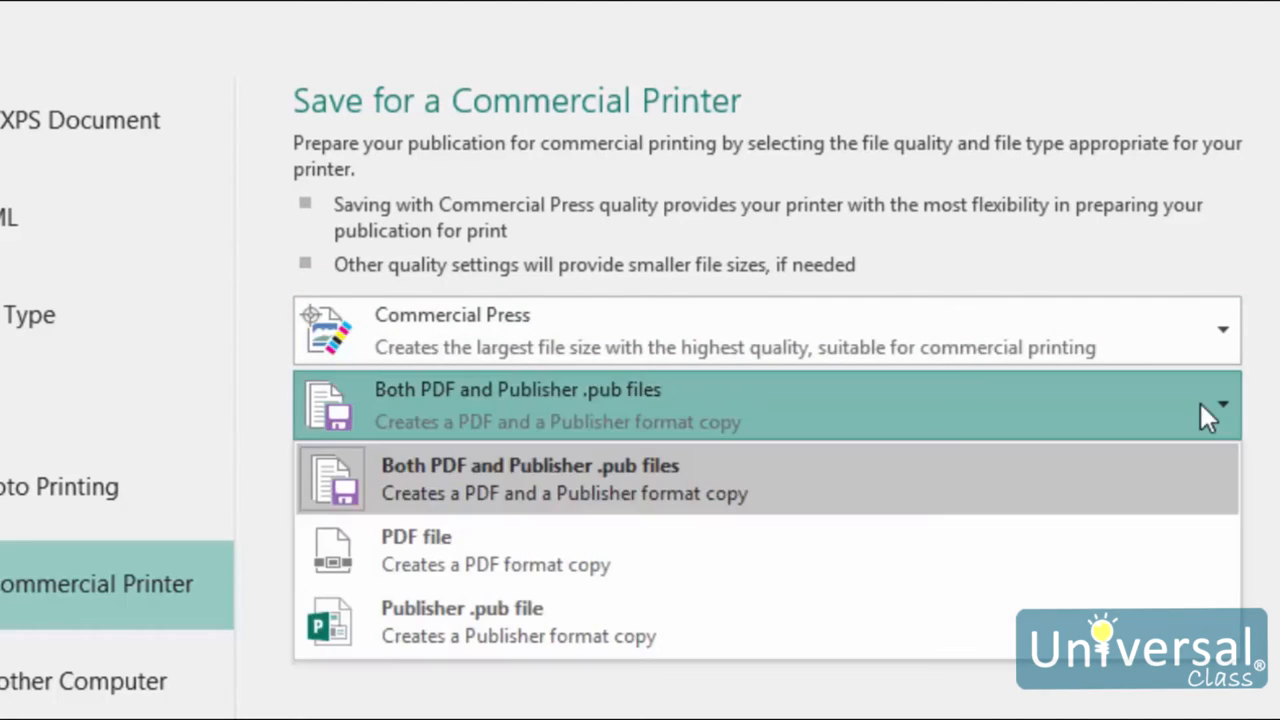
pyautogui.moveTo(967, 530)
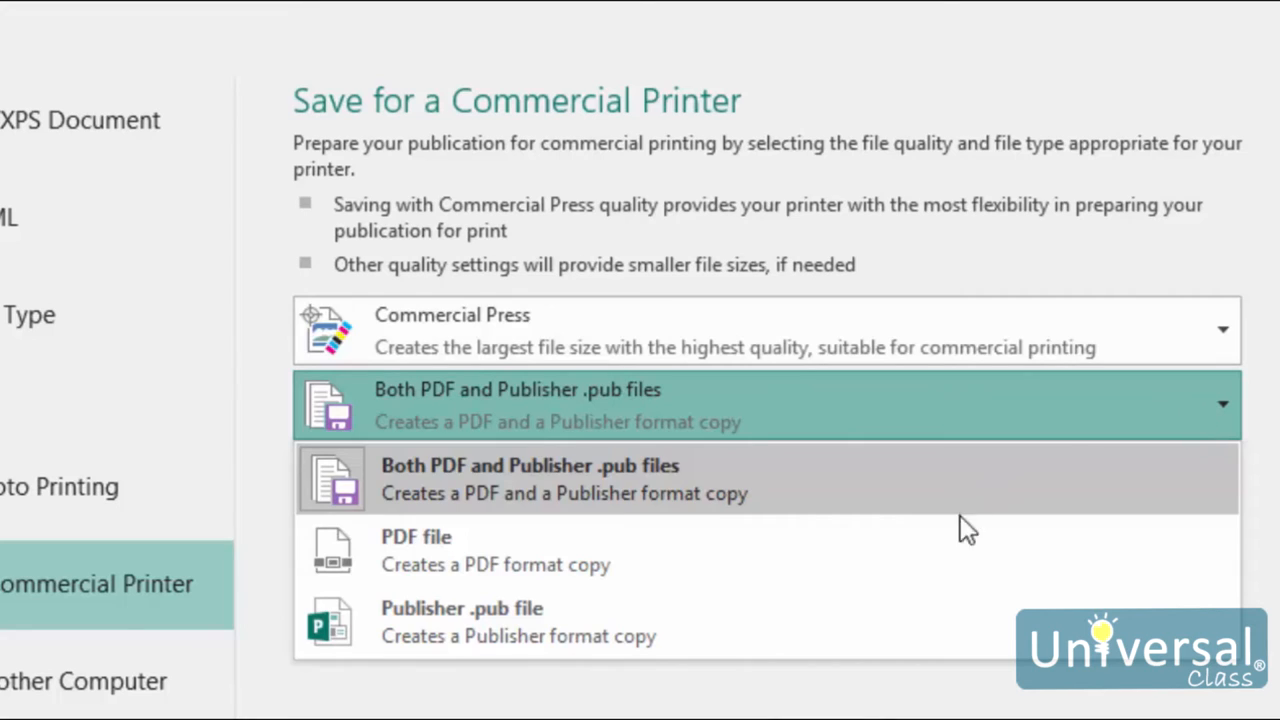
pyautogui.moveTo(995, 630)
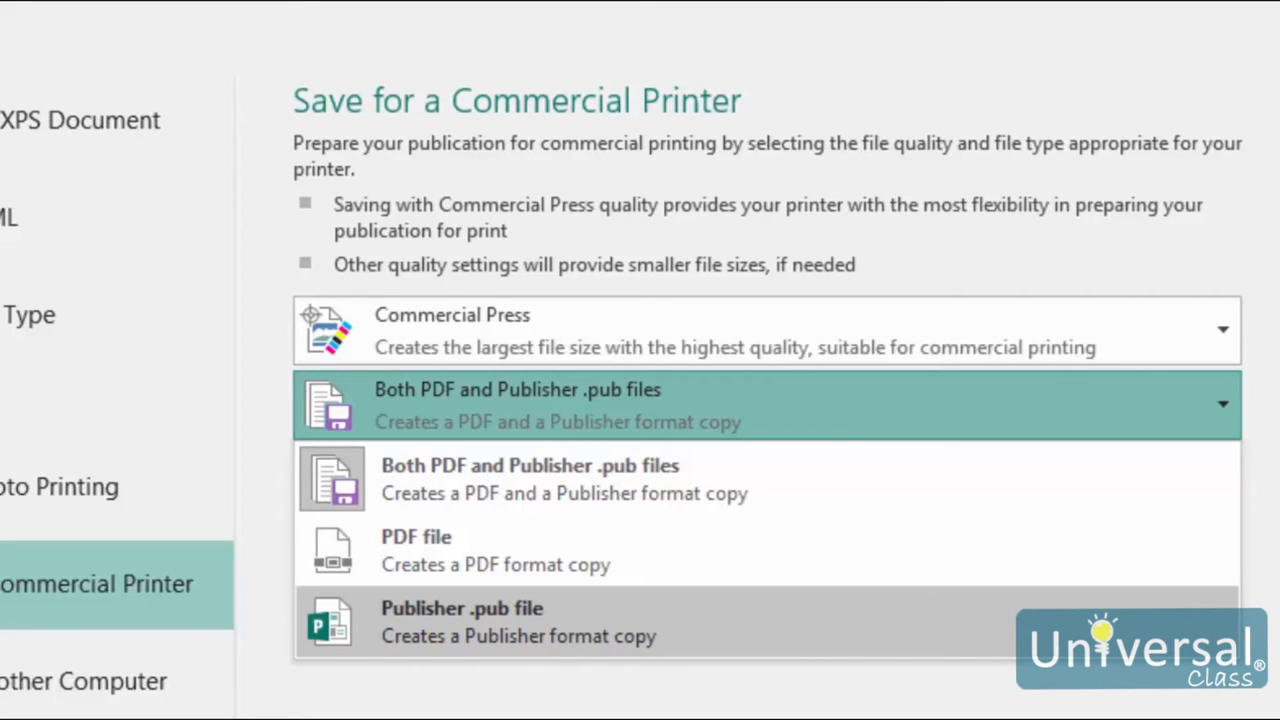
pyautogui.click(86, 310)
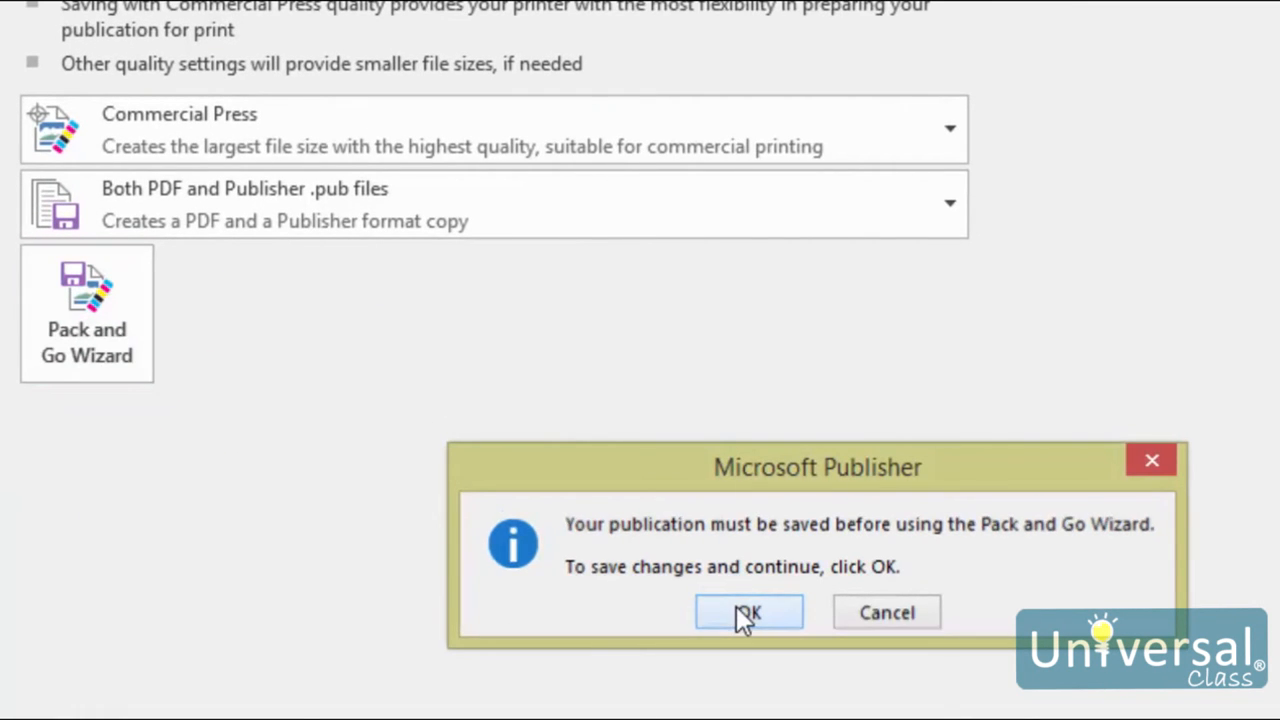
# Save as Publication6 and pack it for the printer into the Publication6PNG folder
pyautogui.click(748, 612)
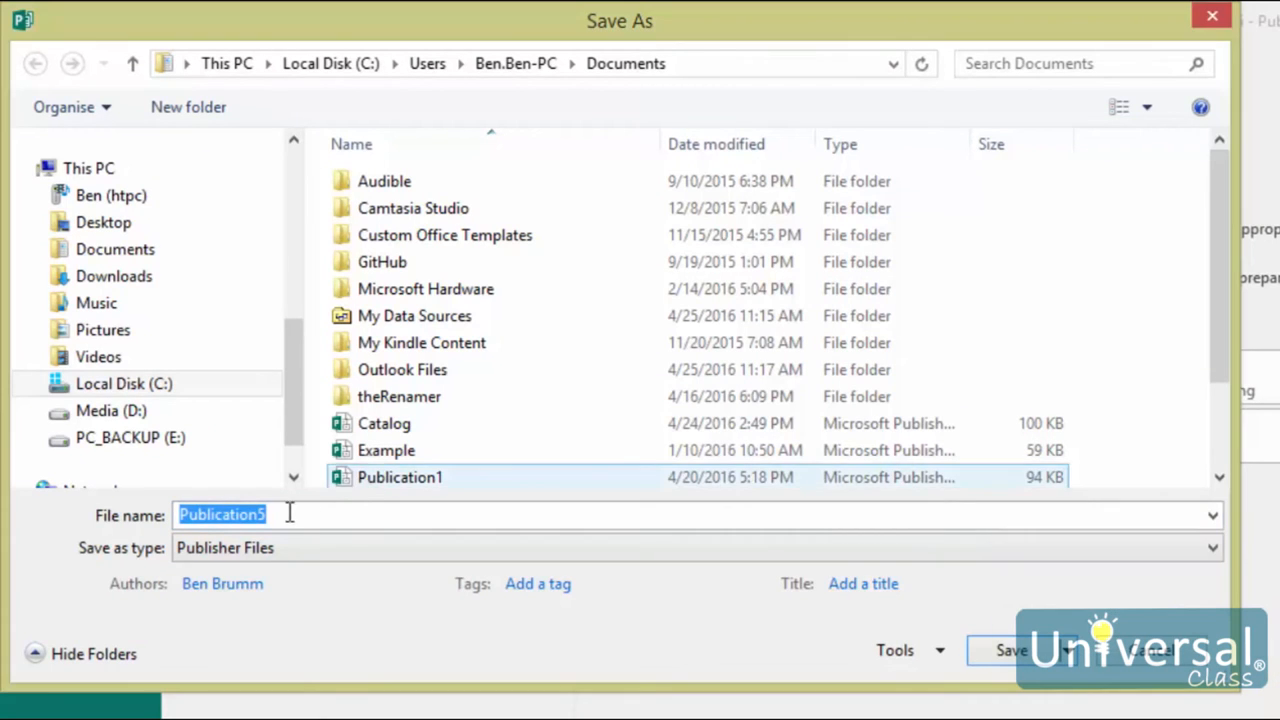
pyautogui.write('Publication6PNG\\')
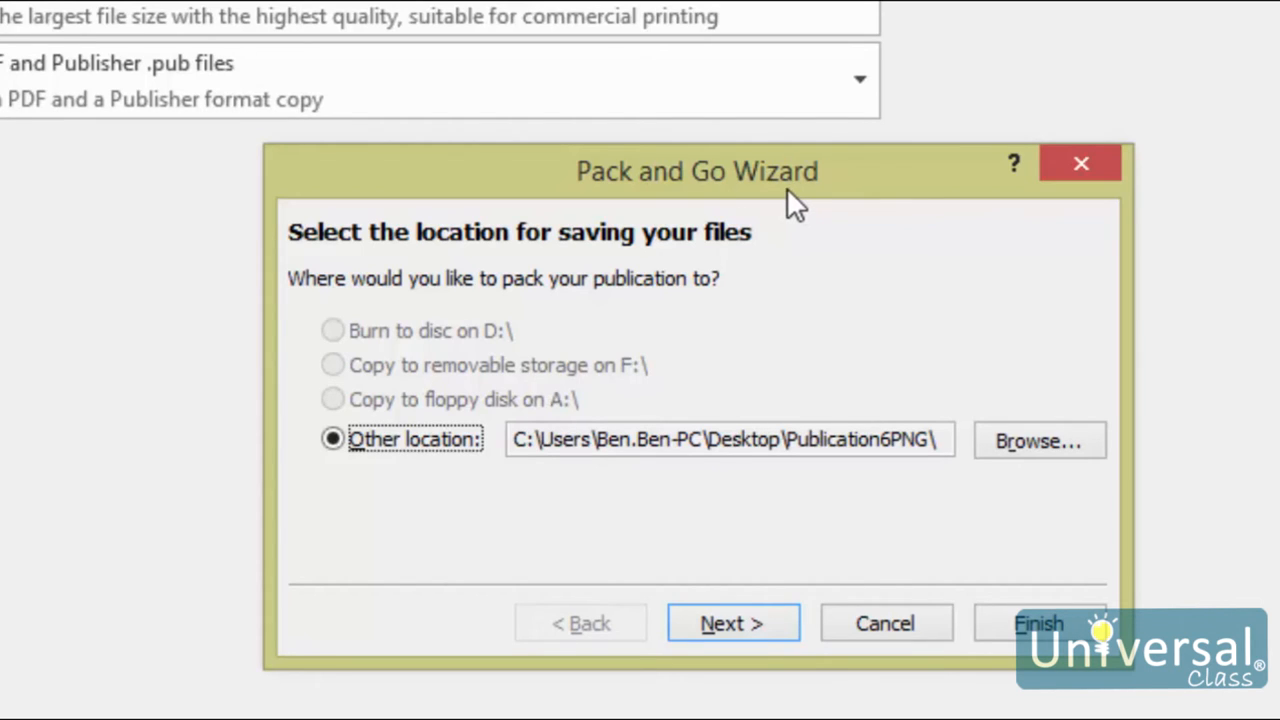
pyautogui.moveTo(500, 400)
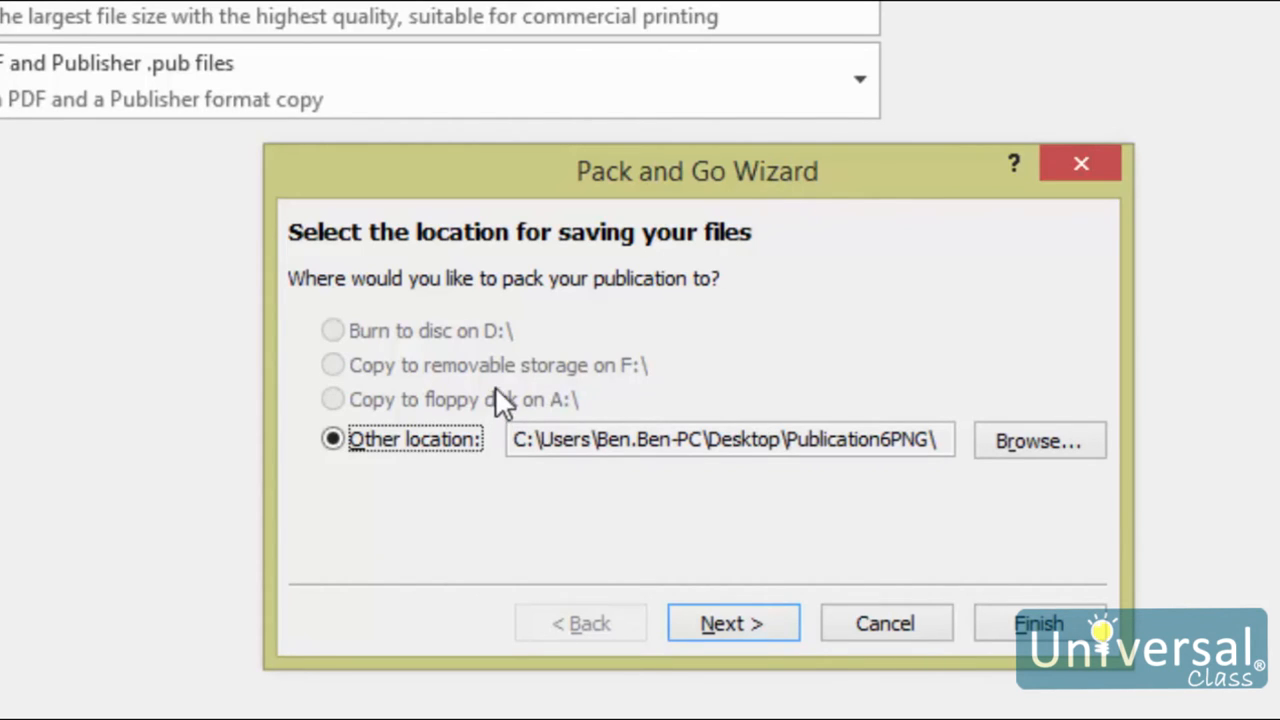
pyautogui.moveTo(490, 390)
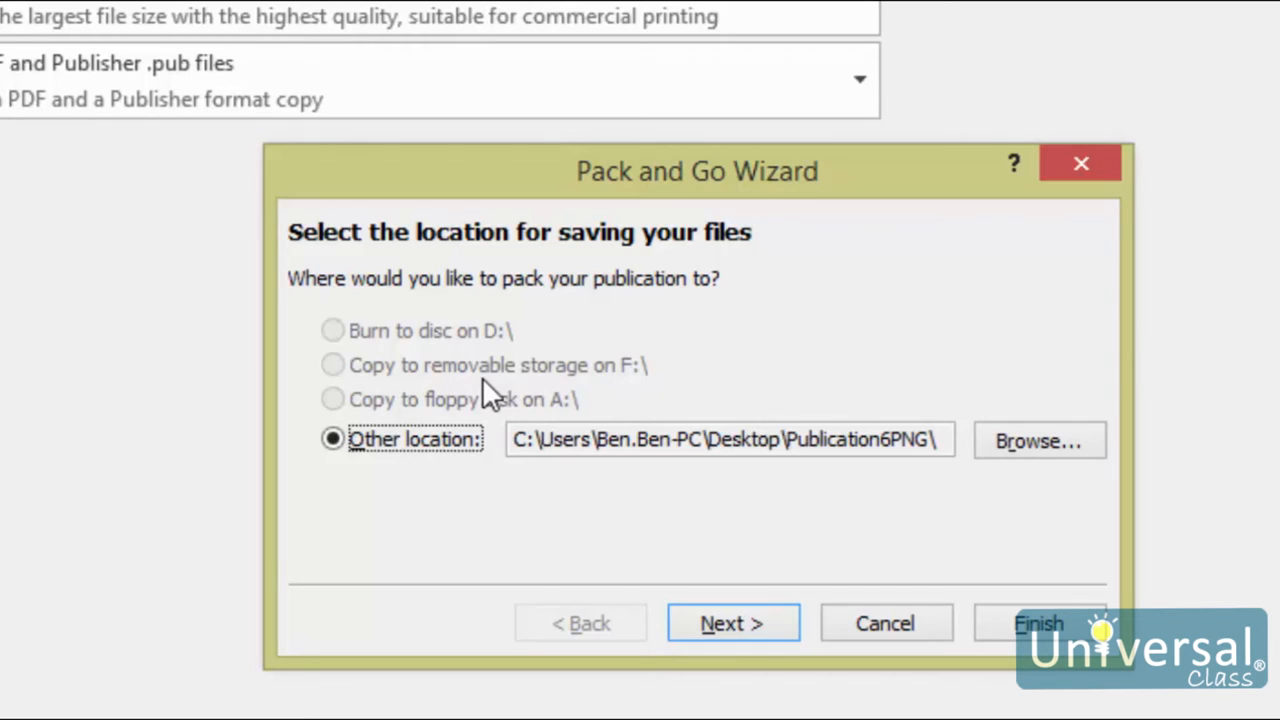
pyautogui.moveTo(488, 420)
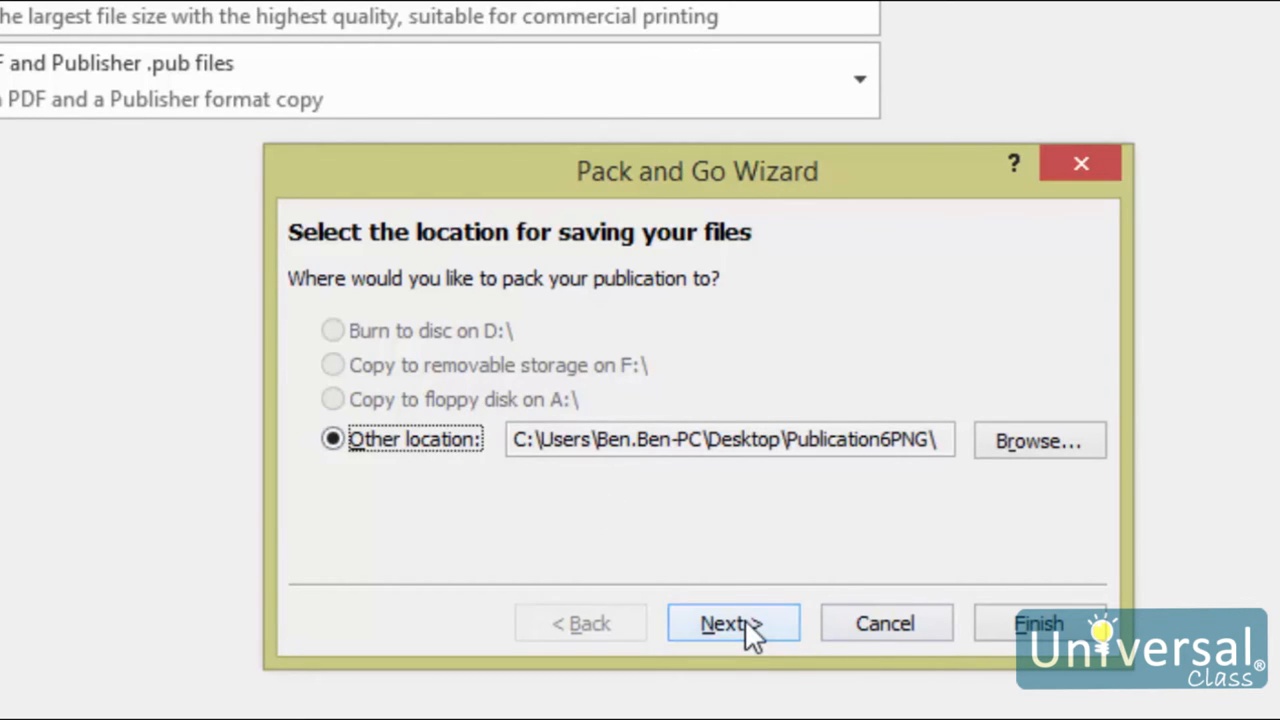
pyautogui.click(733, 623)
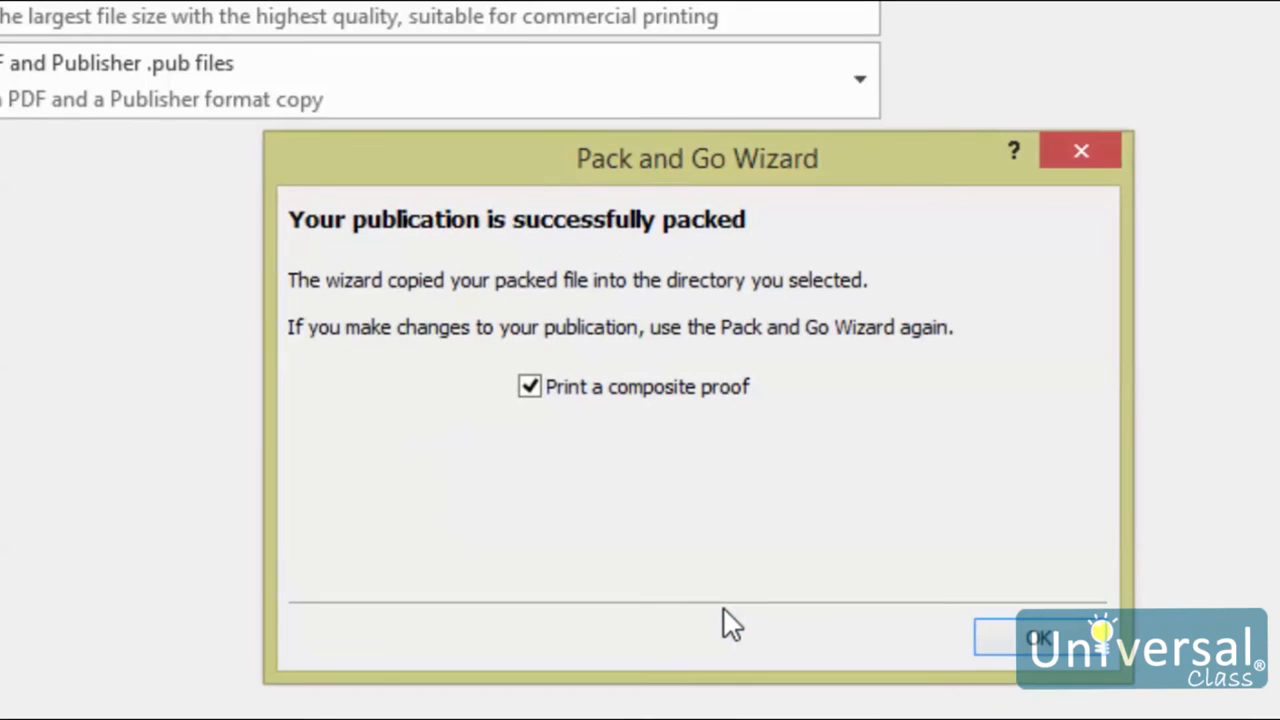
pyautogui.moveTo(725, 628)
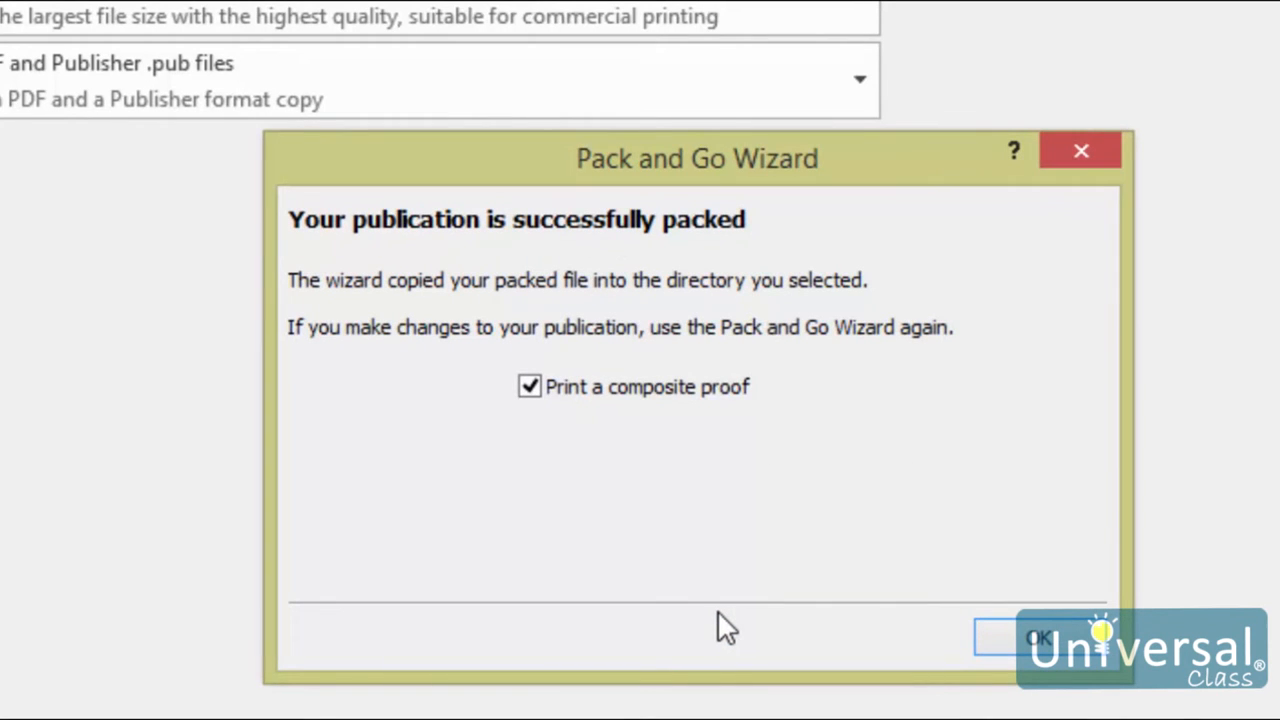
pyautogui.moveTo(648, 628)
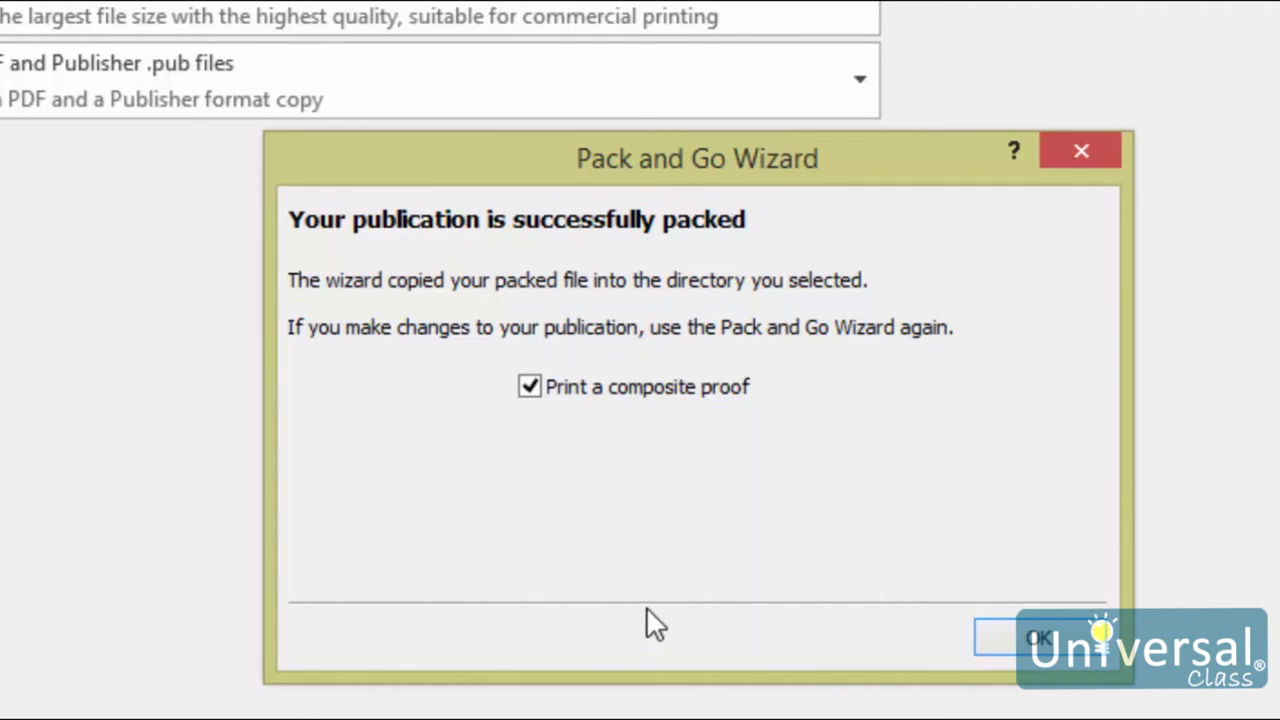
pyautogui.moveTo(600, 390)
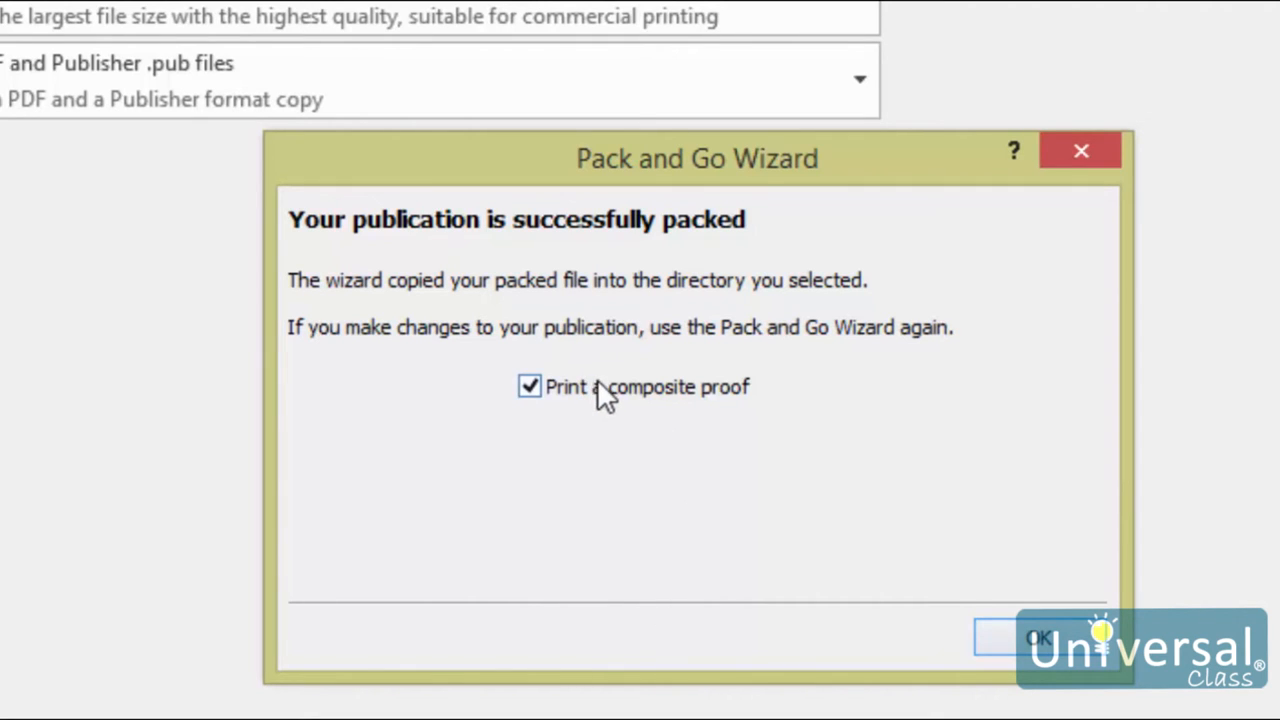
pyautogui.click(1038, 637)
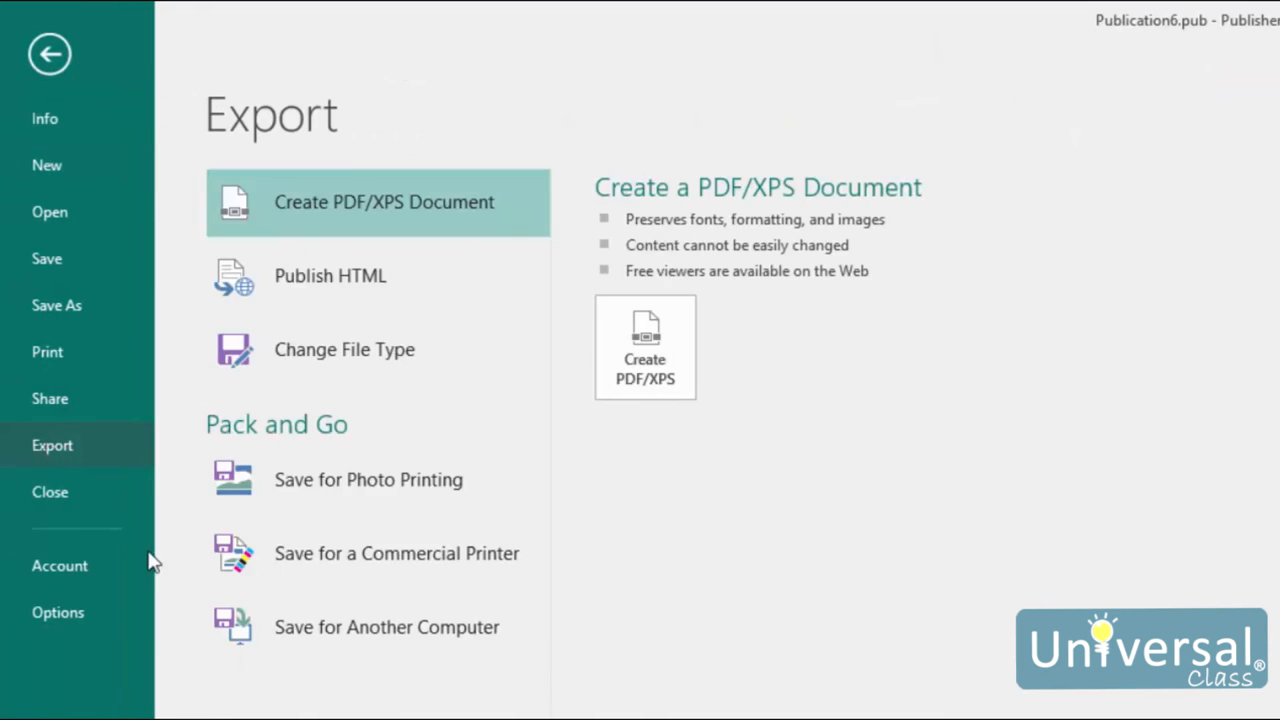
# Start the Pack and Go Wizard for taking the publication to another computer
pyautogui.click(397, 553)
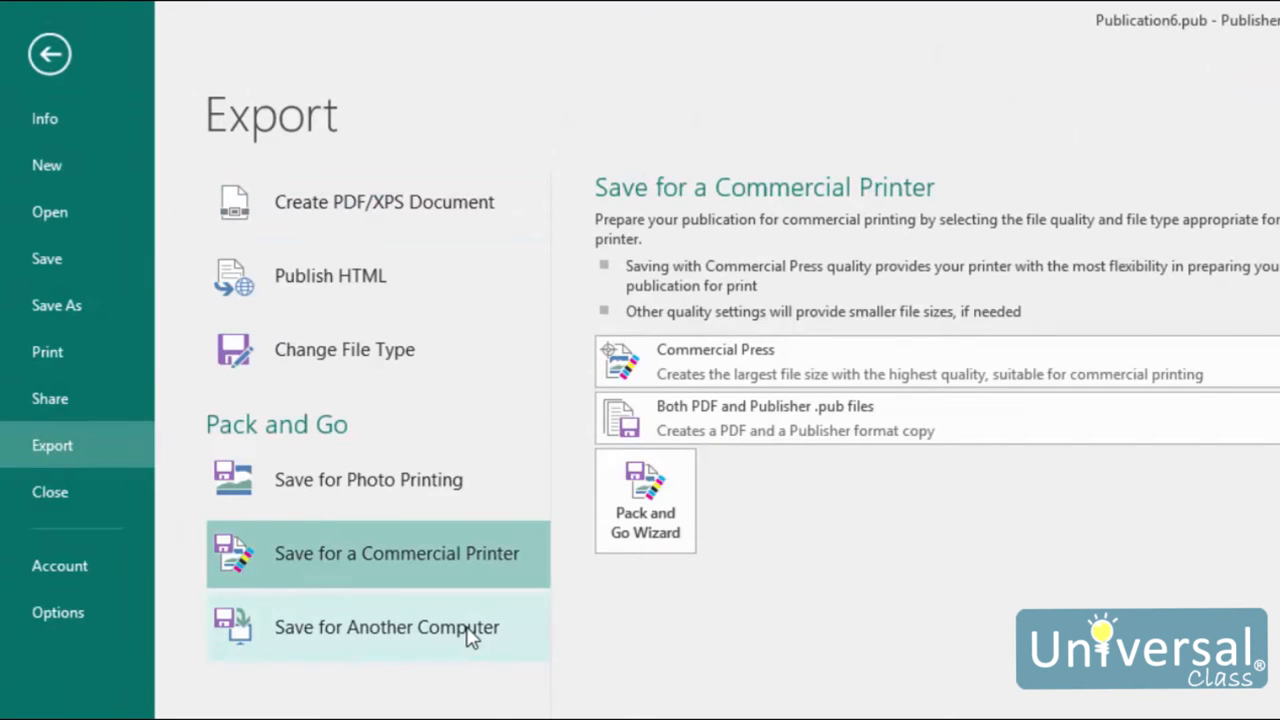
pyautogui.click(387, 627)
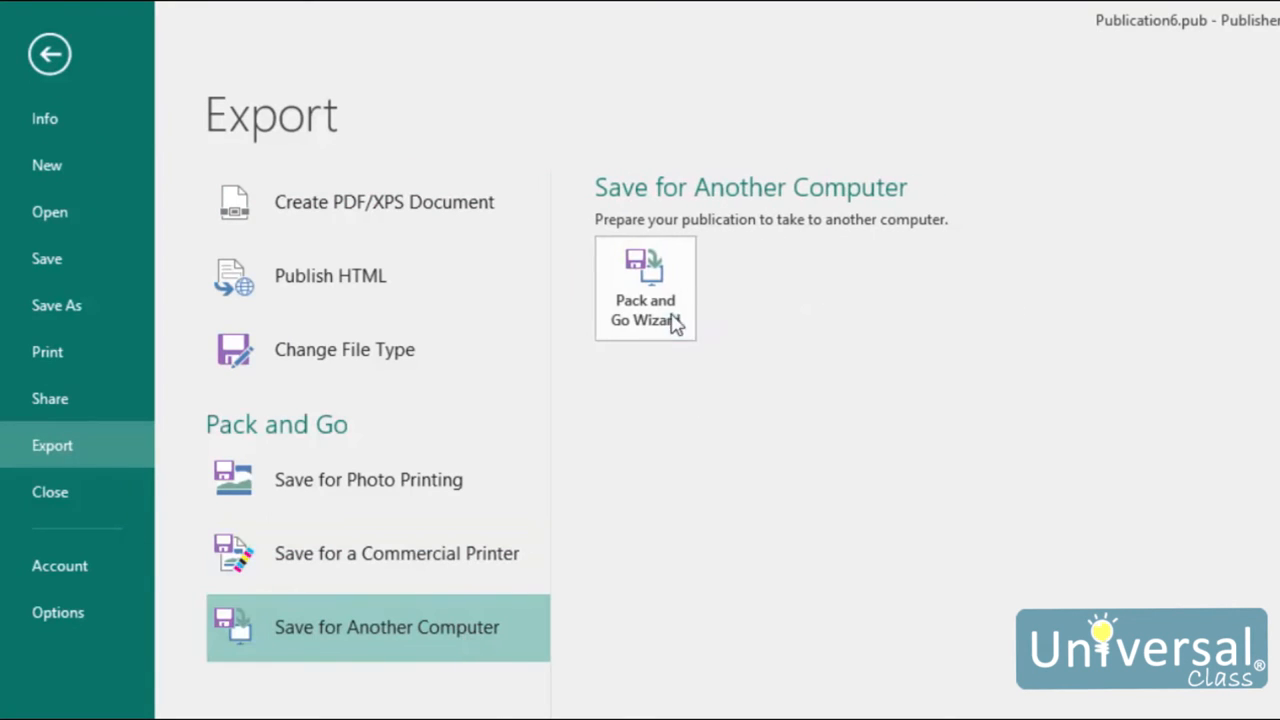
pyautogui.click(645, 290)
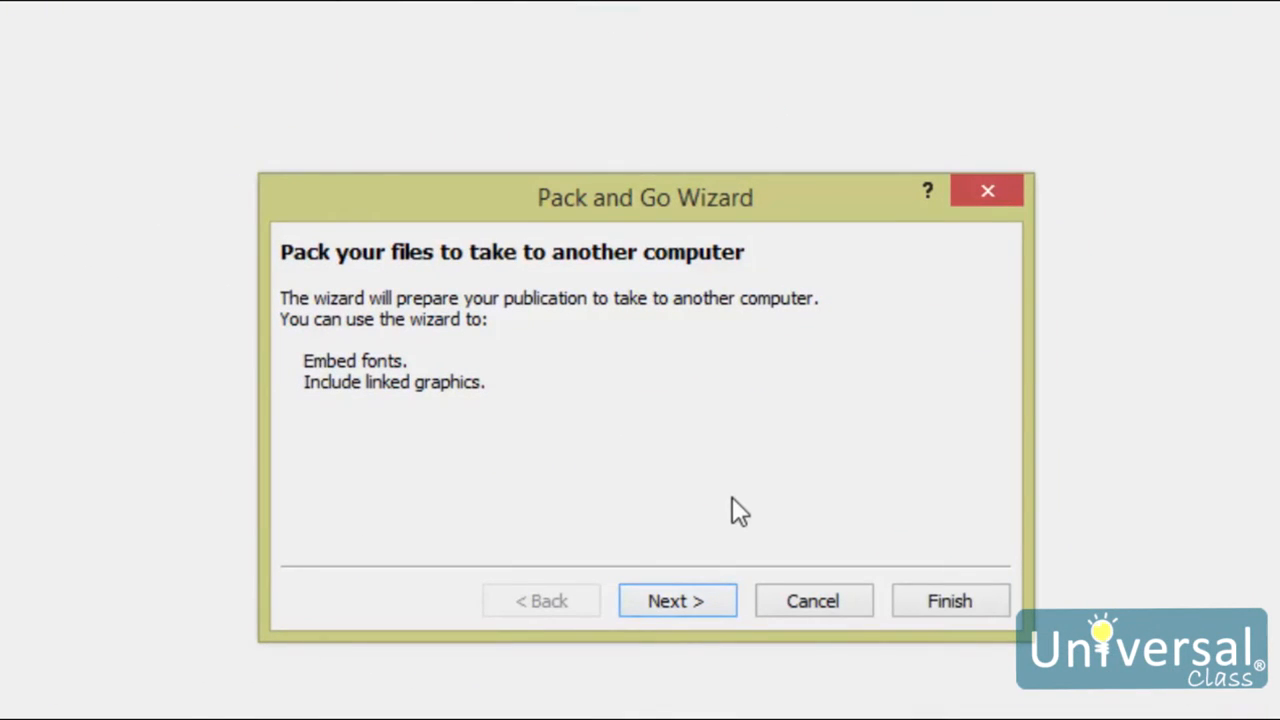
pyautogui.moveTo(625, 540)
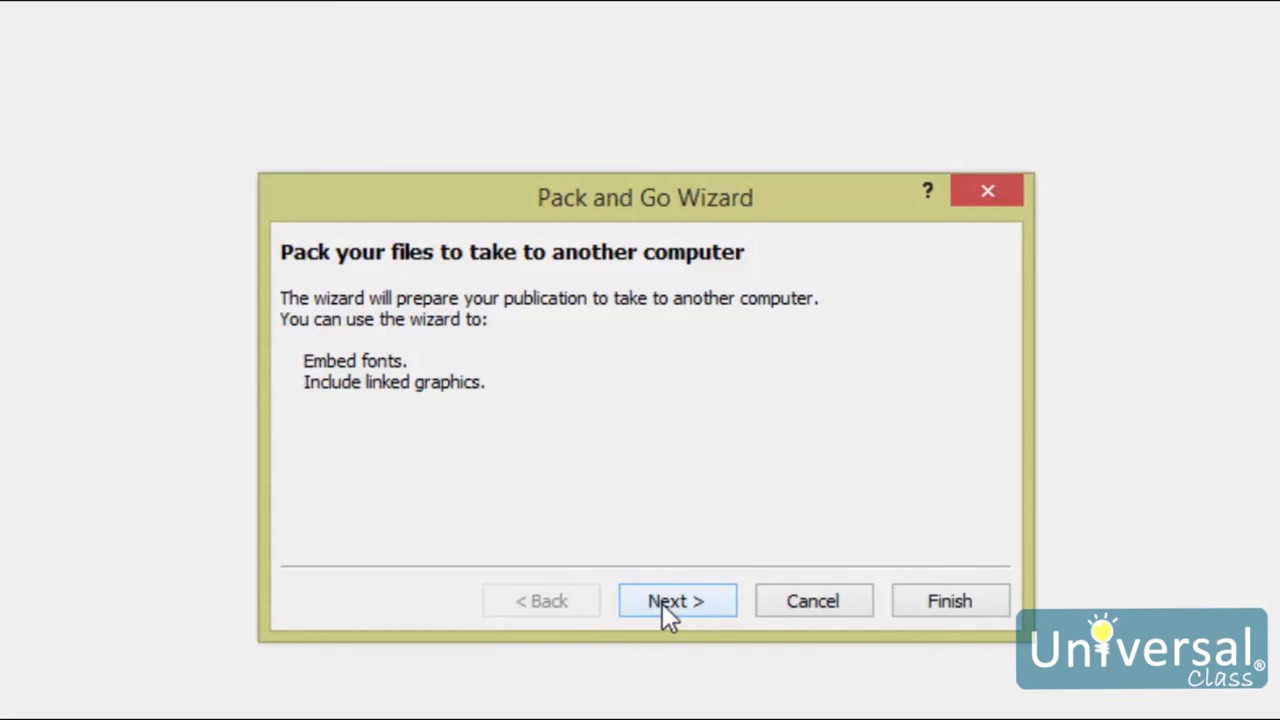
pyautogui.click(676, 600)
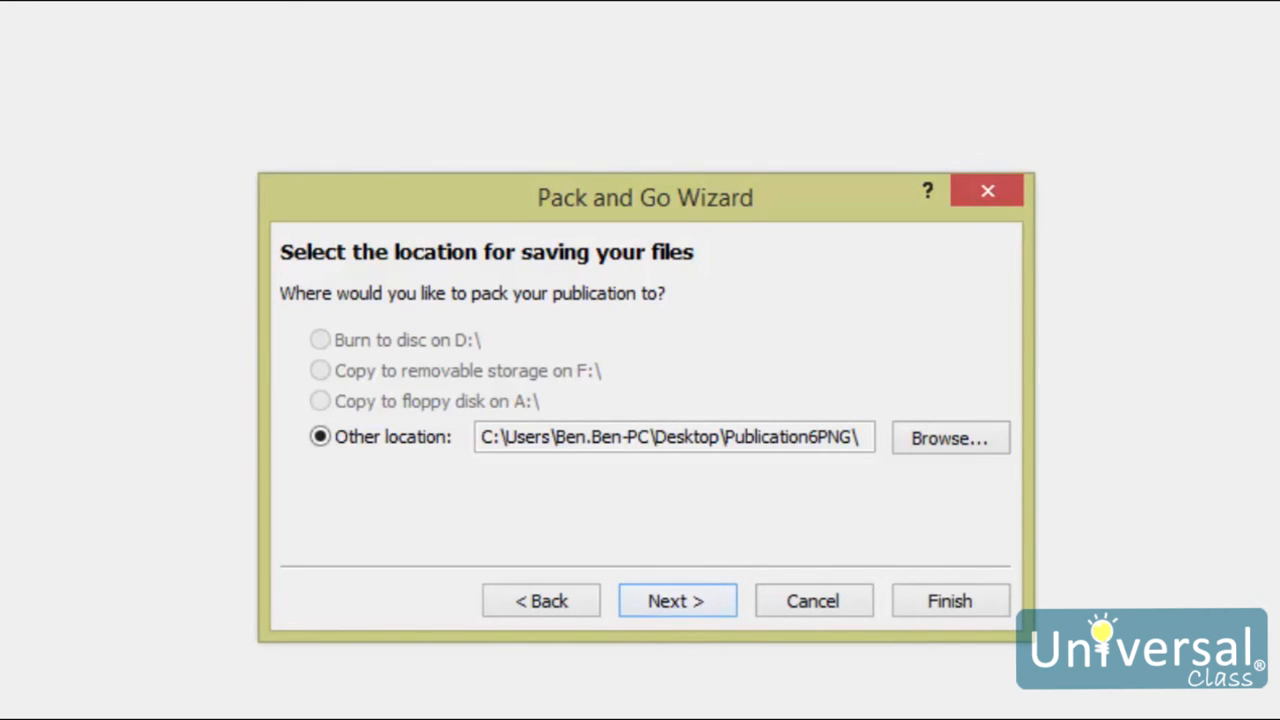
pyautogui.moveTo(790, 430)
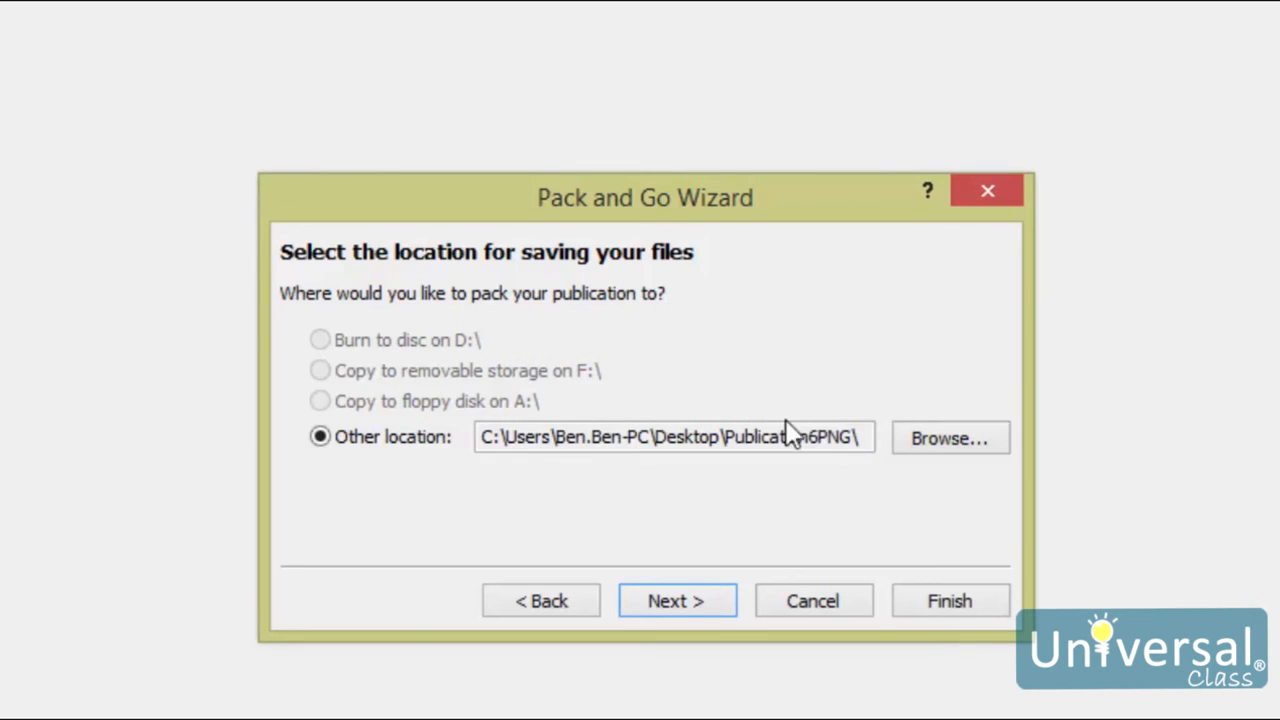
# Create a new desktop folder named test as the packing destination
pyautogui.click(948, 438)
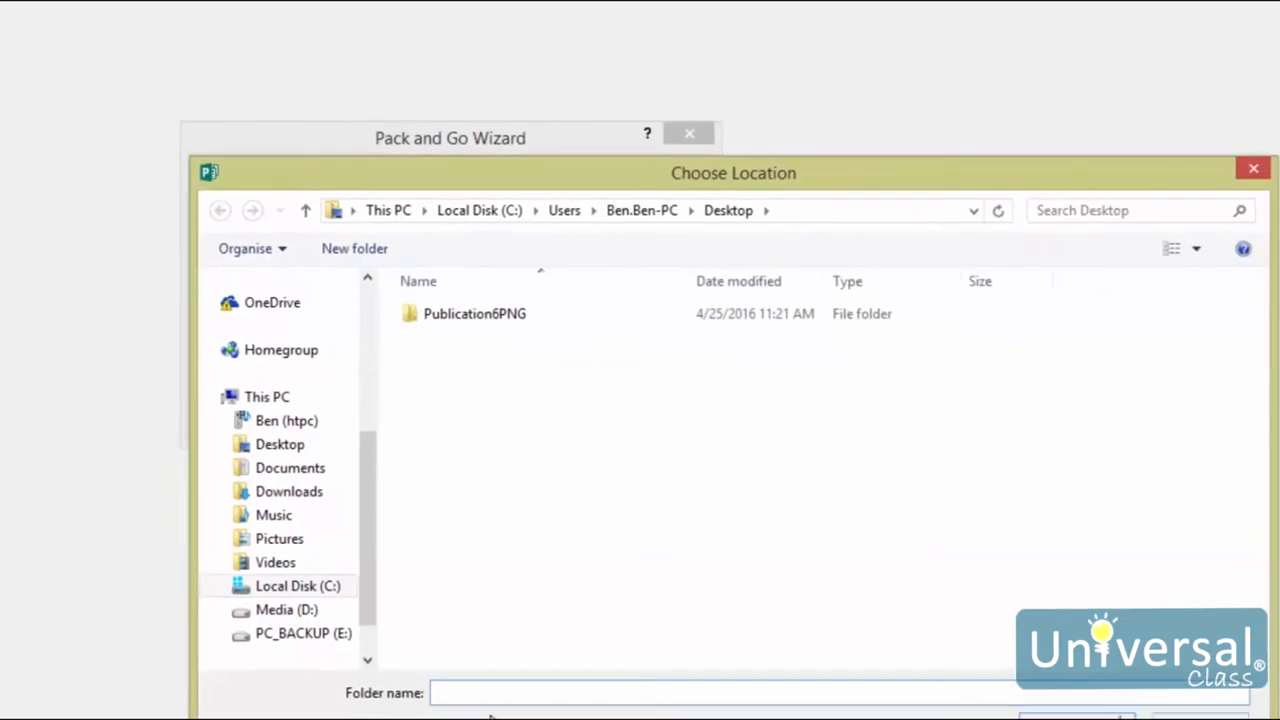
pyautogui.write('Pu')
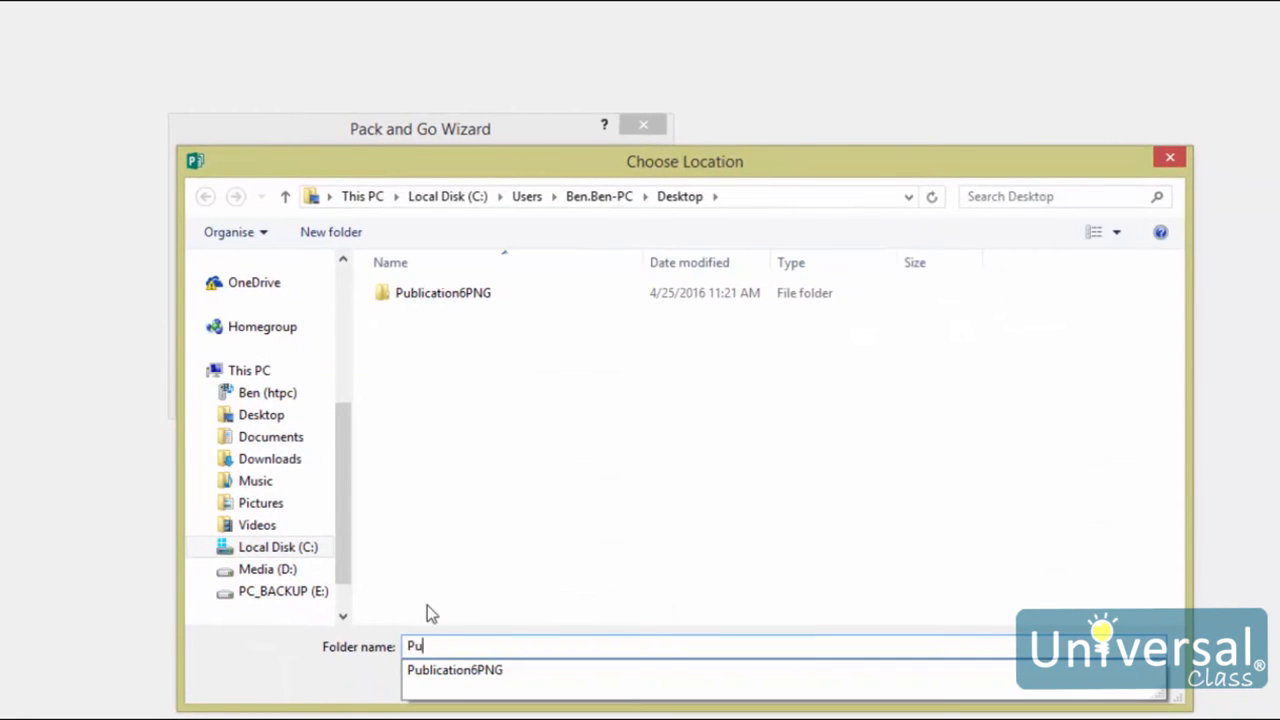
pyautogui.click(996, 677)
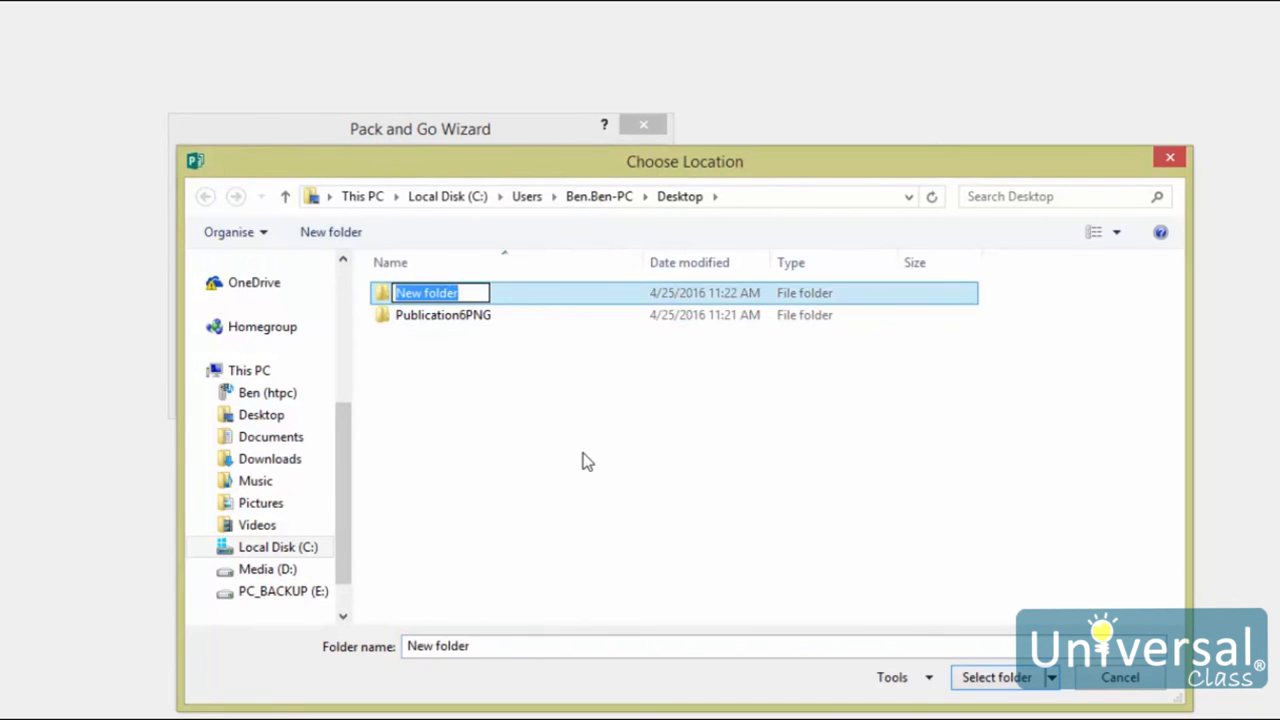
pyautogui.write('test')
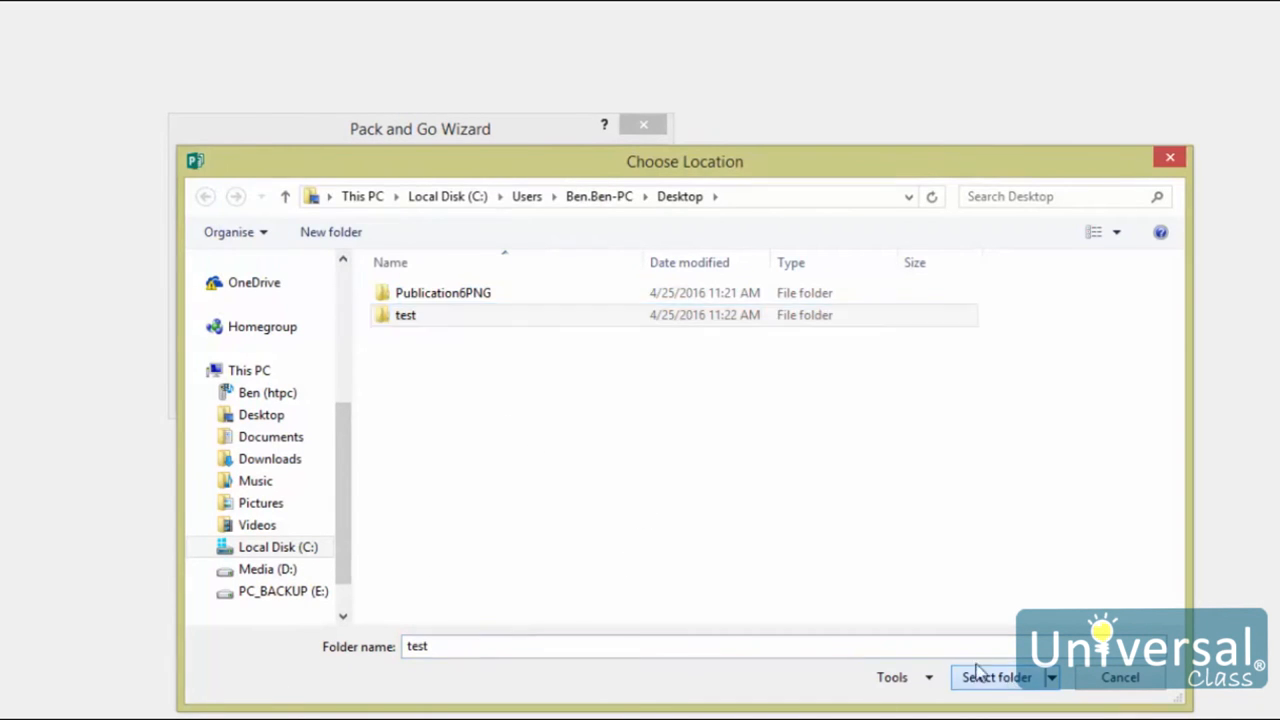
pyautogui.click(995, 677)
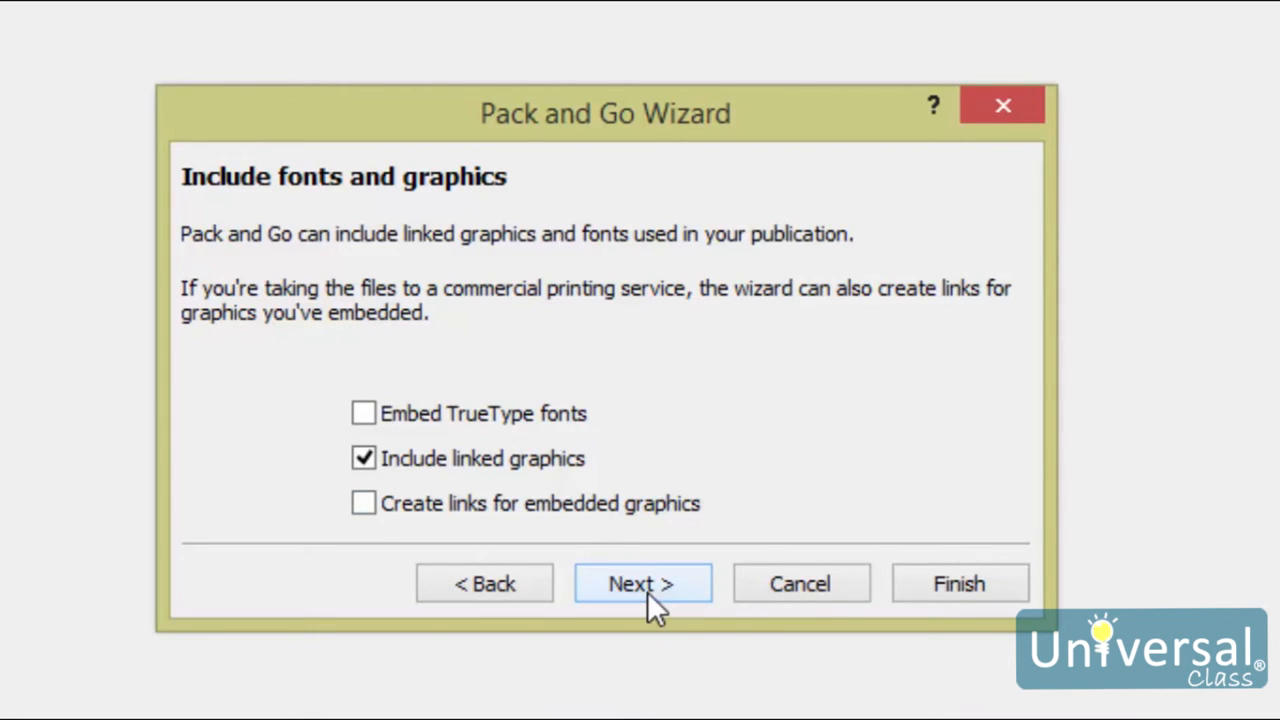
# Pack the publication into Publication6.zip and dismiss the success message
pyautogui.click(641, 583)
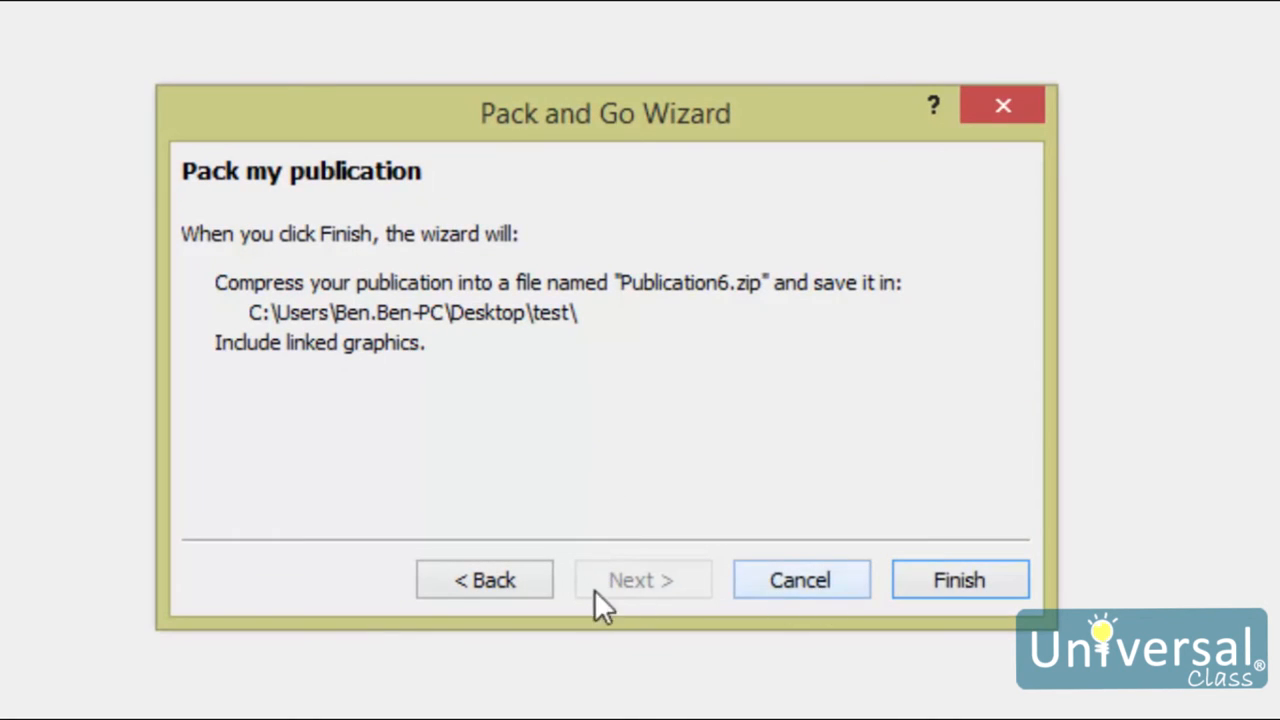
pyautogui.click(958, 580)
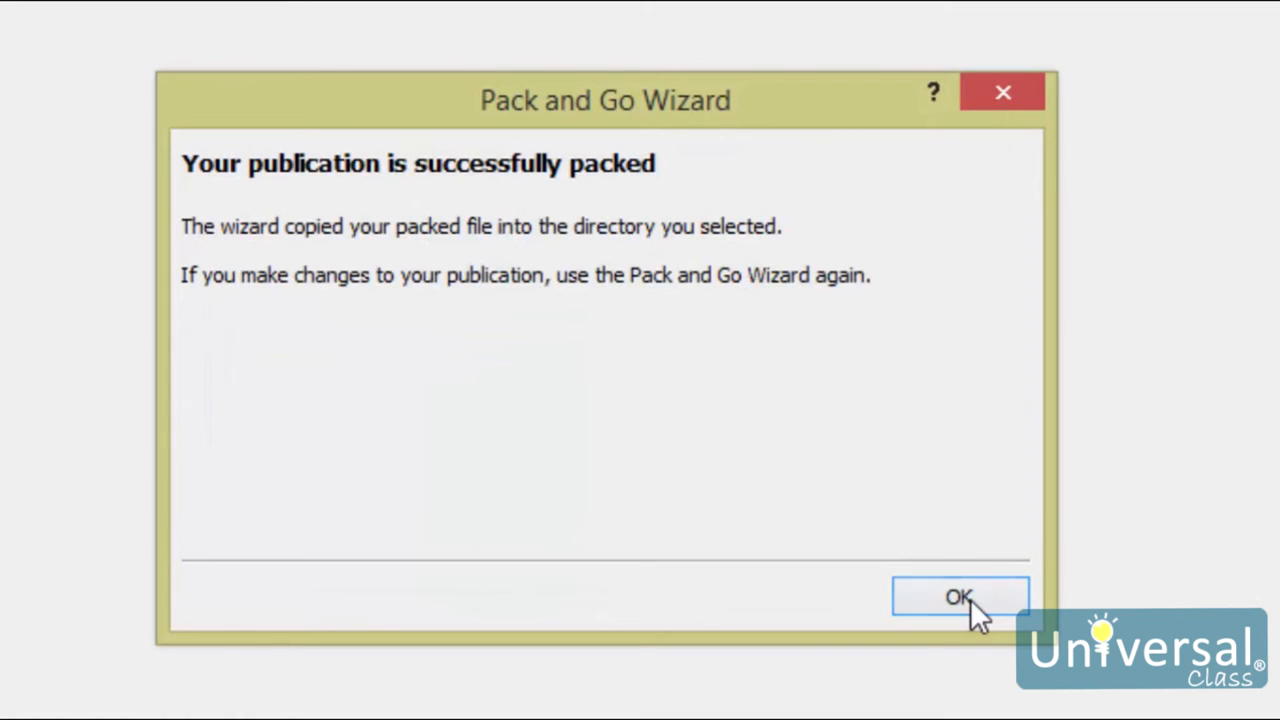
pyautogui.click(958, 597)
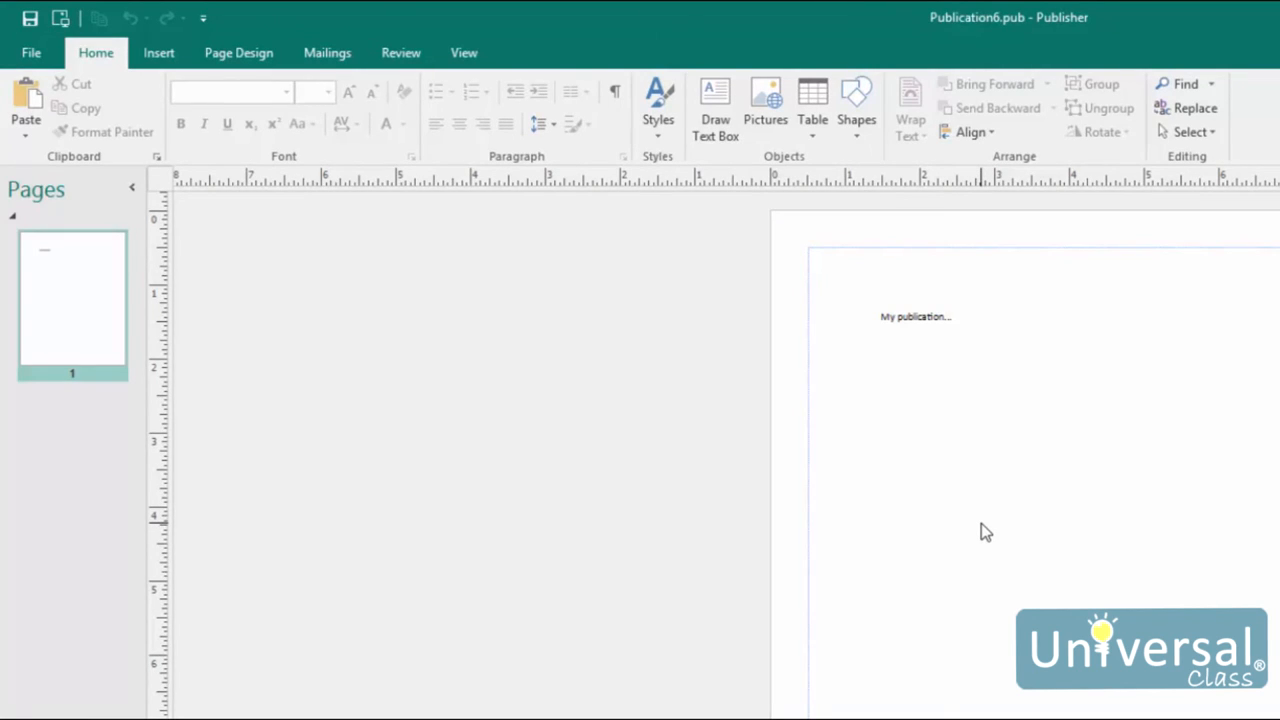
# Save a JPEG Images for Photo Printing image set and choose its folder location
pyautogui.click(30, 52)
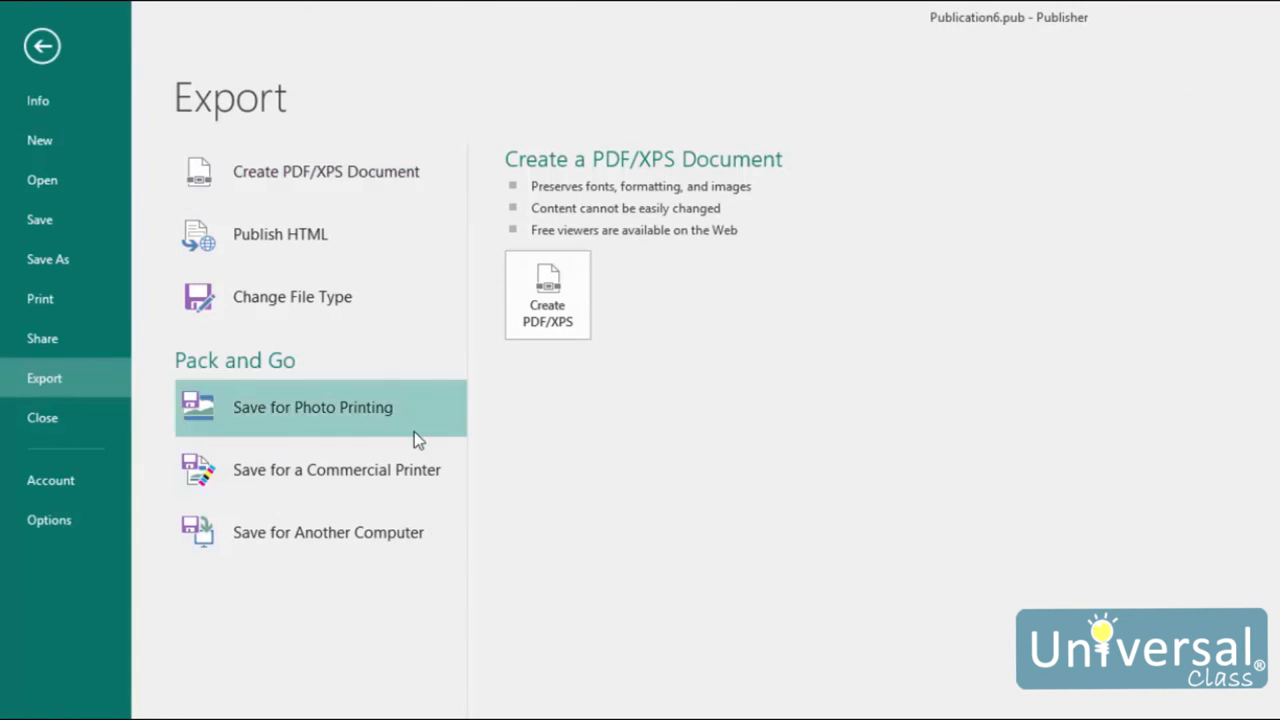
pyautogui.click(313, 407)
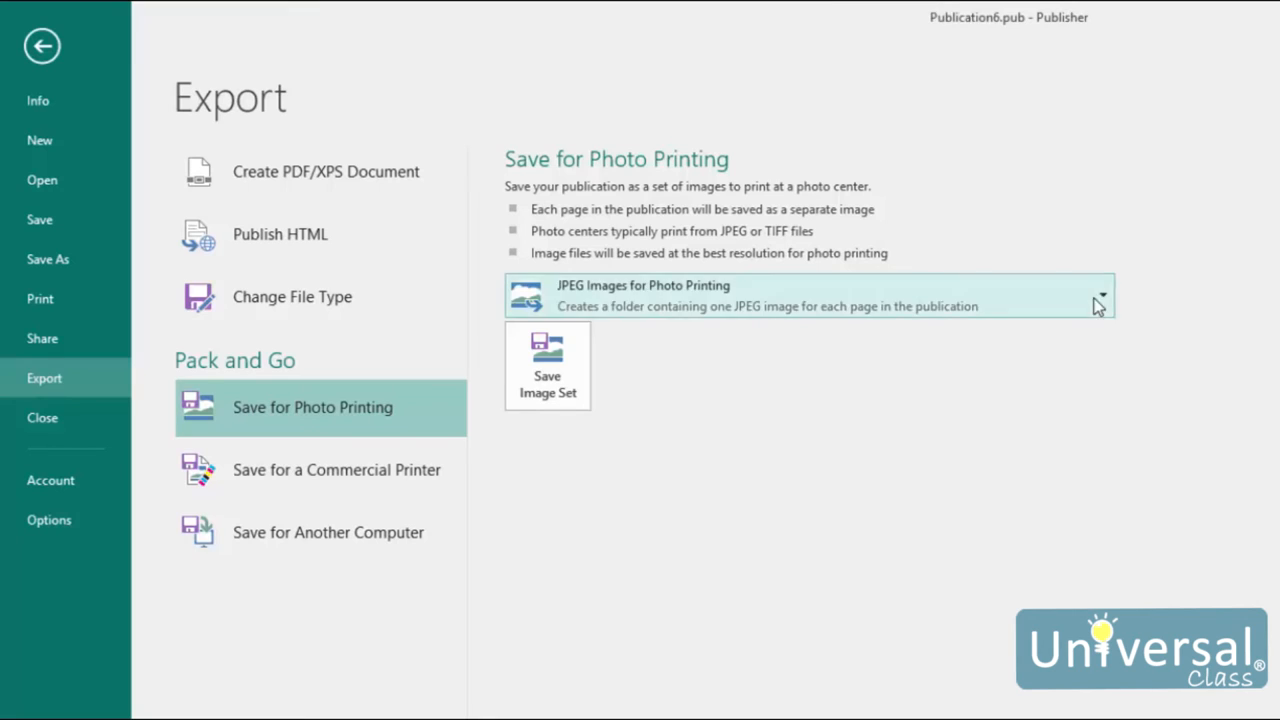
pyautogui.click(1101, 295)
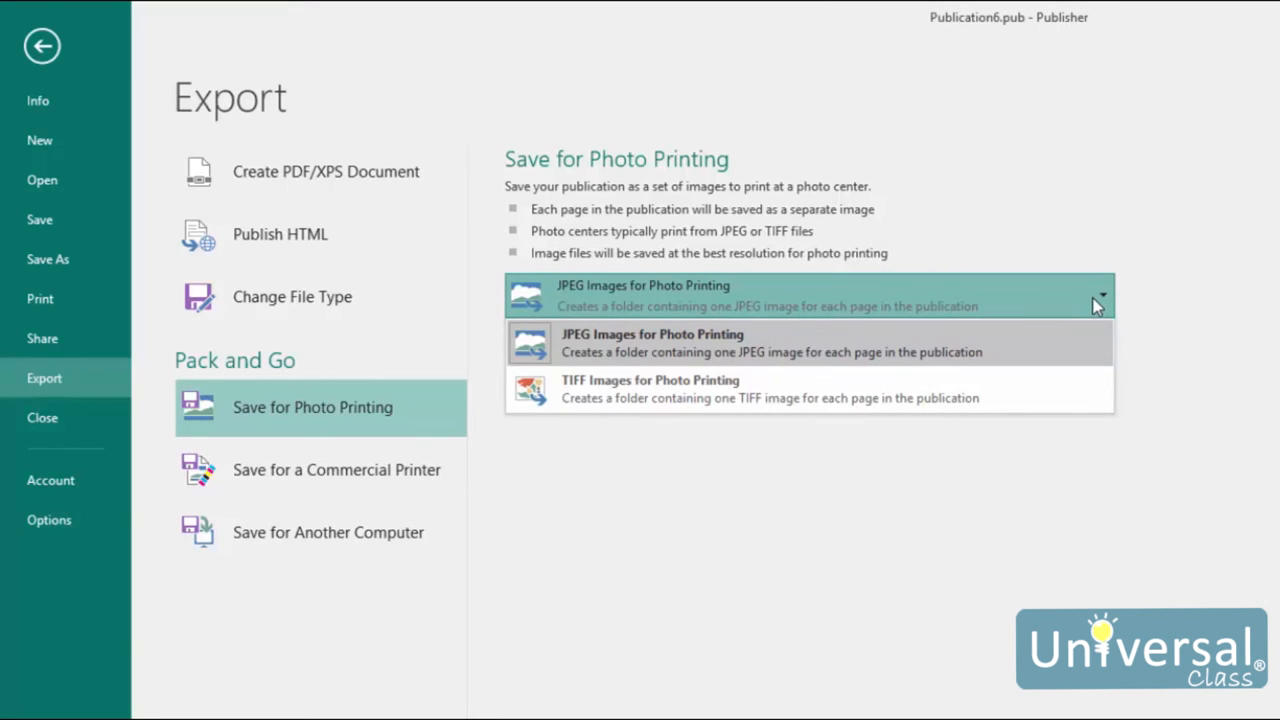
pyautogui.moveTo(1080, 308)
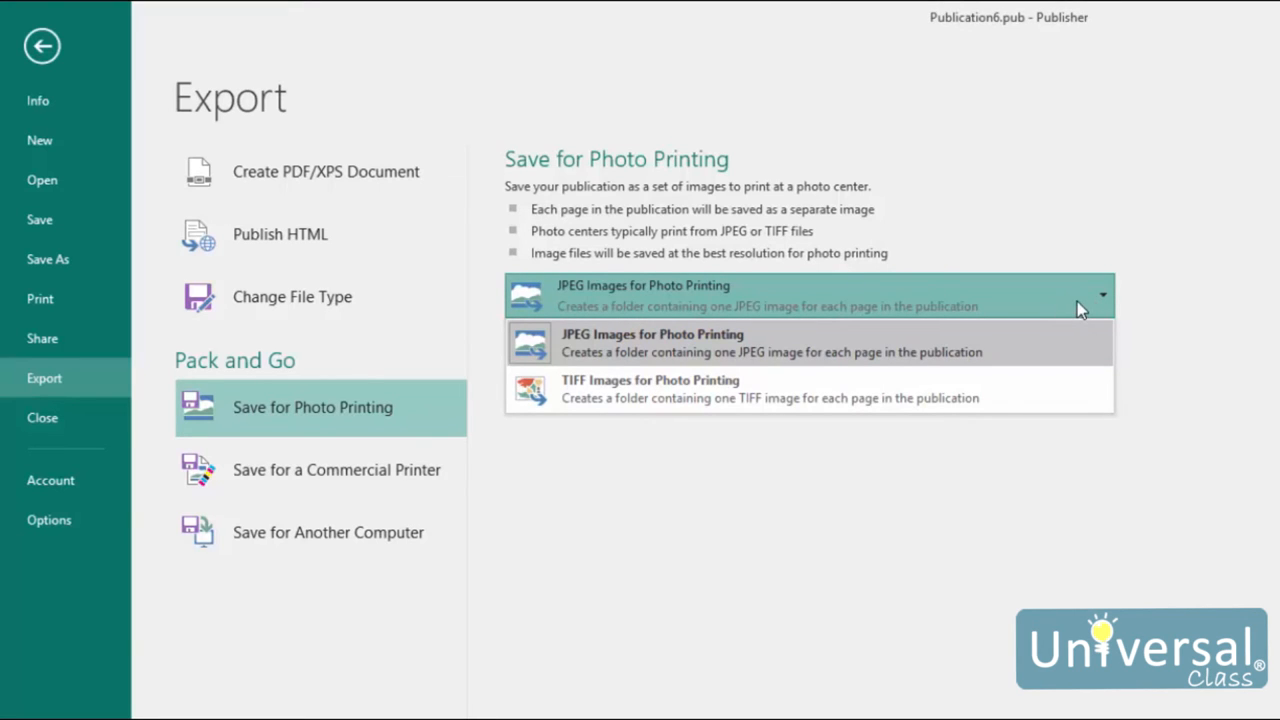
pyautogui.moveTo(1185, 357)
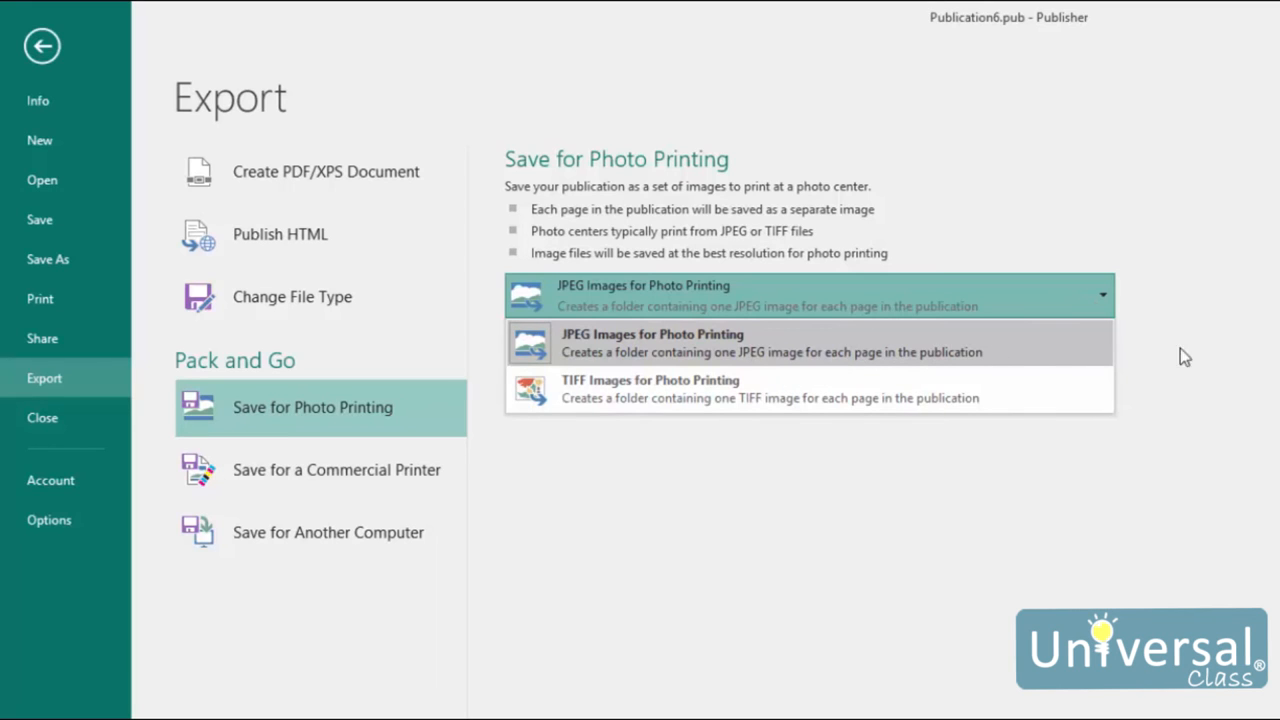
pyautogui.moveTo(1211, 350)
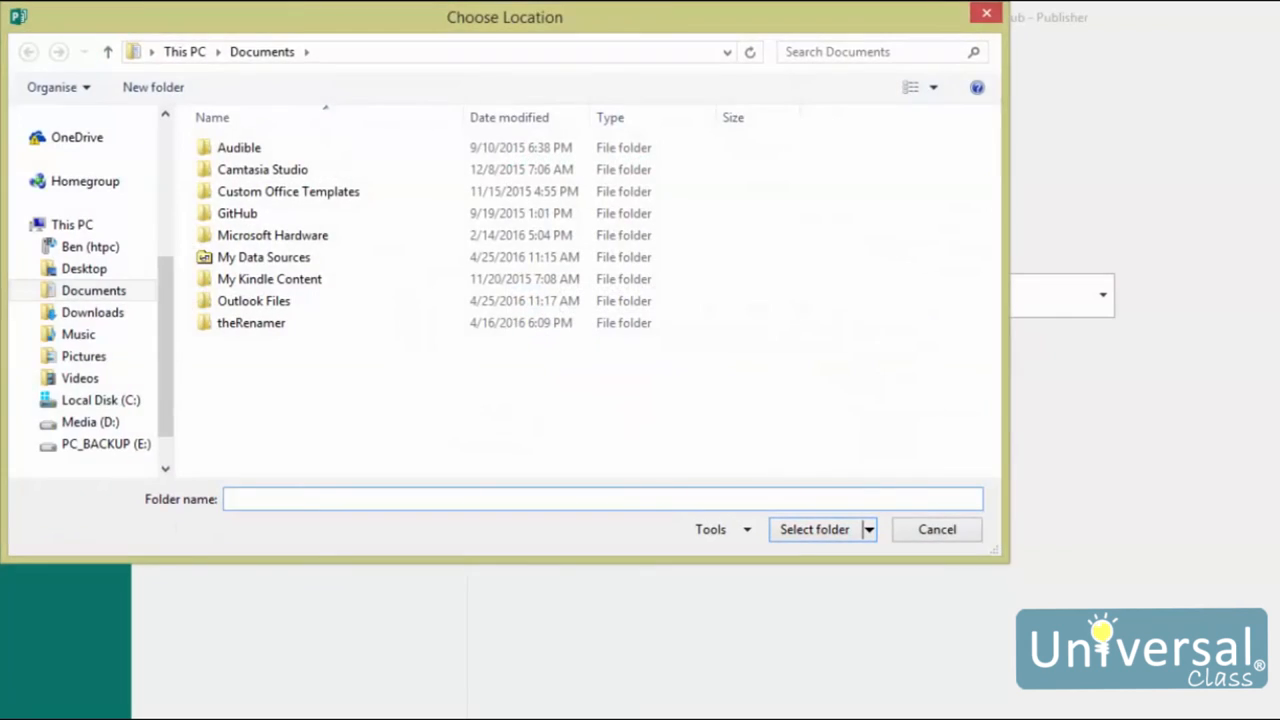
pyautogui.moveTo(950, 632)
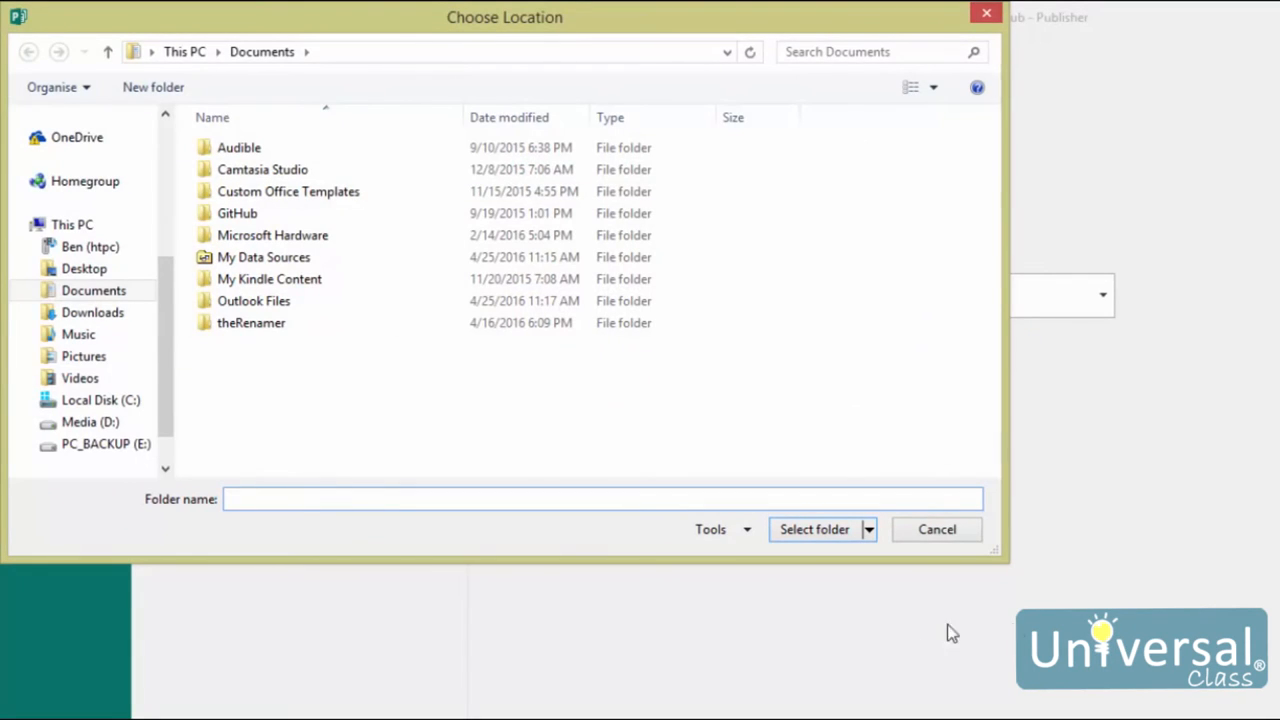
pyautogui.moveTo(420, 457)
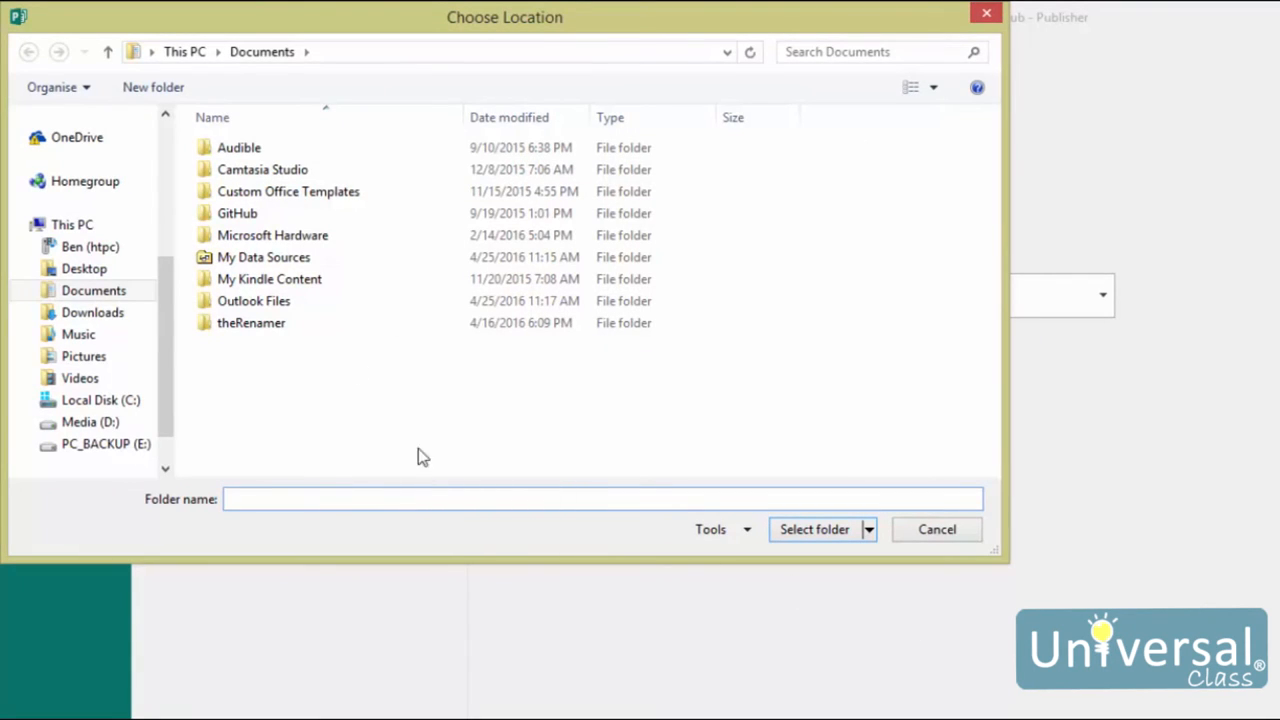
pyautogui.click(814, 529)
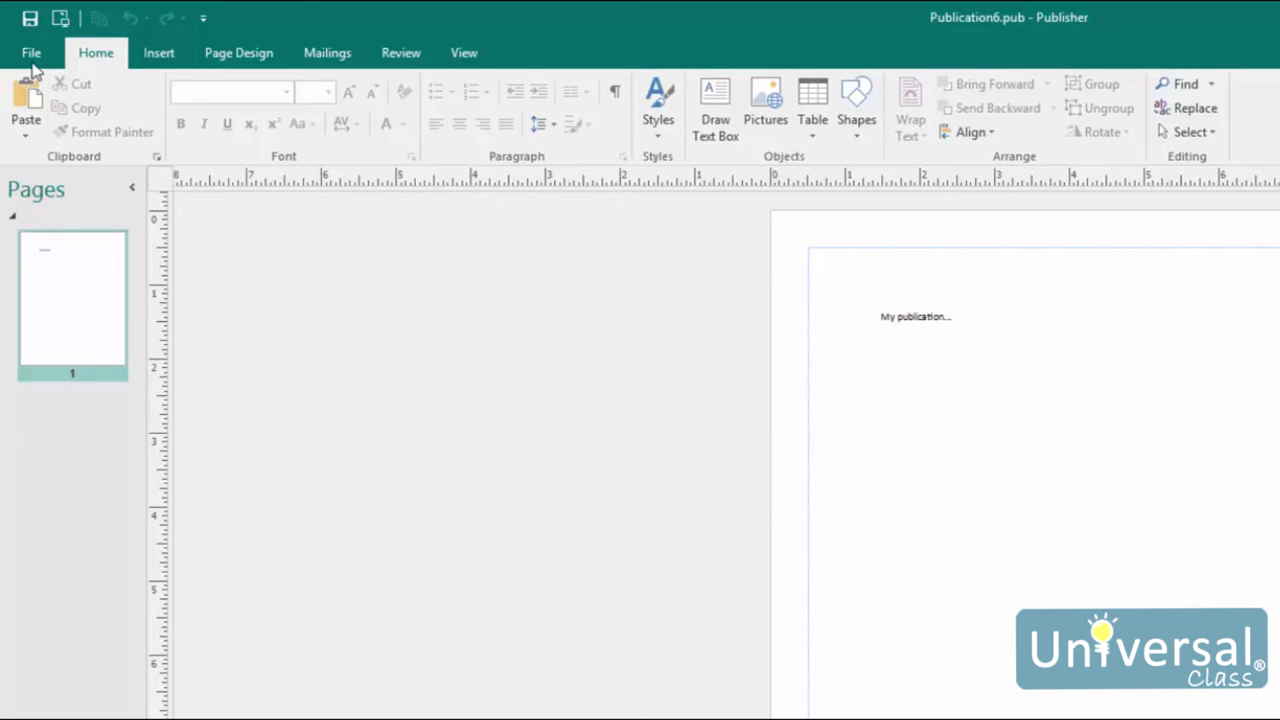
# Review print settings, keeping Print All Pages, One page per sheet and Composite RGB
pyautogui.click(31, 52)
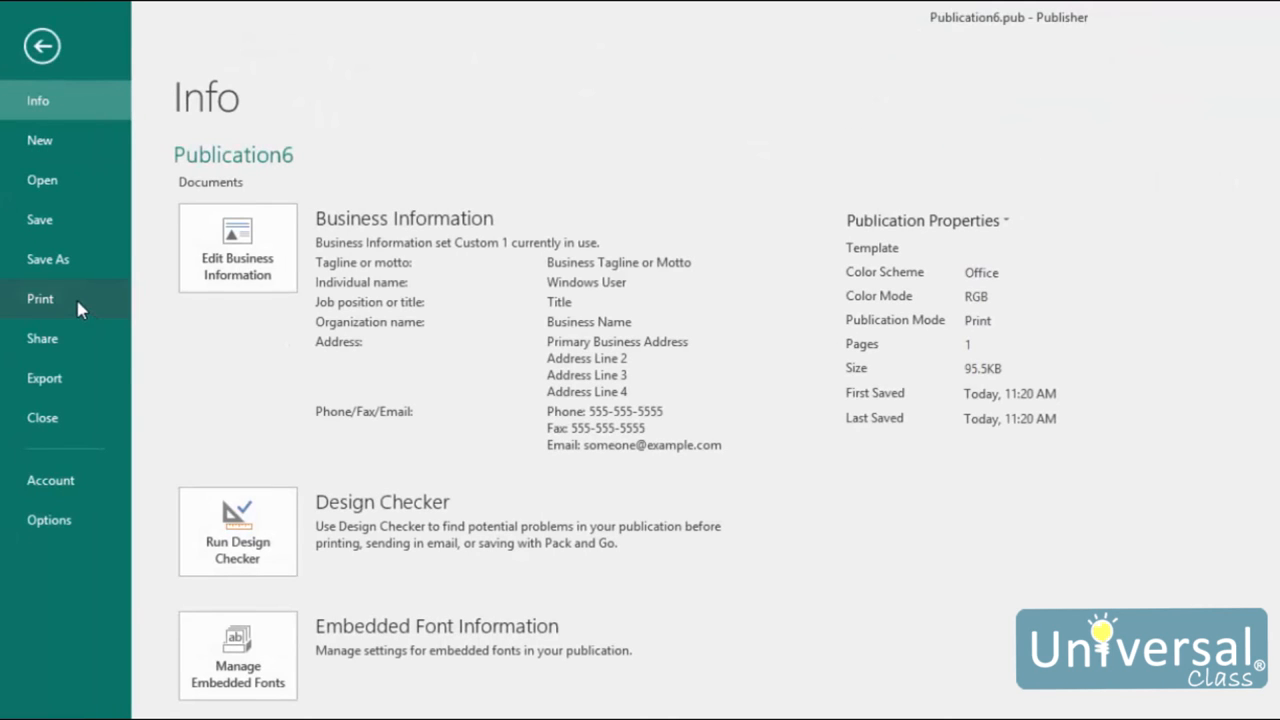
pyautogui.click(40, 298)
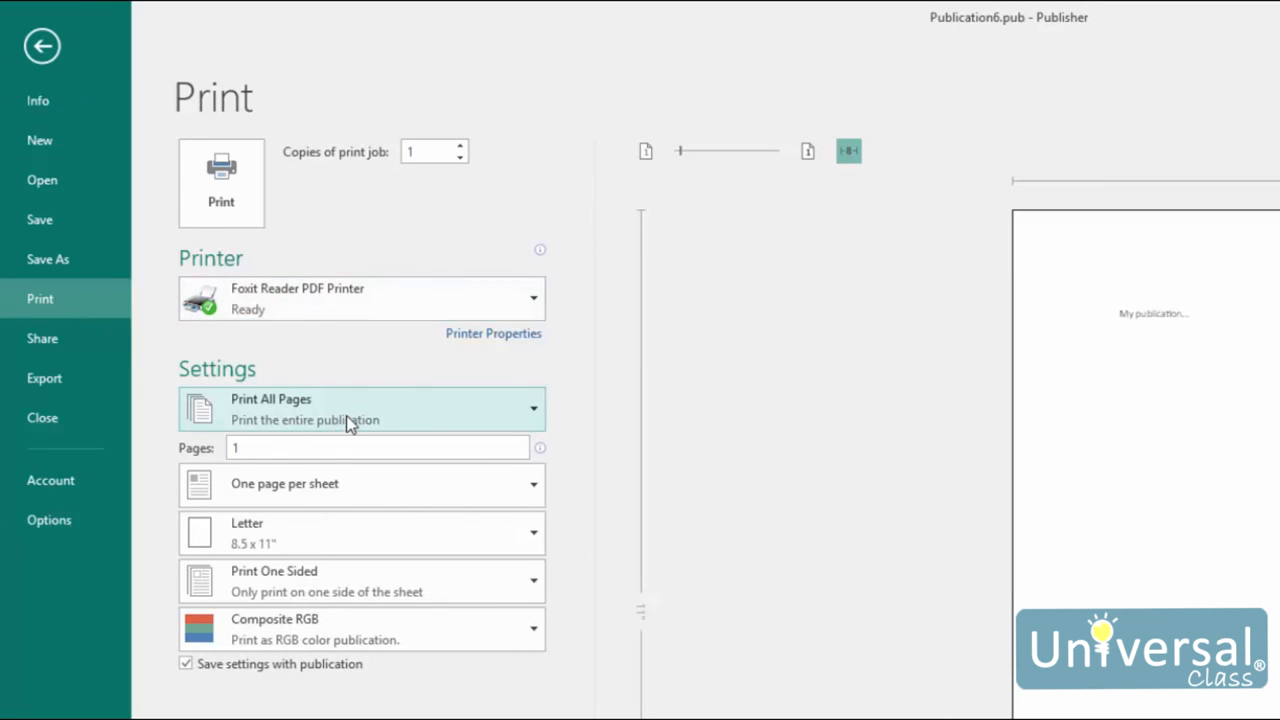
pyautogui.click(360, 408)
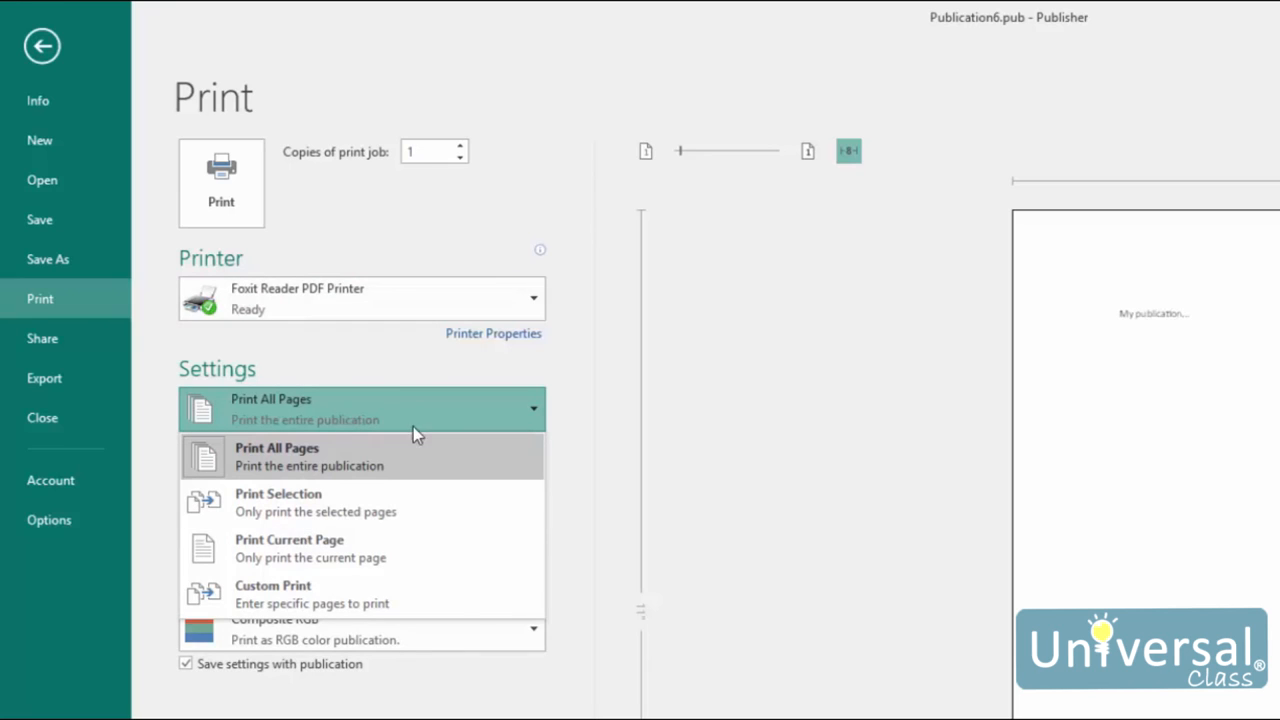
pyautogui.click(276, 456)
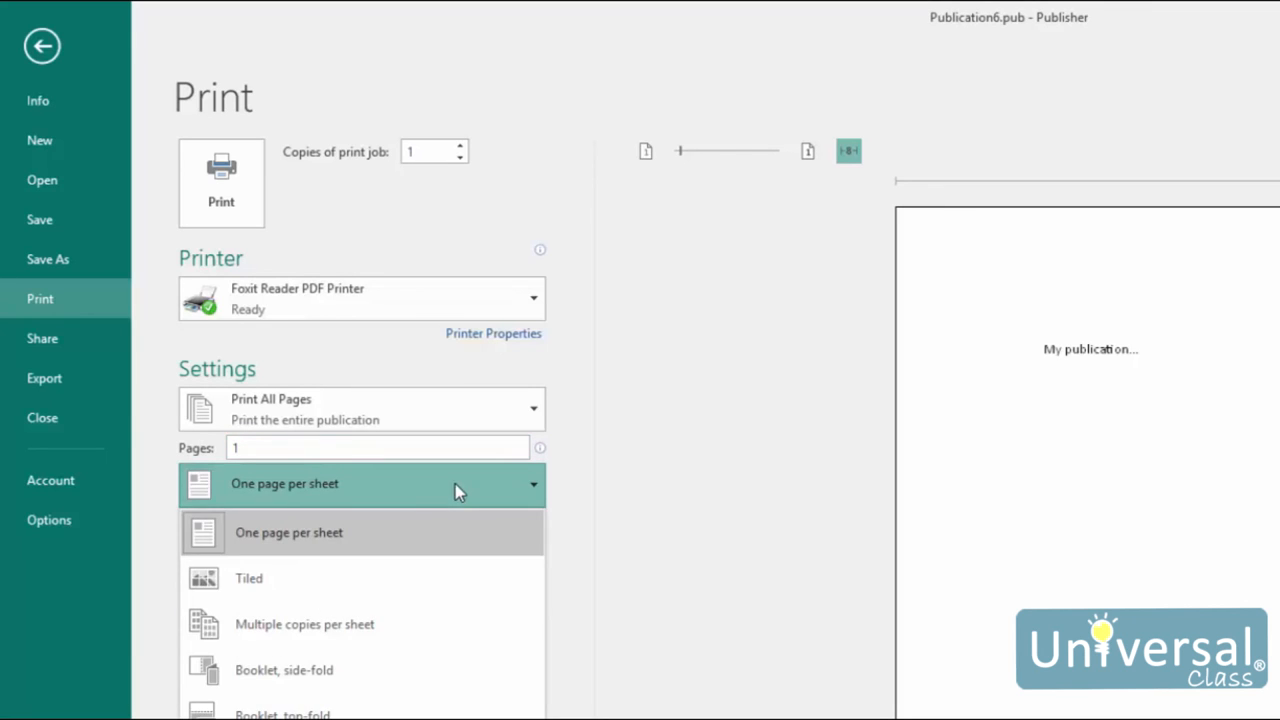
pyautogui.click(288, 532)
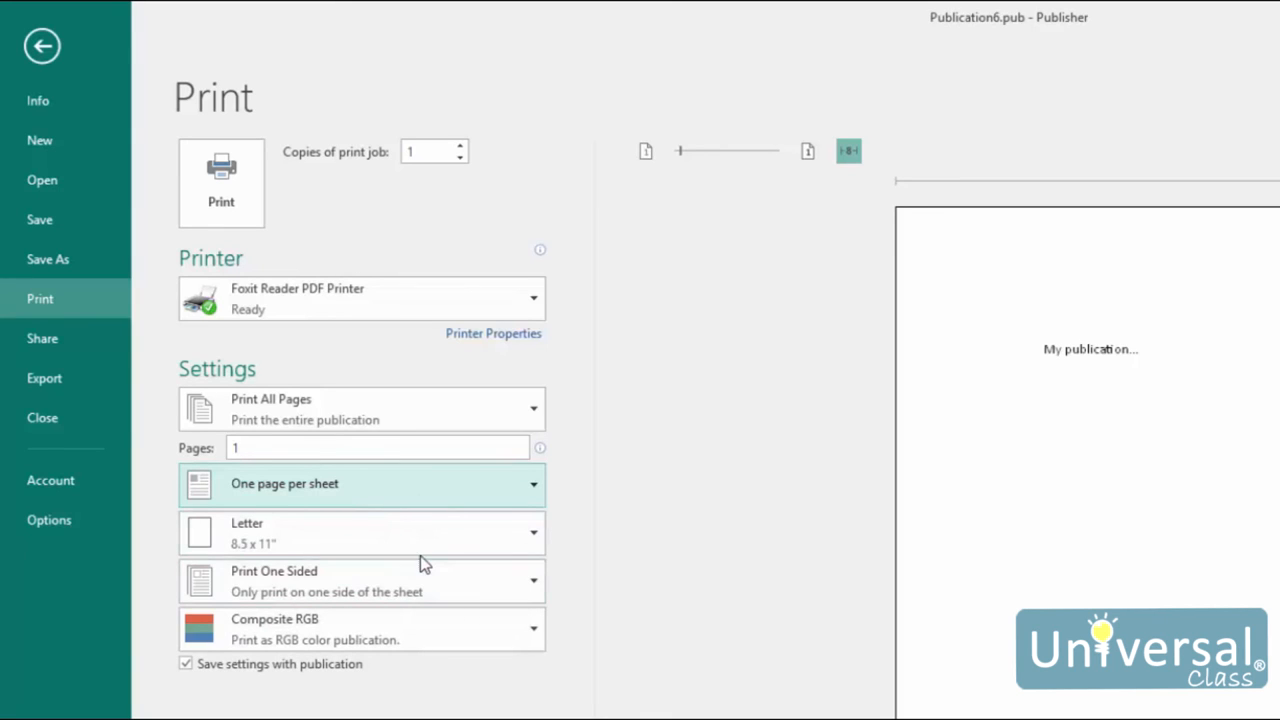
pyautogui.moveTo(428, 545)
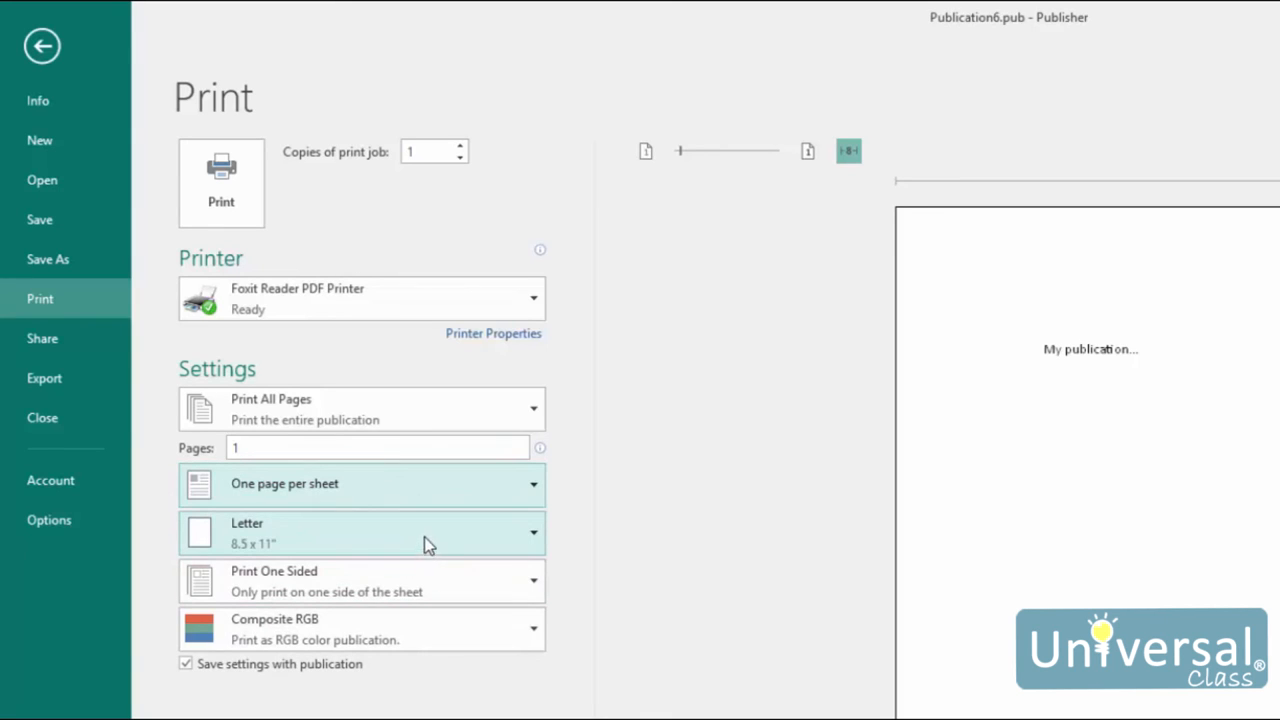
pyautogui.moveTo(490, 590)
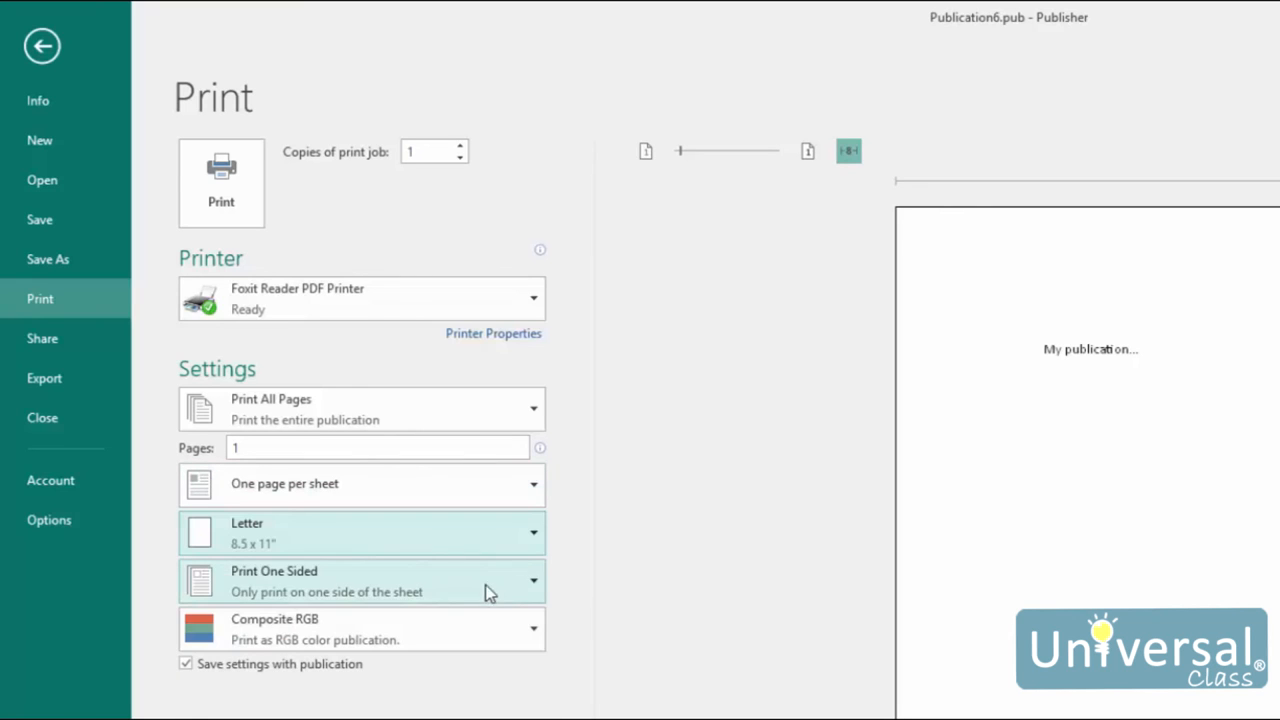
pyautogui.moveTo(460, 556)
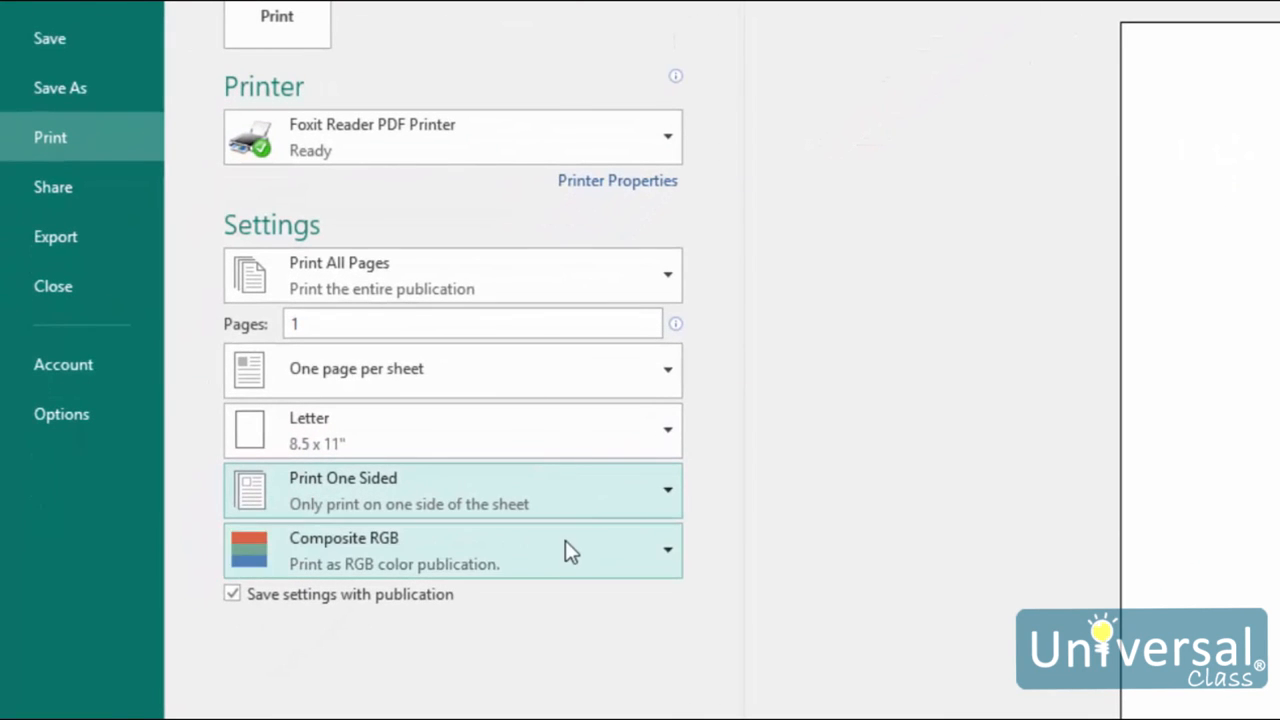
pyautogui.click(452, 550)
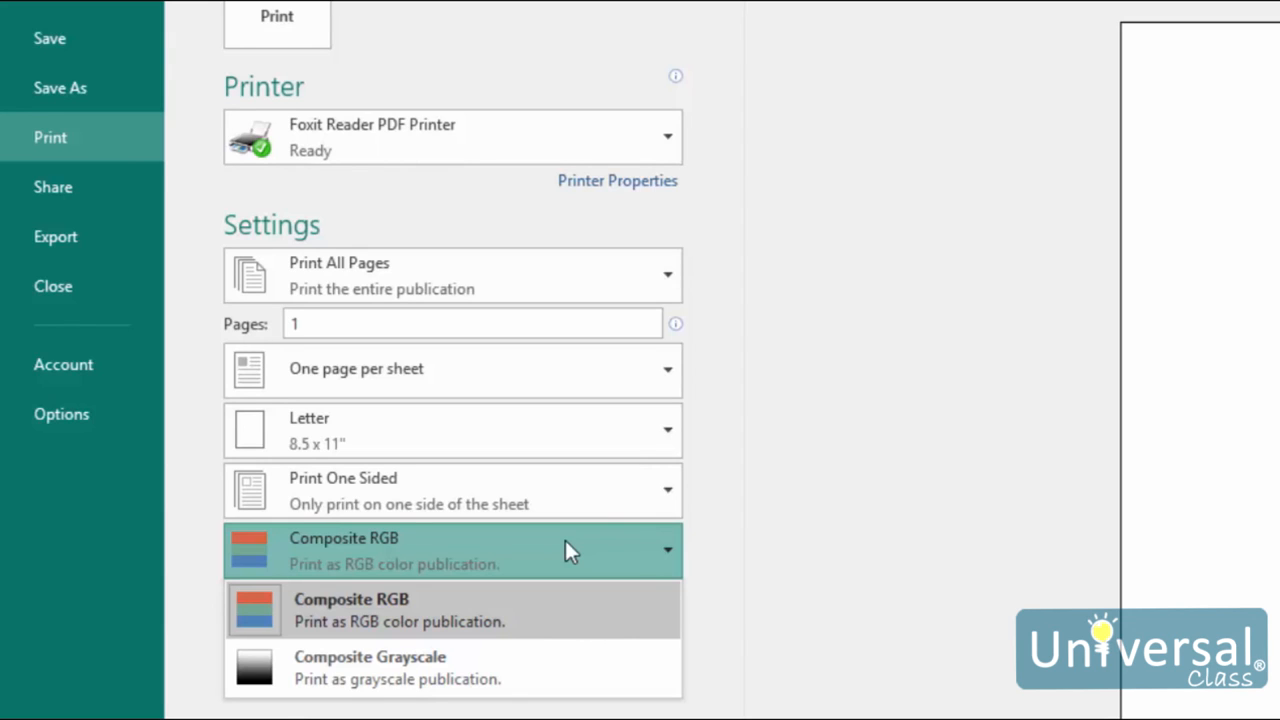
pyautogui.click(351, 610)
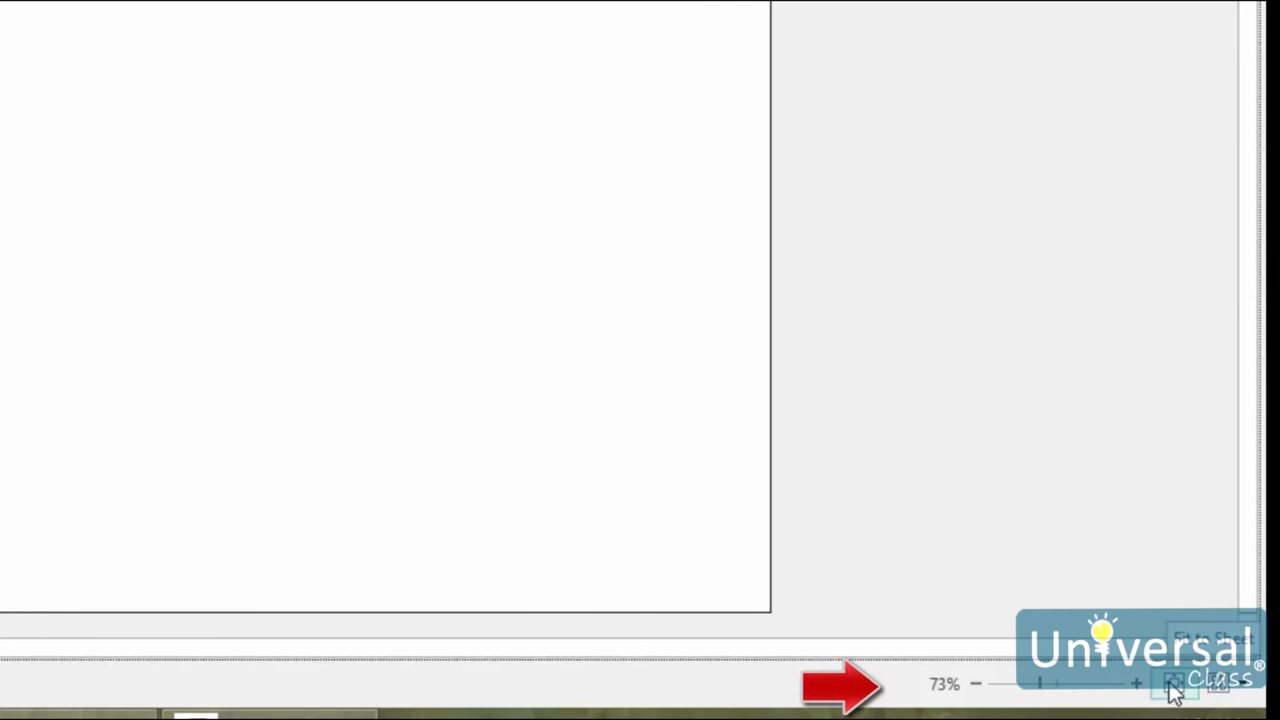
pyautogui.moveTo(1180, 685)
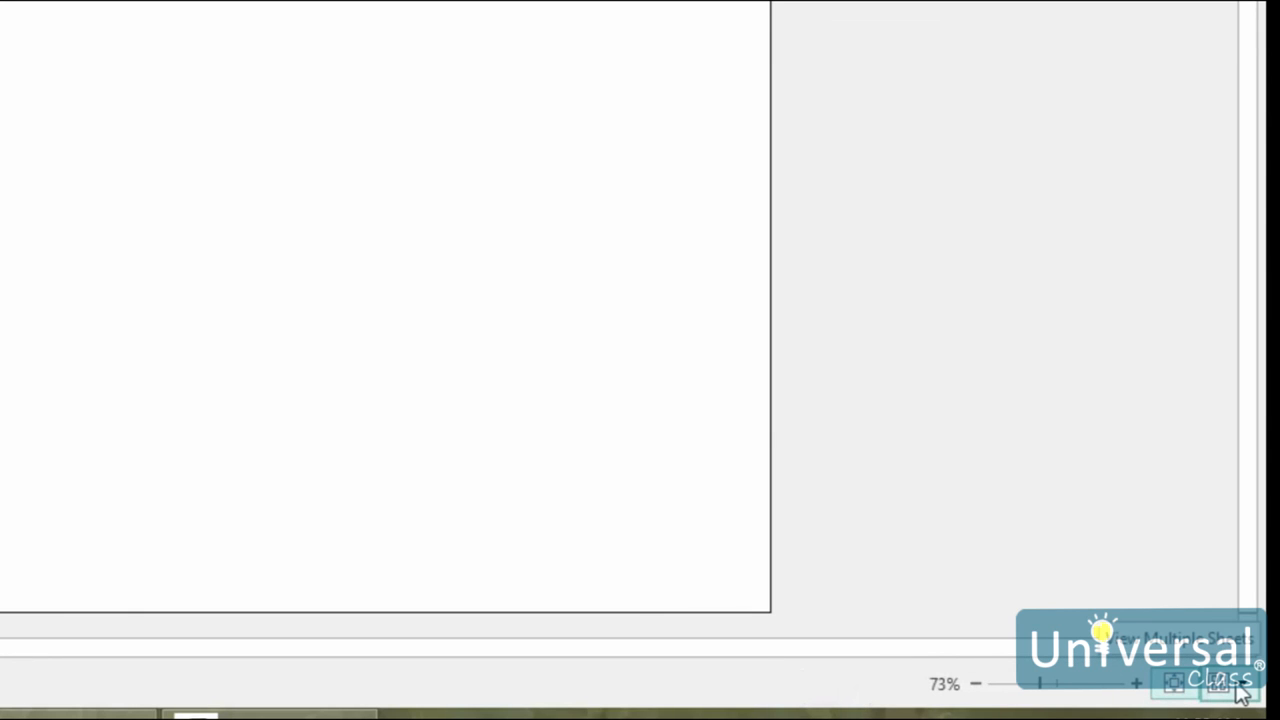
pyautogui.click(1219, 683)
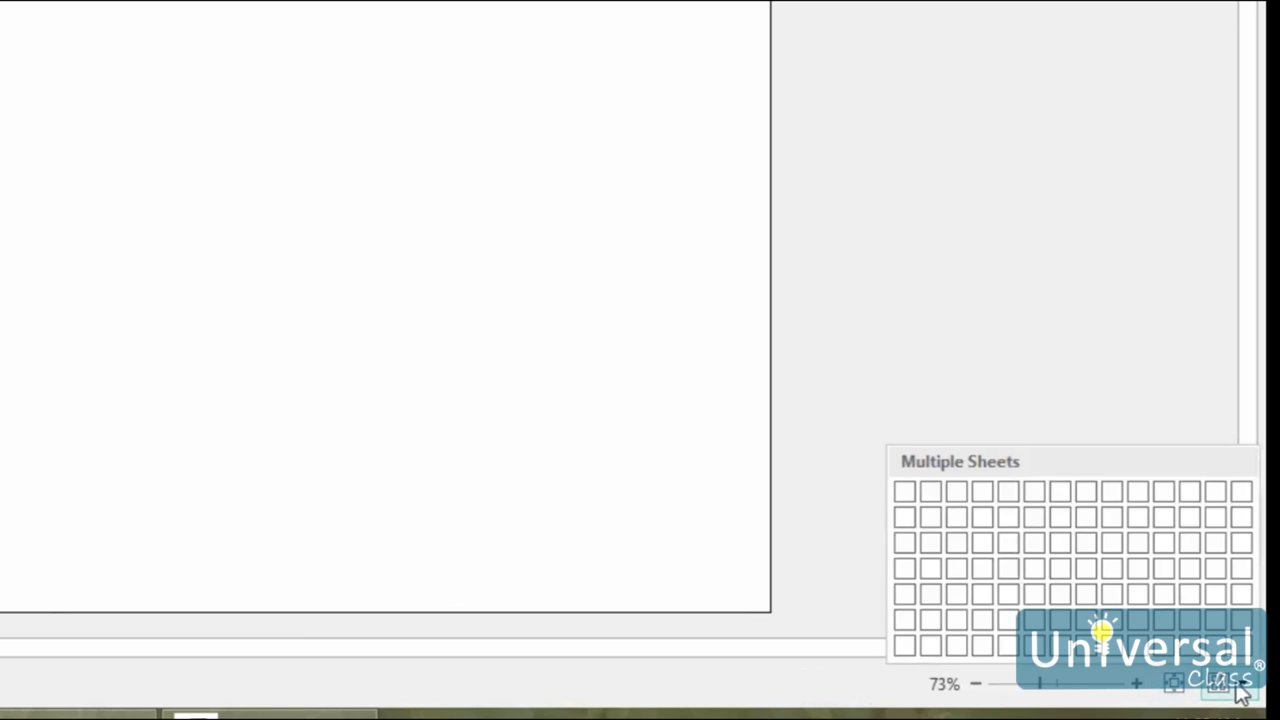
pyautogui.click(1217, 684)
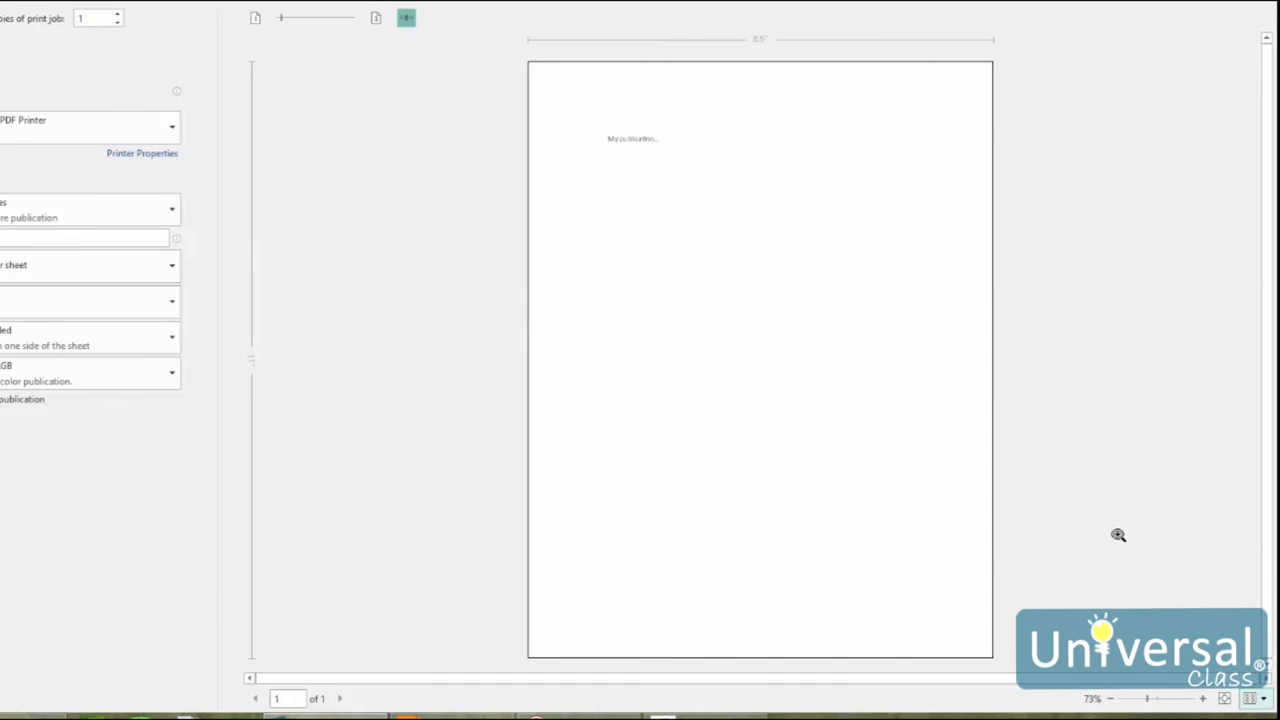
pyautogui.click(406, 18)
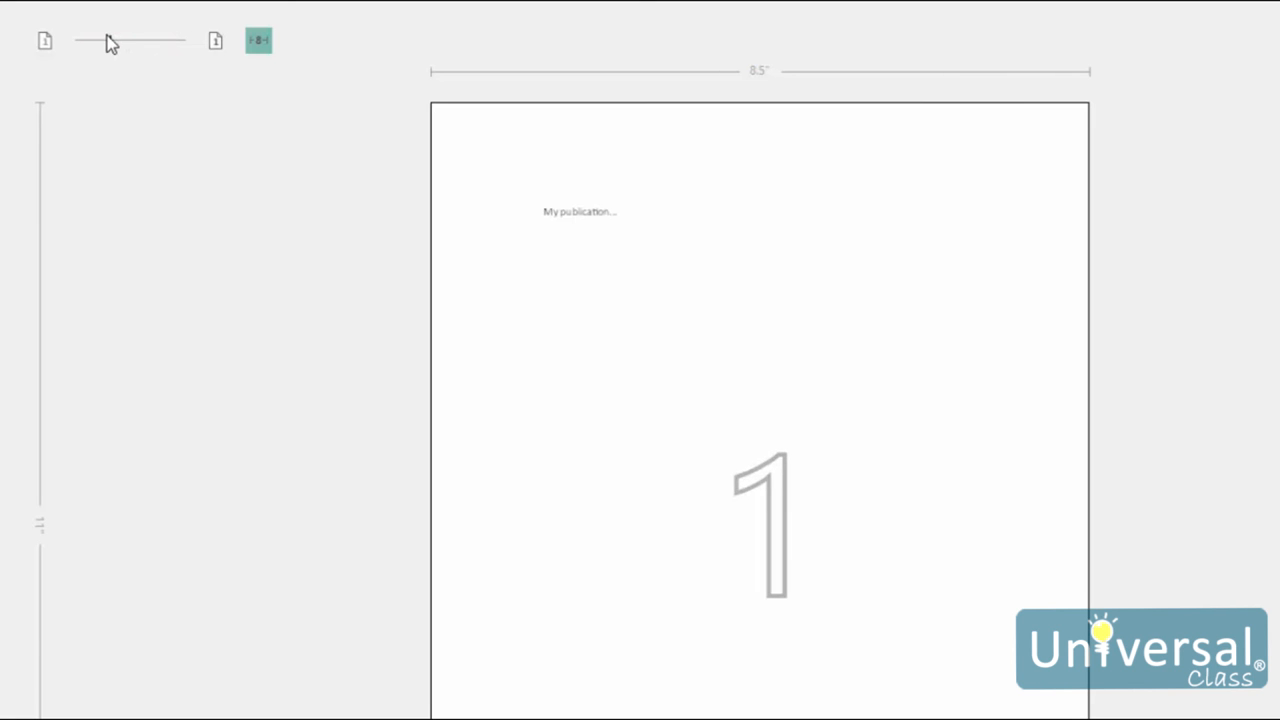
pyautogui.moveTo(258, 41)
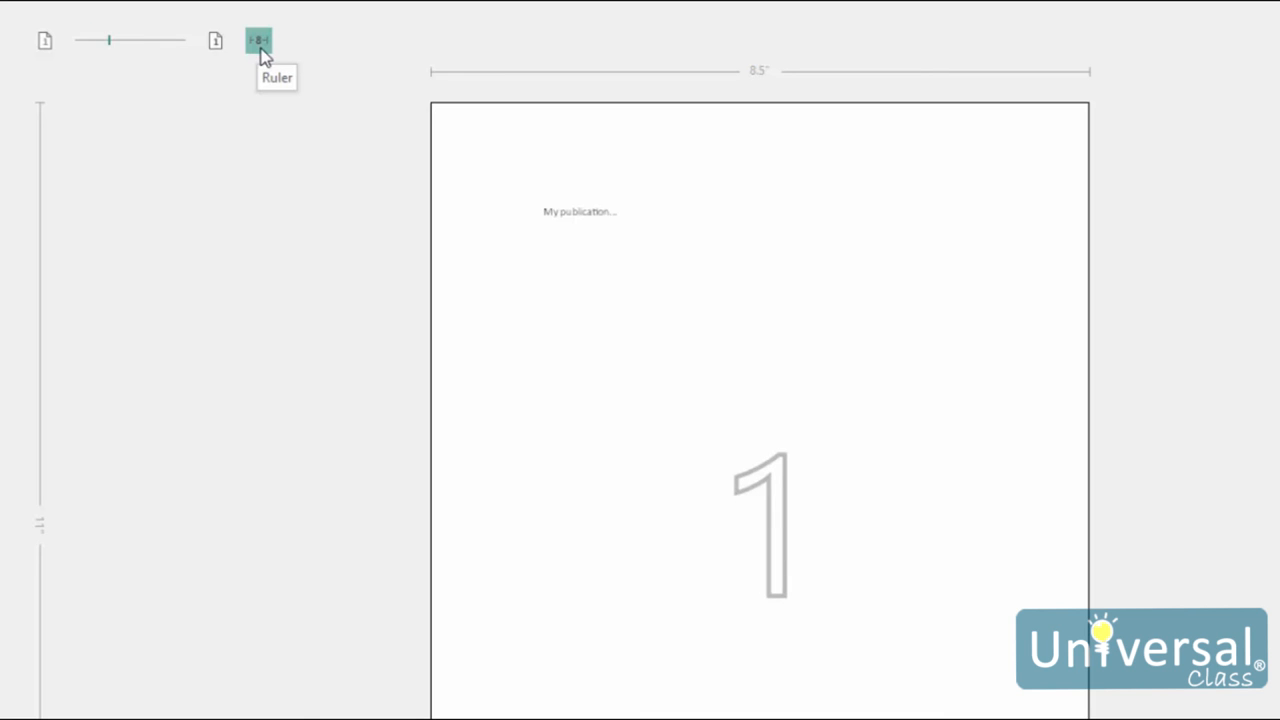
pyautogui.click(258, 40)
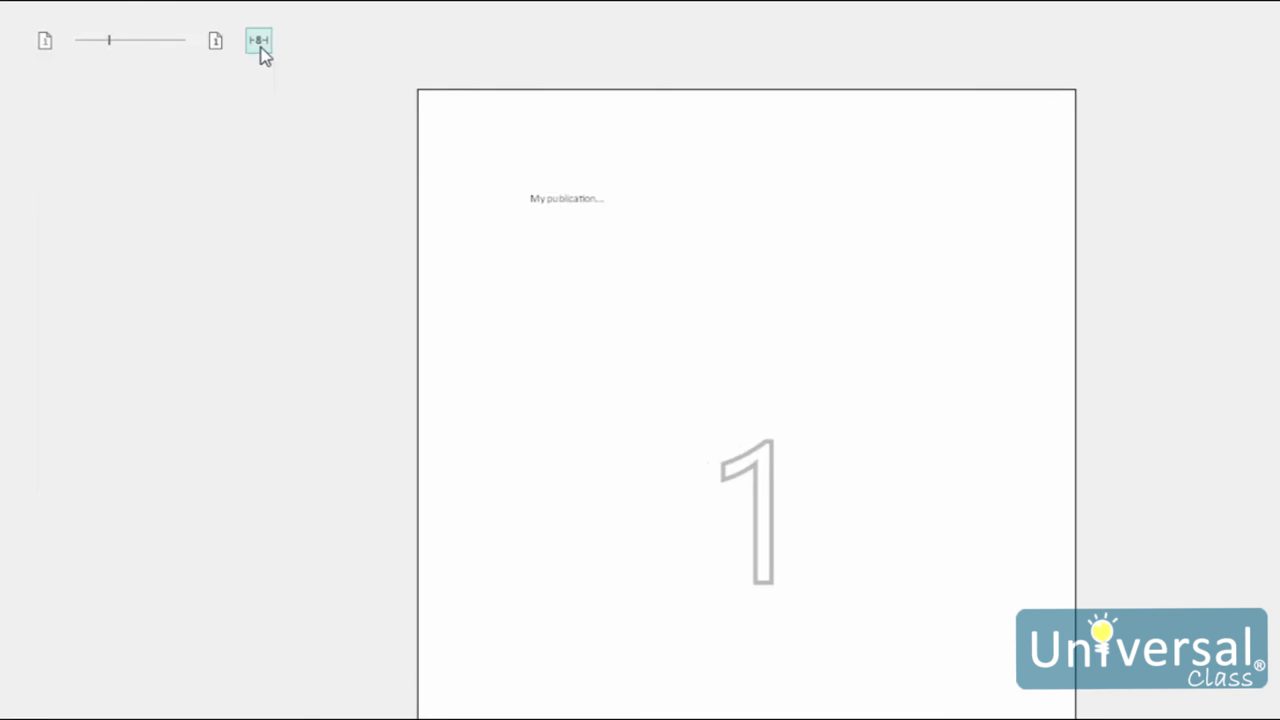
pyautogui.click(259, 40)
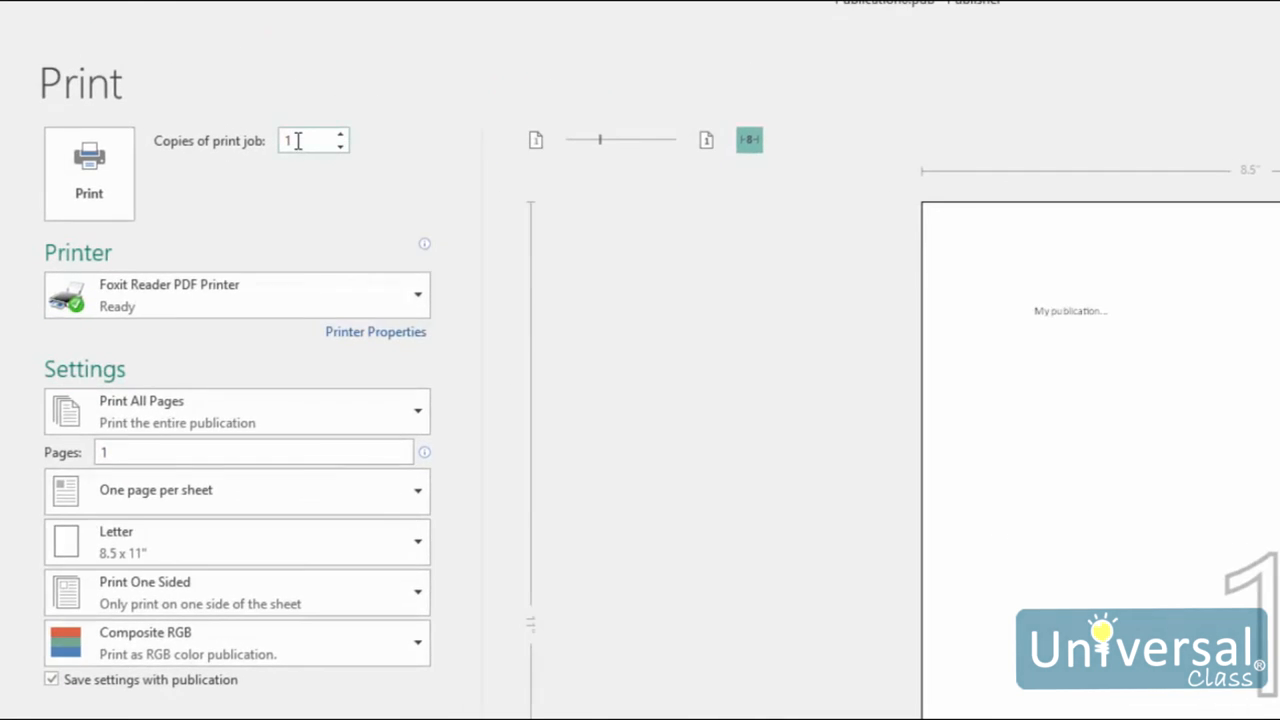
pyautogui.tripleClick(295, 140)
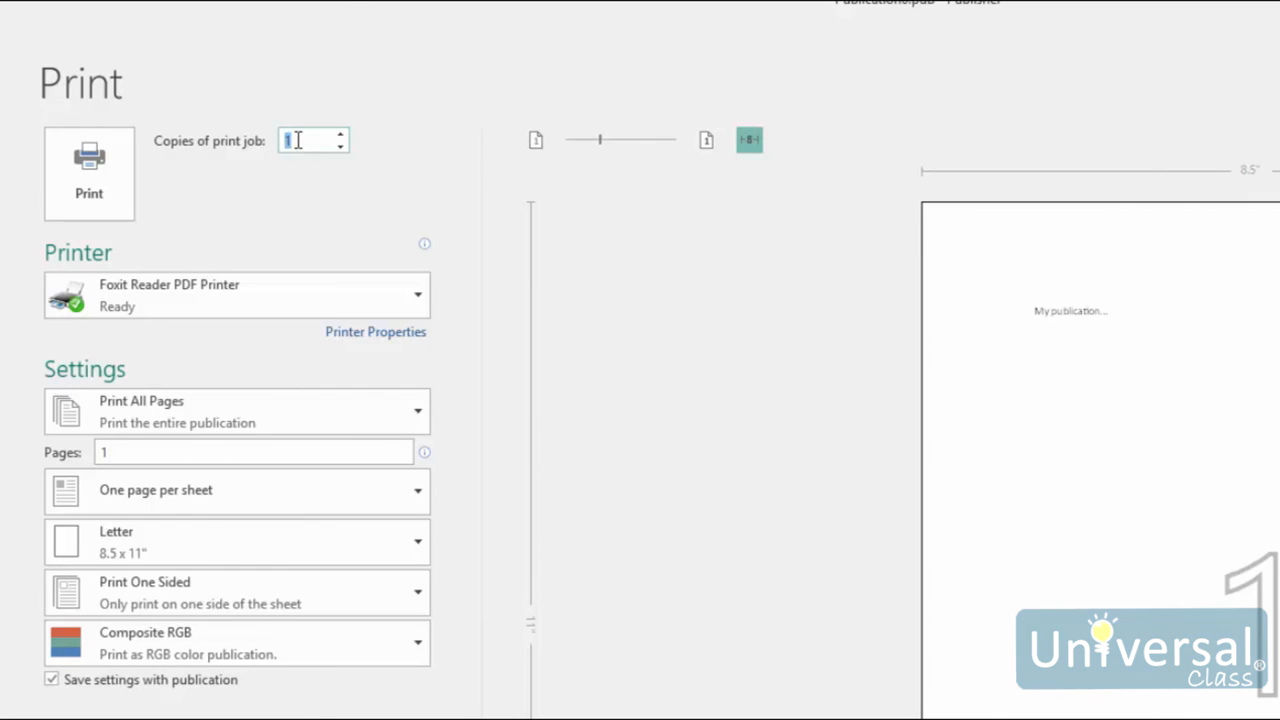